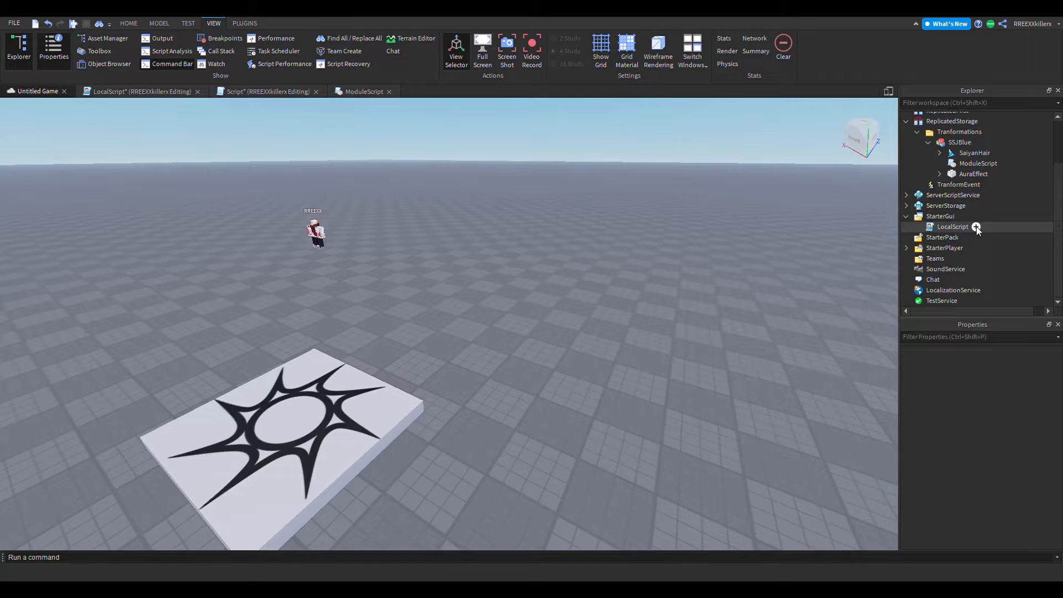
- Insert a BoolValue under the LocalScript with an IntValue nested inside it
{"action": "left_click", "coordinate": [953, 226]}
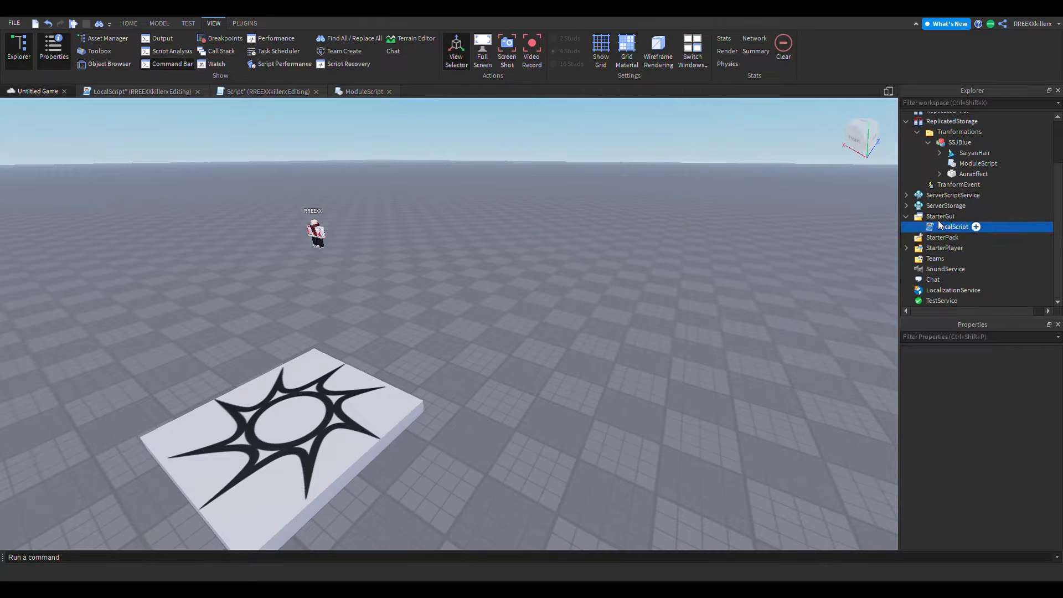
{"action": "mouse_move", "coordinate": [779, 173]}
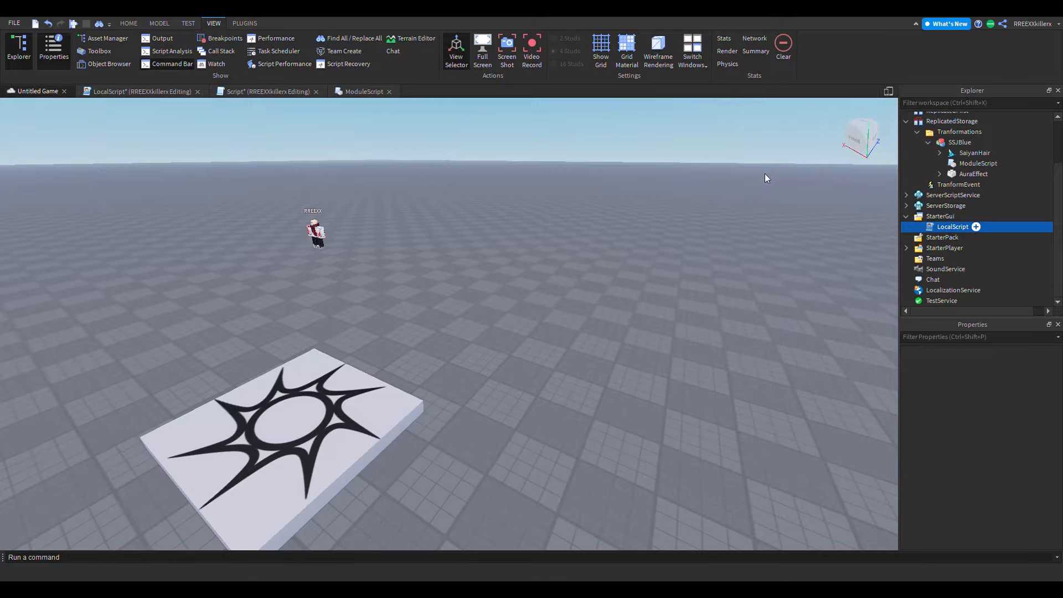
{"action": "mouse_move", "coordinate": [771, 184]}
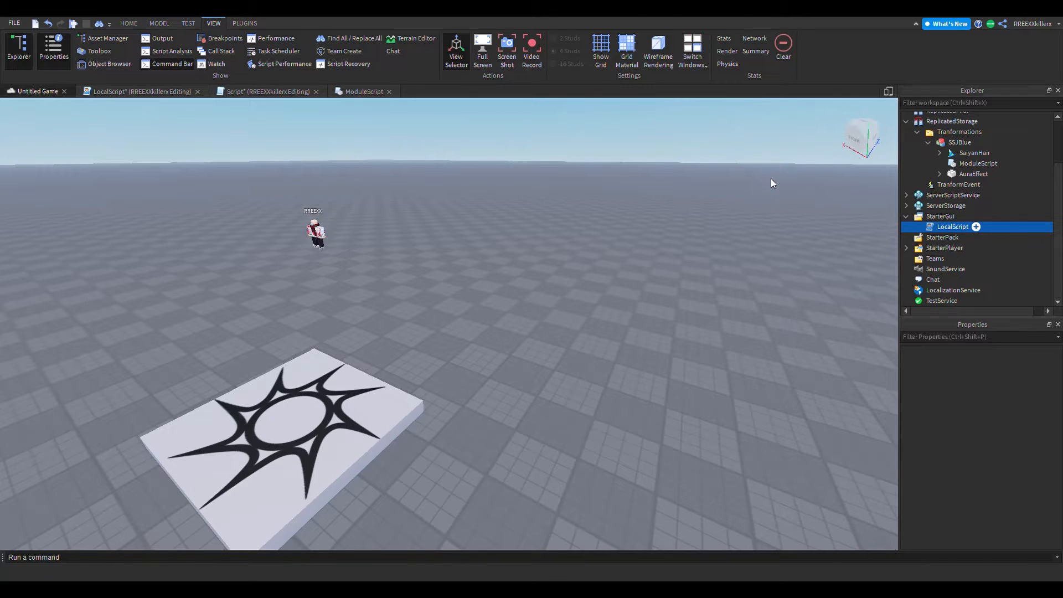
{"action": "left_click", "coordinate": [952, 226]}
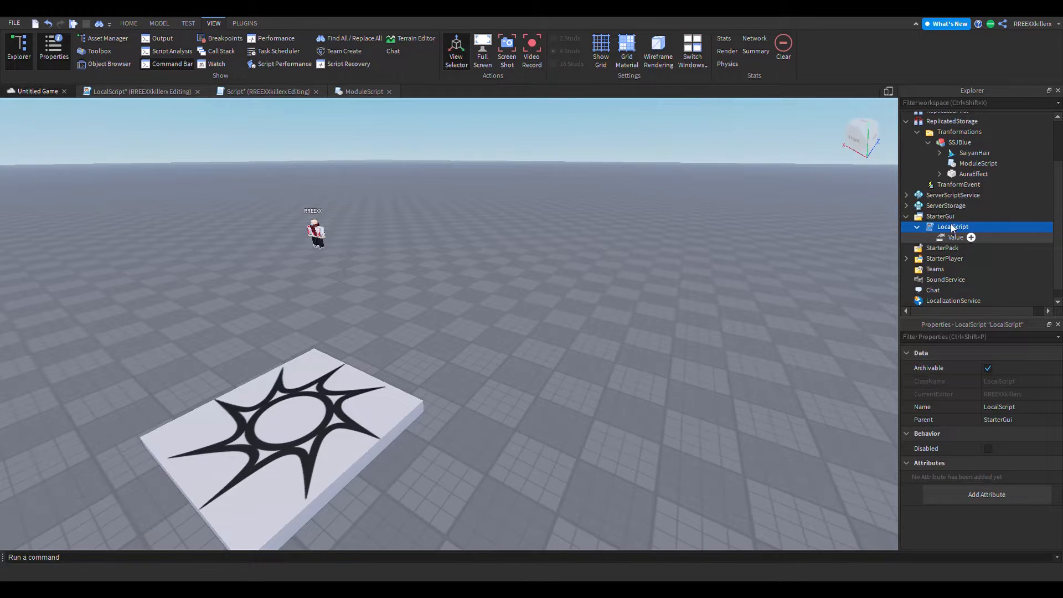
{"action": "left_click", "coordinate": [957, 236]}
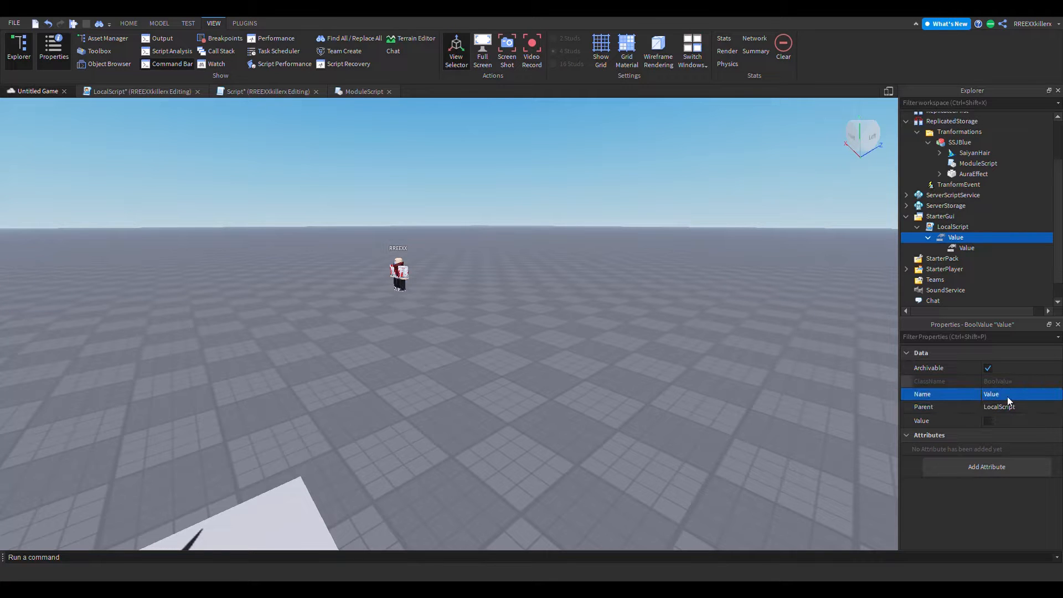
- Rename the BoolValue to IsShake and the IntValue to ShakeIntensity
{"action": "double_click", "coordinate": [991, 394]}
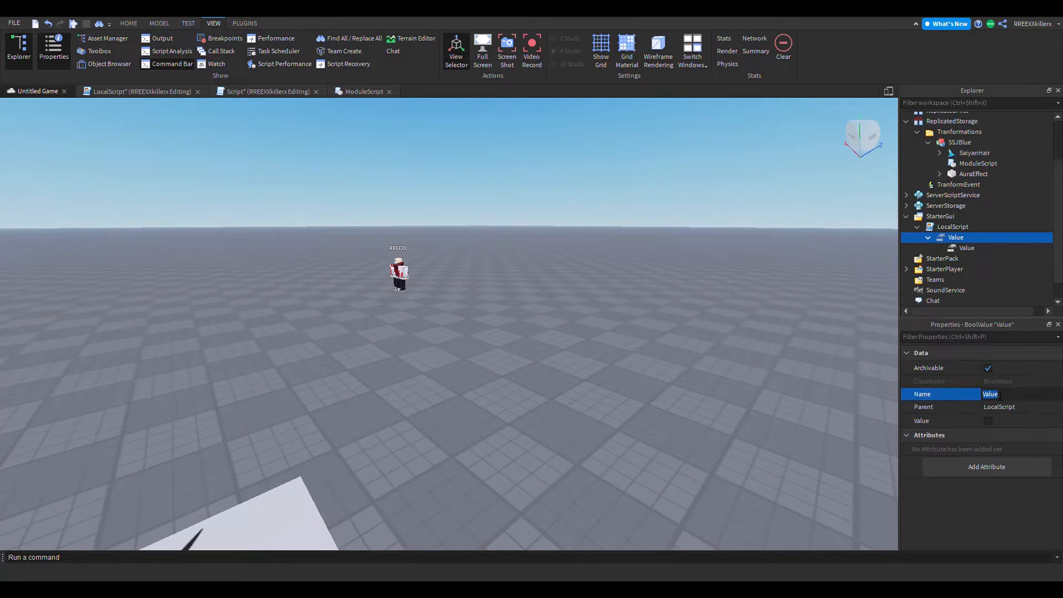
{"action": "type", "text": "IsShake"}
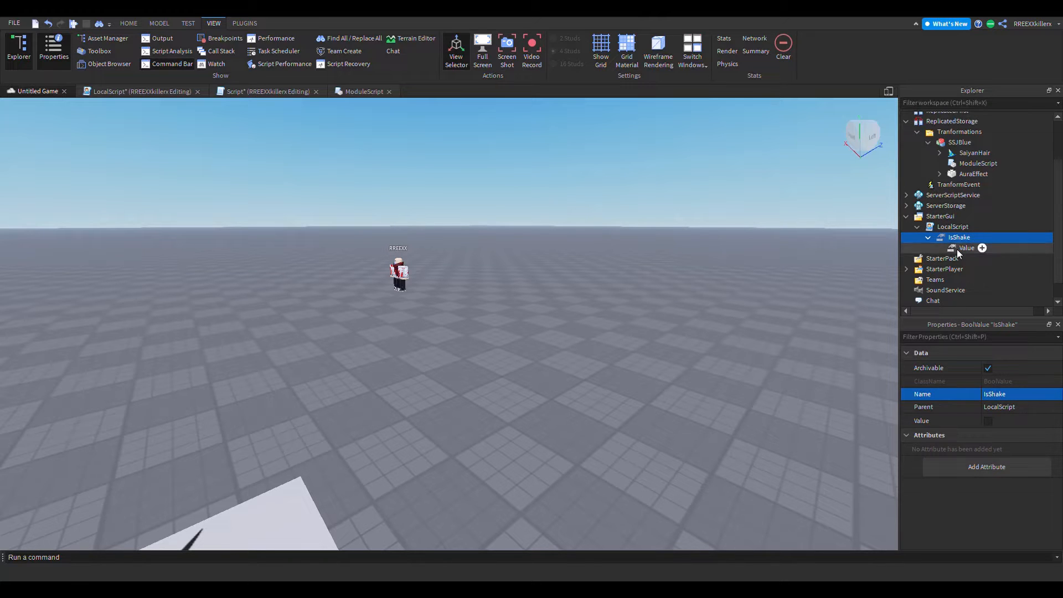
{"action": "left_click", "coordinate": [981, 248]}
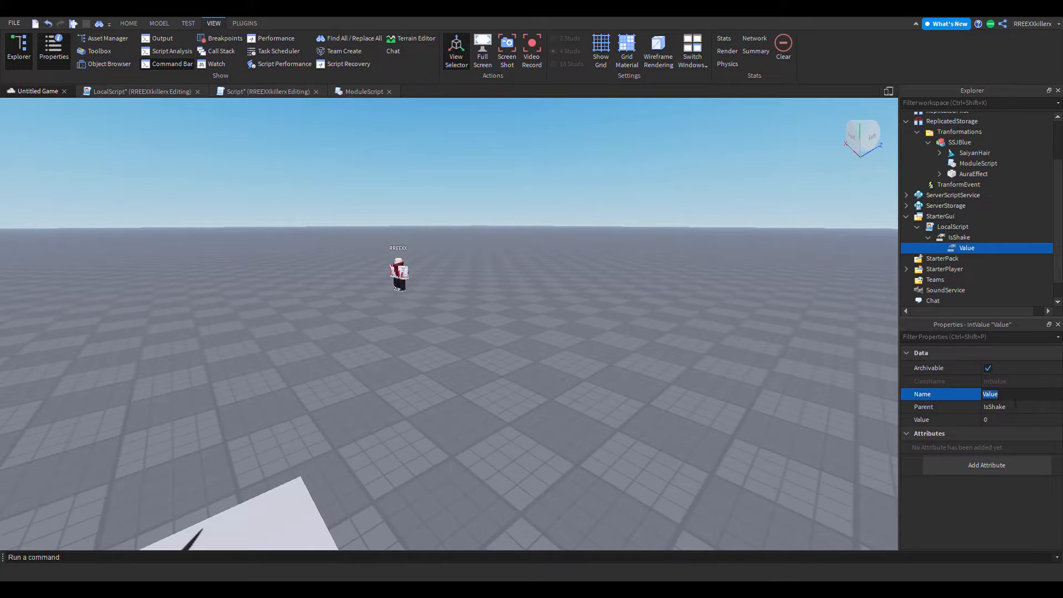
{"action": "mouse_move", "coordinate": [1014, 416]}
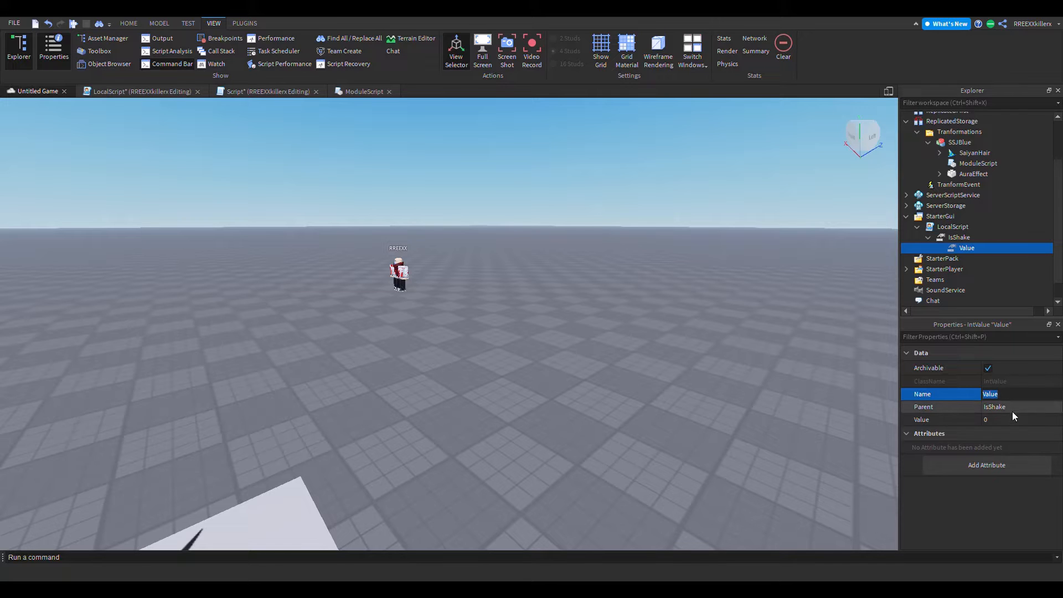
{"action": "type", "text": "ShakeIn"}
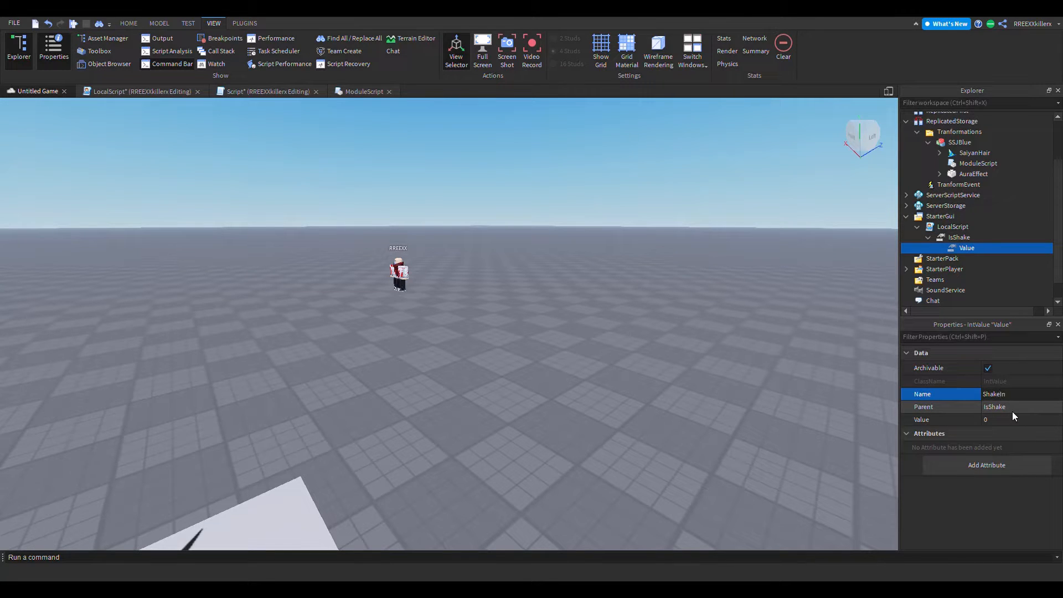
{"action": "type", "text": "tensi"}
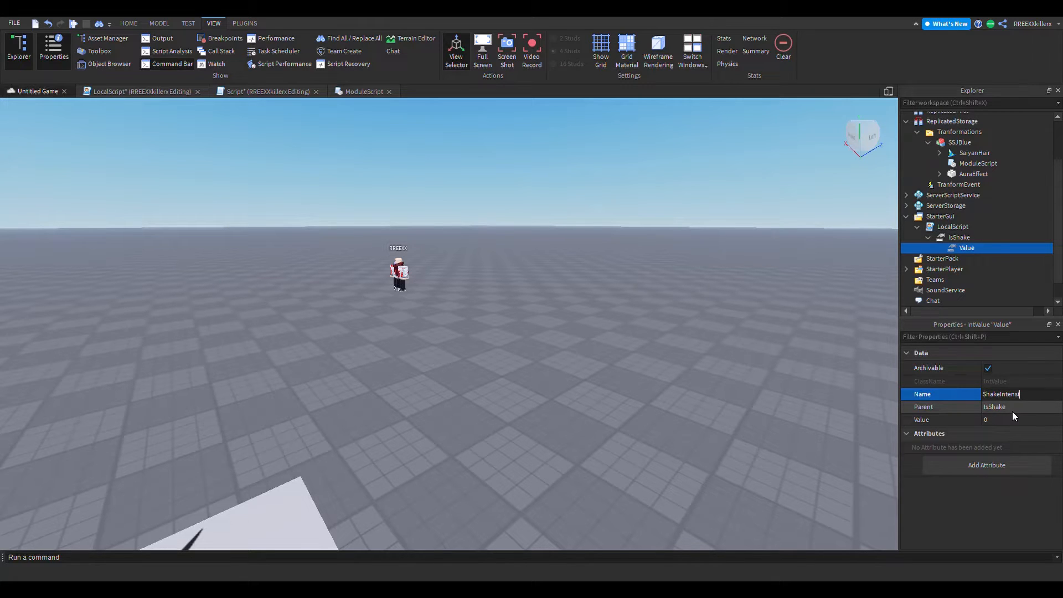
{"action": "key", "text": "enter"}
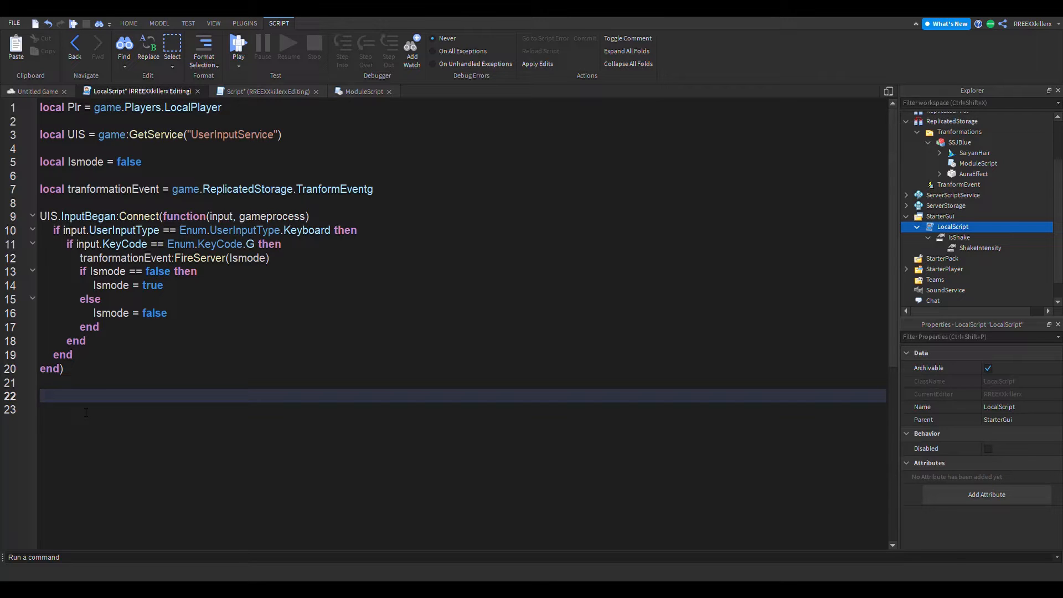
- Declare local isShake = script.IsShake in the LocalScript
{"action": "type", "text": "ga"}
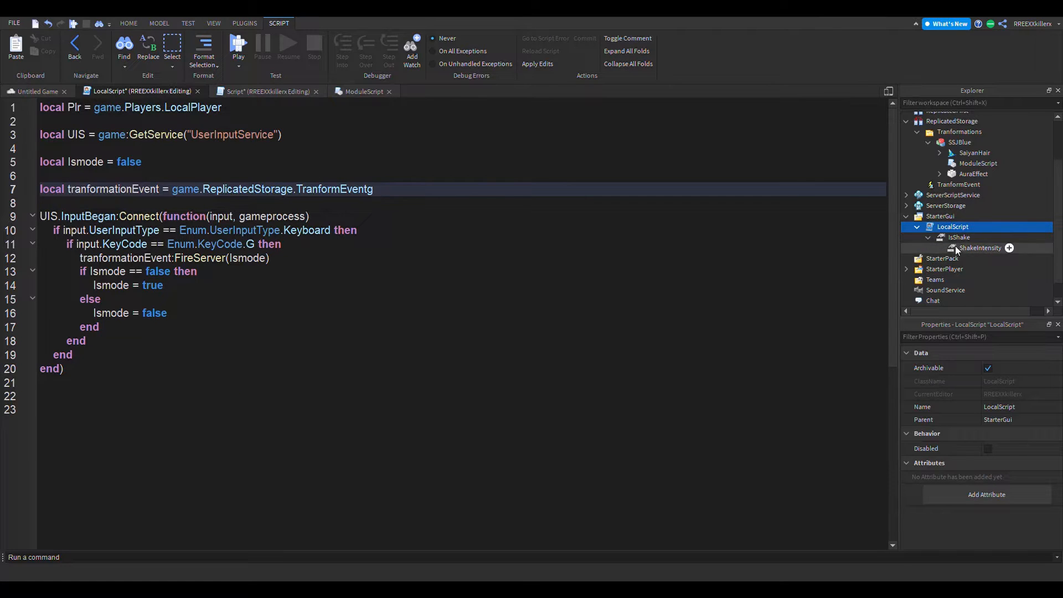
{"action": "type", "text": "local is"}
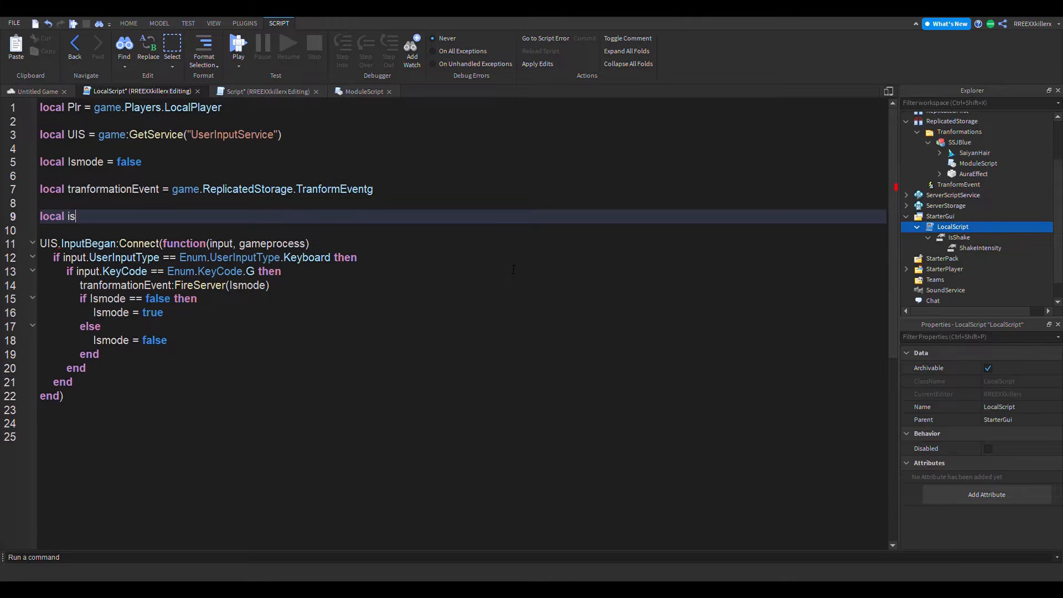
{"action": "type", "text": "Shake = script"}
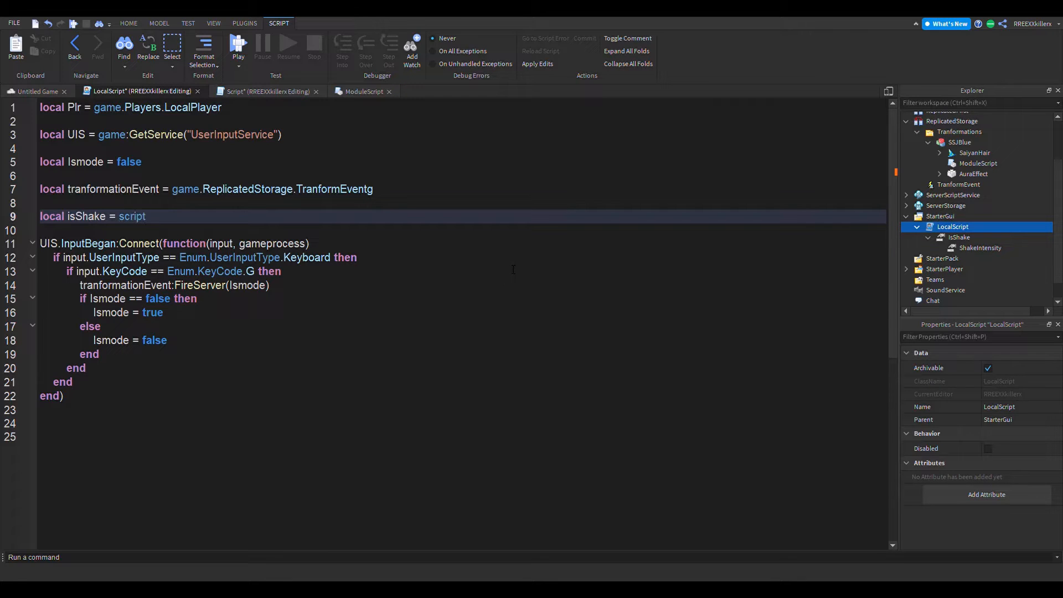
{"action": "type", "text": ".IsShake"}
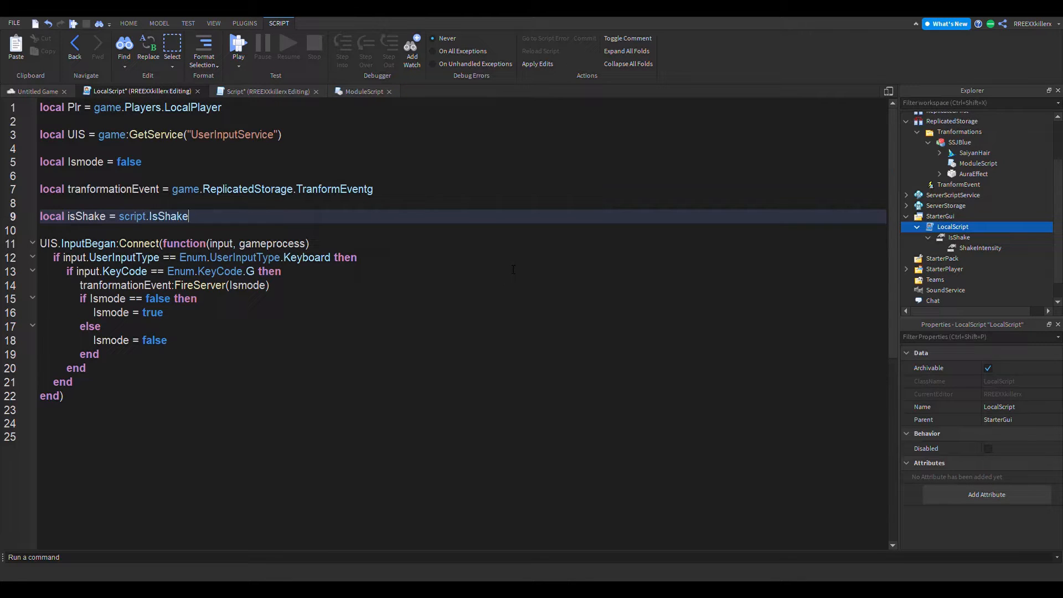
{"action": "key", "text": "enter"}
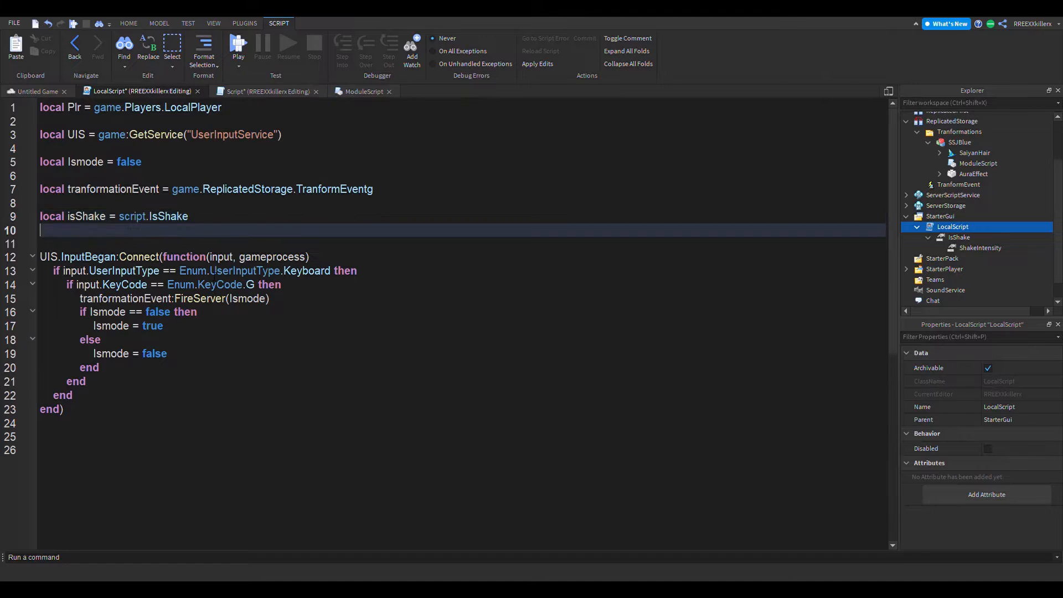
- Declare local shakeIntensity = isShake.ShakeIntensity on the next line
{"action": "type", "text": "local s"}
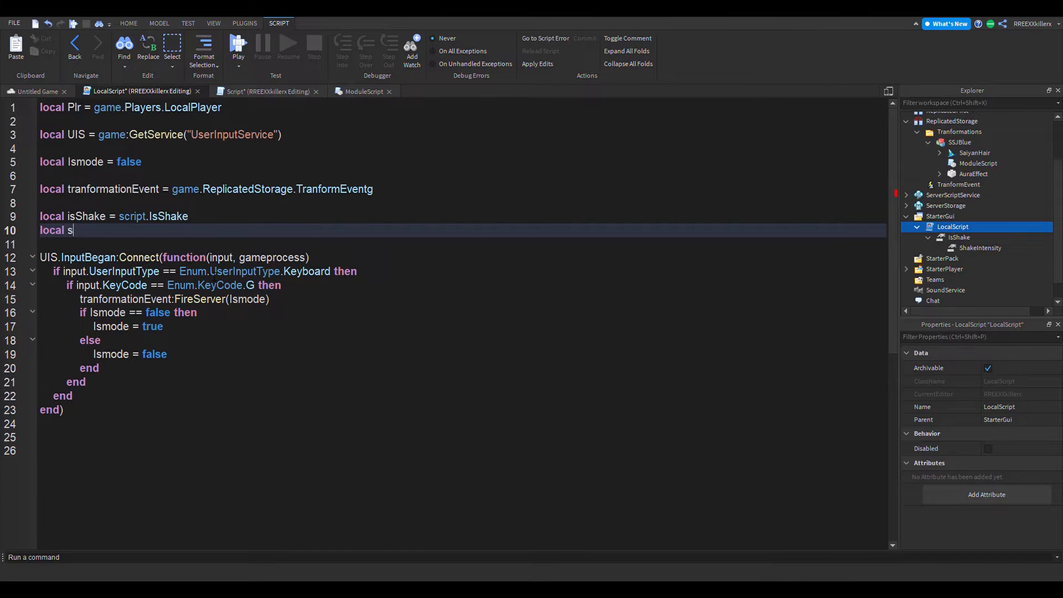
{"action": "type", "text": "hakeIntensity ="}
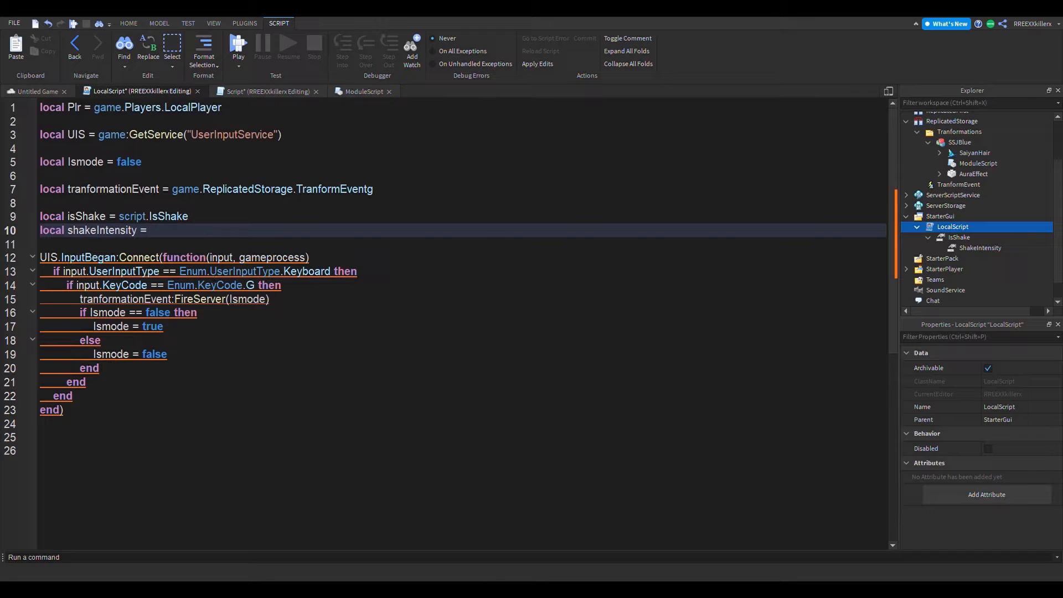
{"action": "type", "text": "i"}
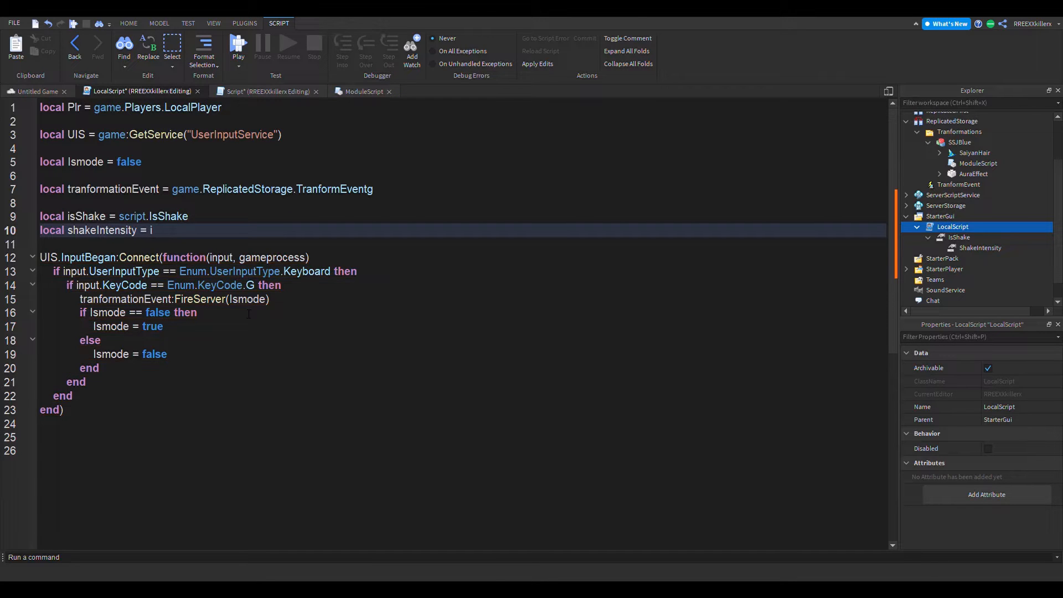
{"action": "type", "text": "sShake"}
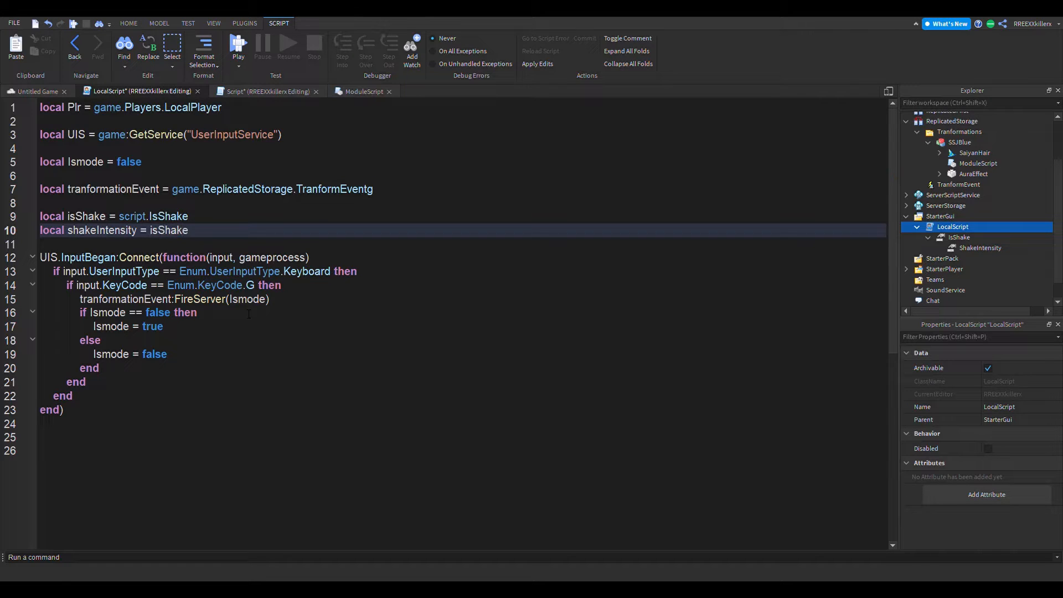
{"action": "type", "text": "."}
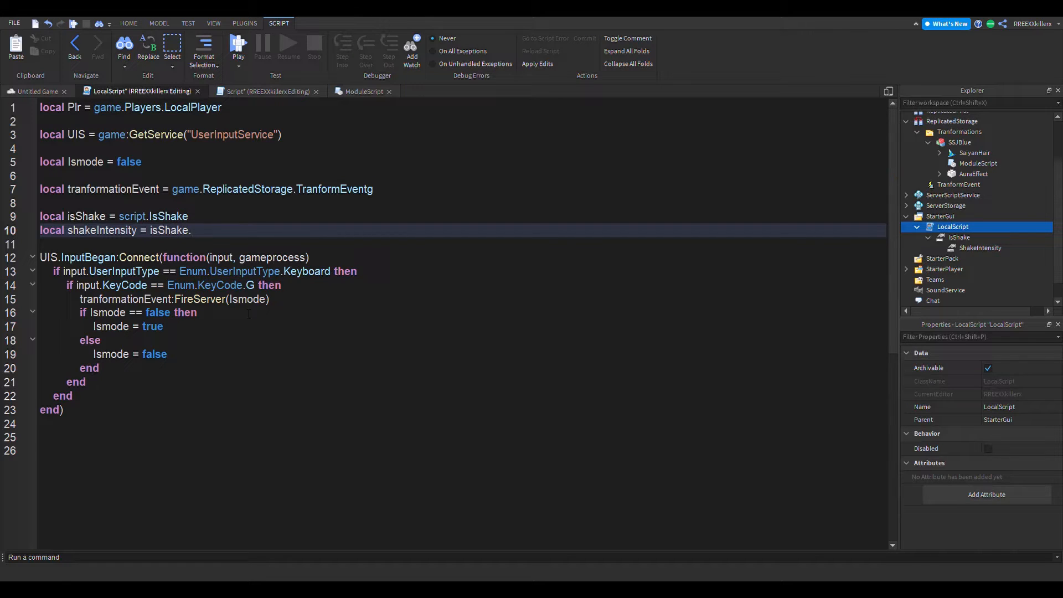
{"action": "type", "text": "ShakeIntensity"}
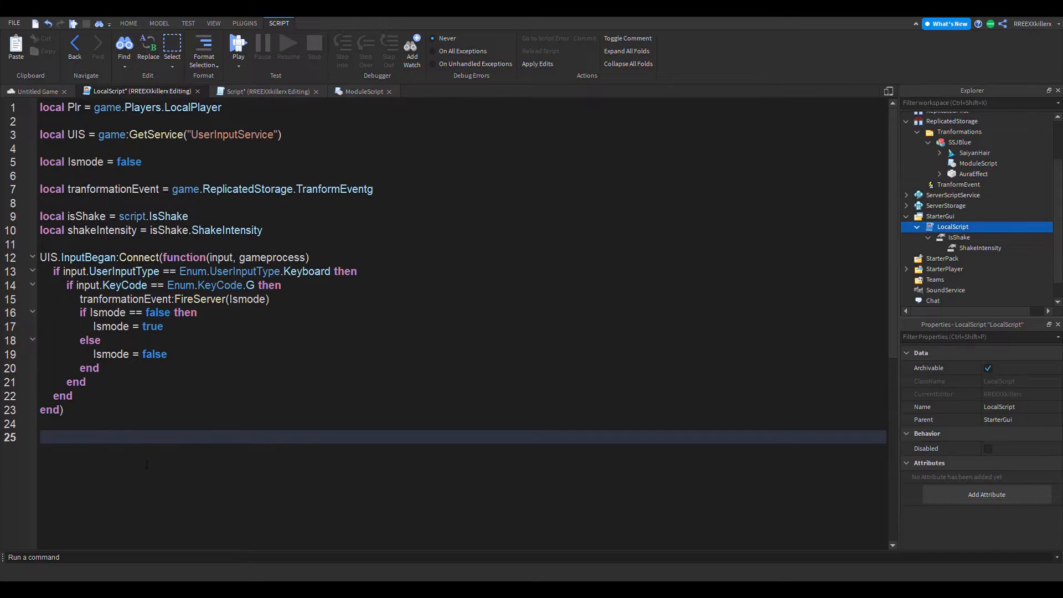
- Add a RunService.RenderStepped:Connect(function()) connection at the end of the script
{"action": "type", "text": "game"}
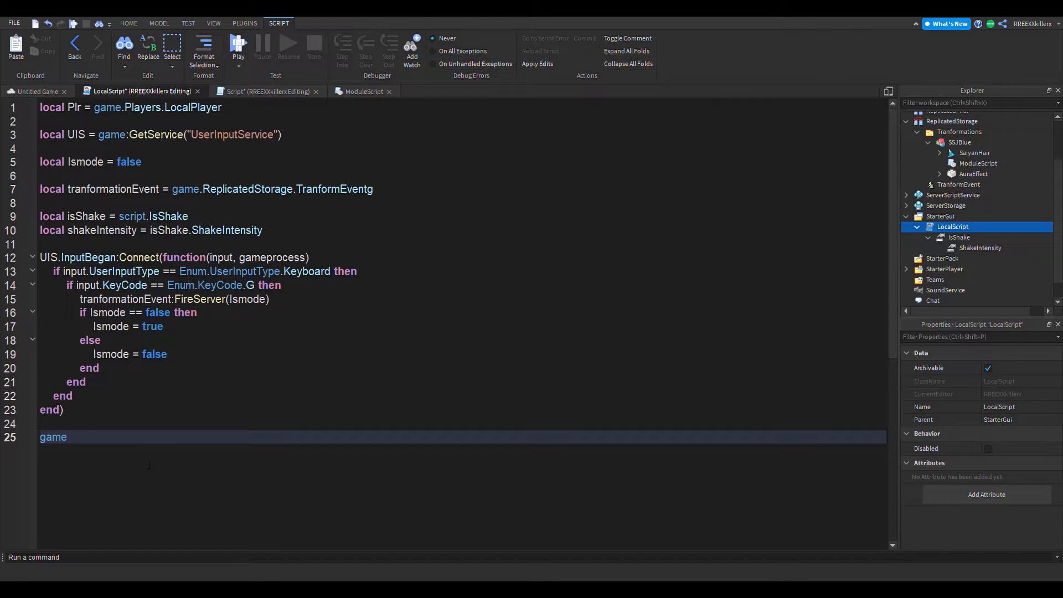
{"action": "type", "text": ":GetService()"}
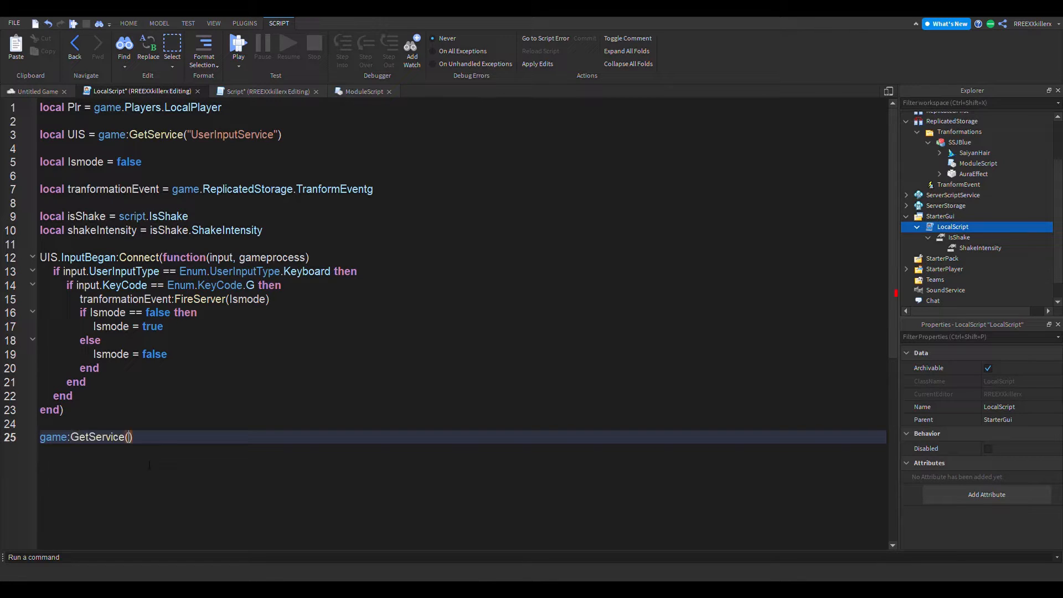
{"action": "type", "text": "\"u\""}
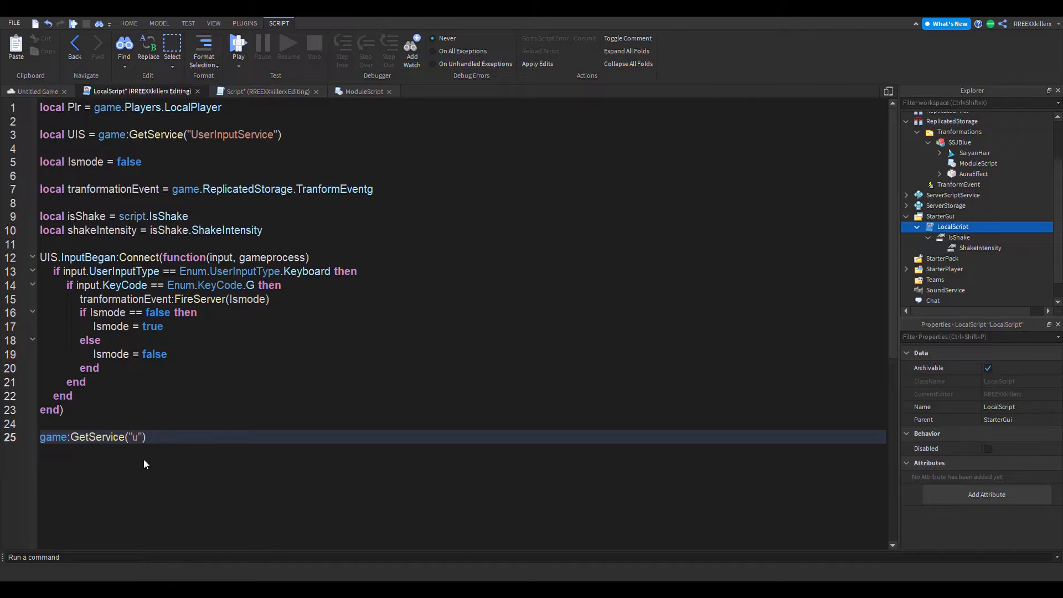
{"action": "type", "text": "rvice"}
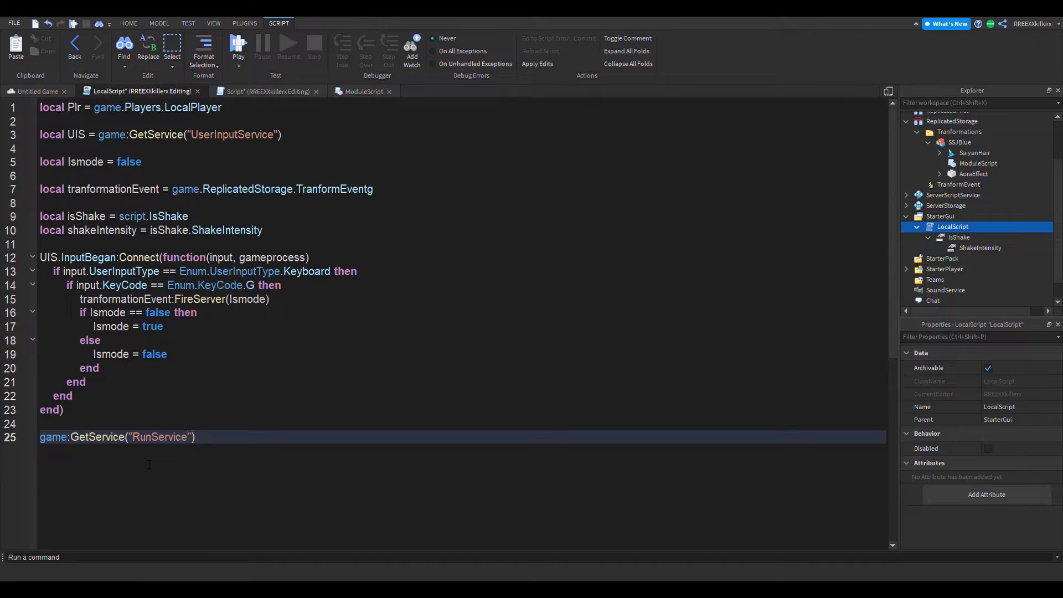
{"action": "type", "text": ".RenderStepped"}
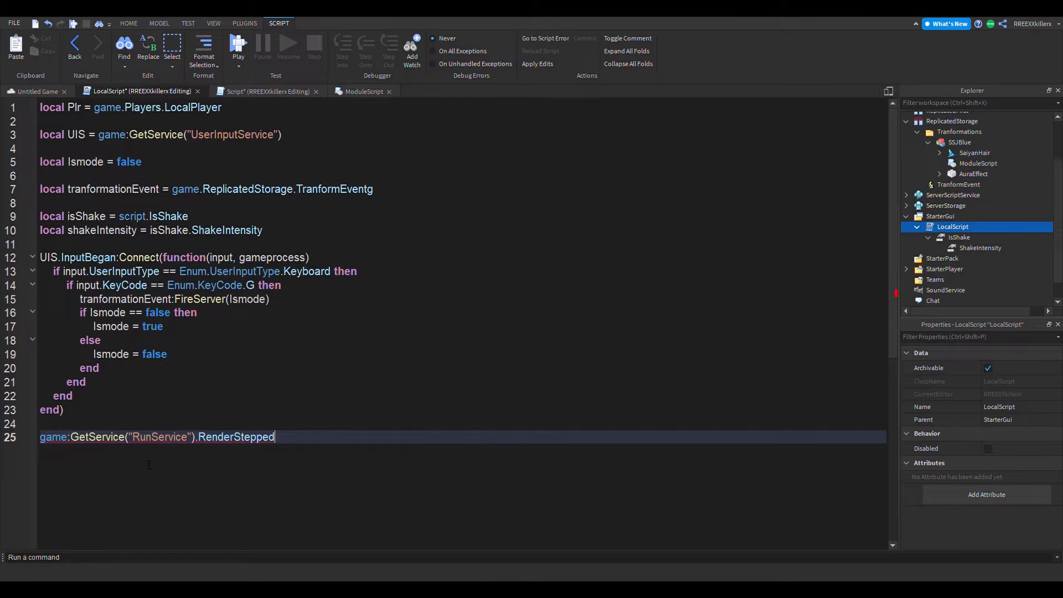
{"action": "type", "text": ":Connect(function"}
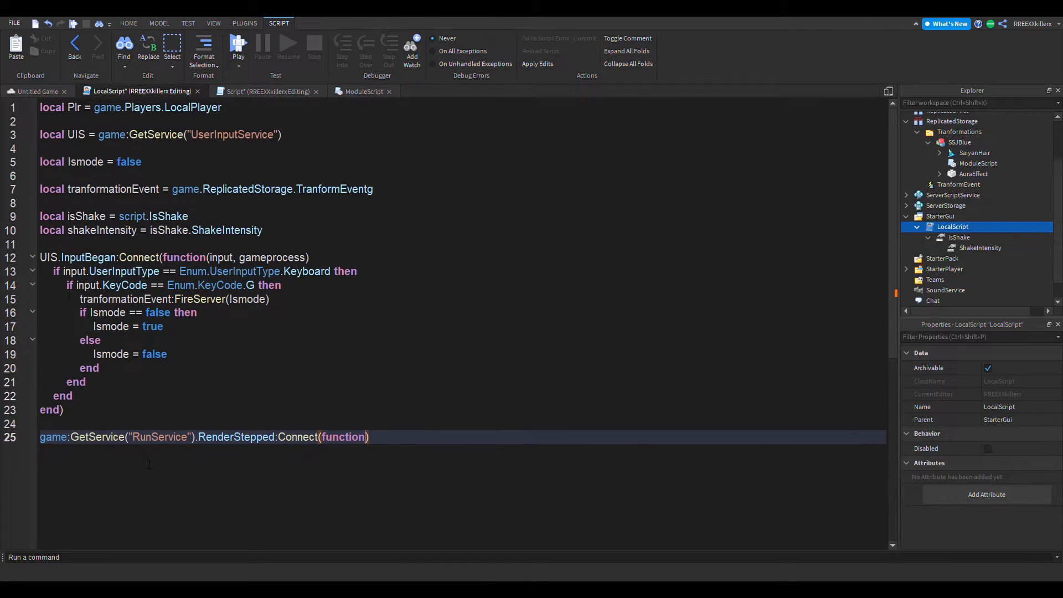
{"action": "type", "text": "()"}
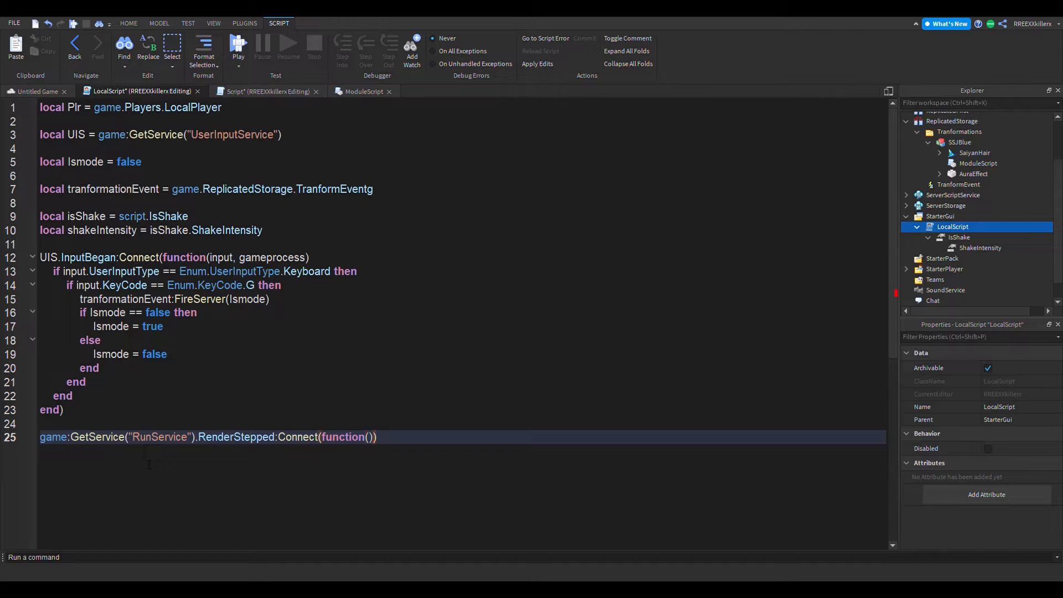
{"action": "key", "text": "enter"}
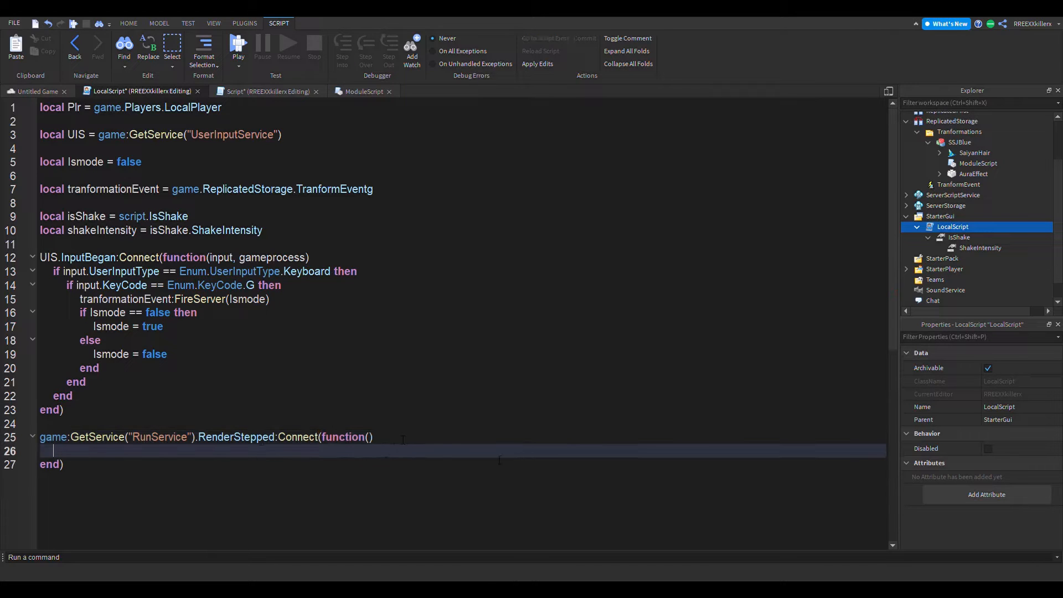
- Inside it, add an 'if isShake.Value then' block and select IsShake in Explorer
{"action": "scroll", "scroll_direction": "down", "scroll_amount": 3}
{"action": "type", "text": "if"}
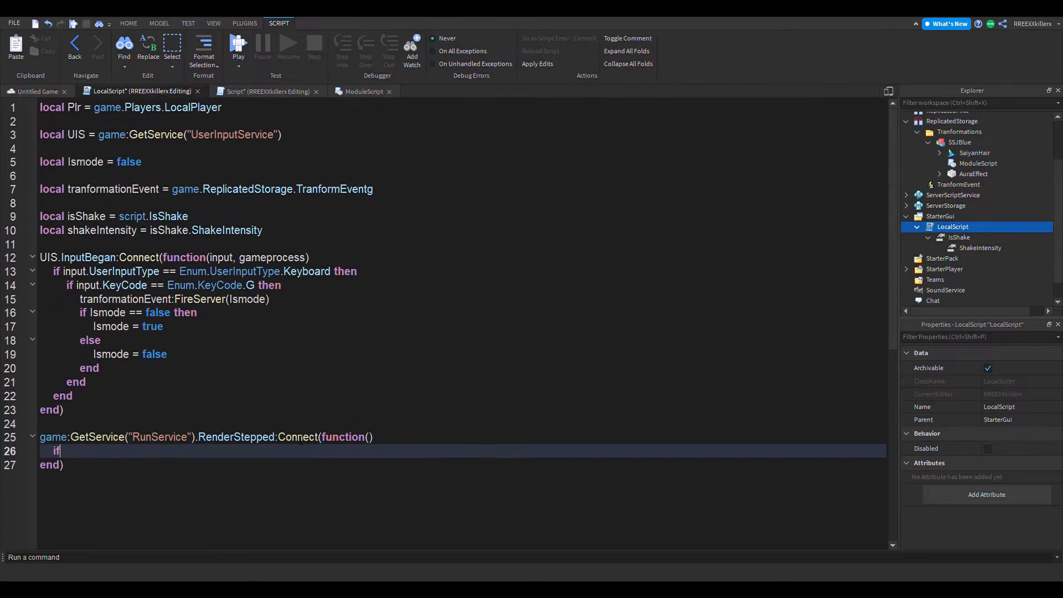
{"action": "type", "text": "is"}
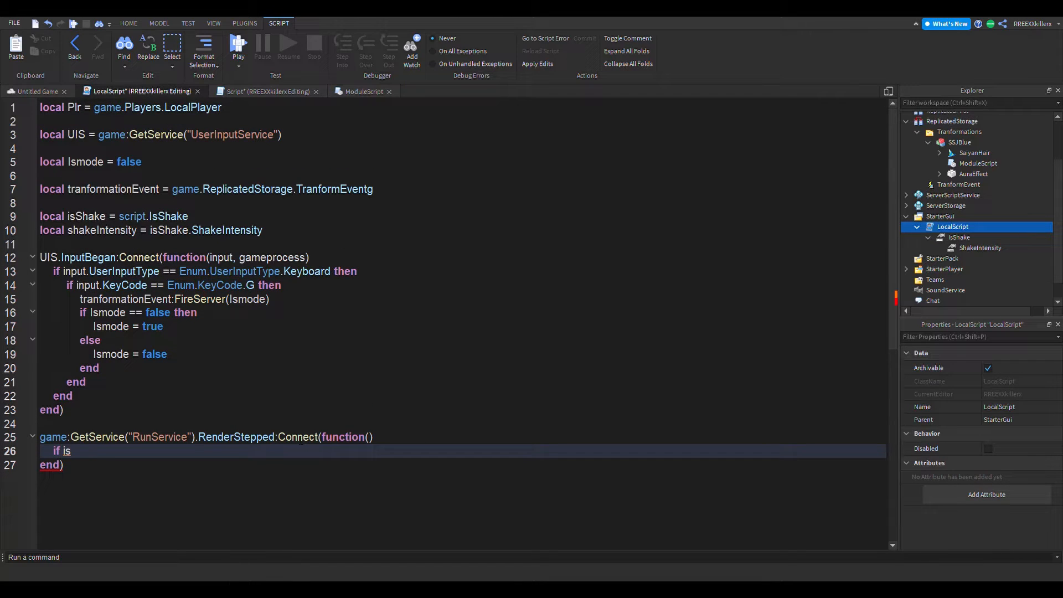
{"action": "type", "text": "Shake.Value"}
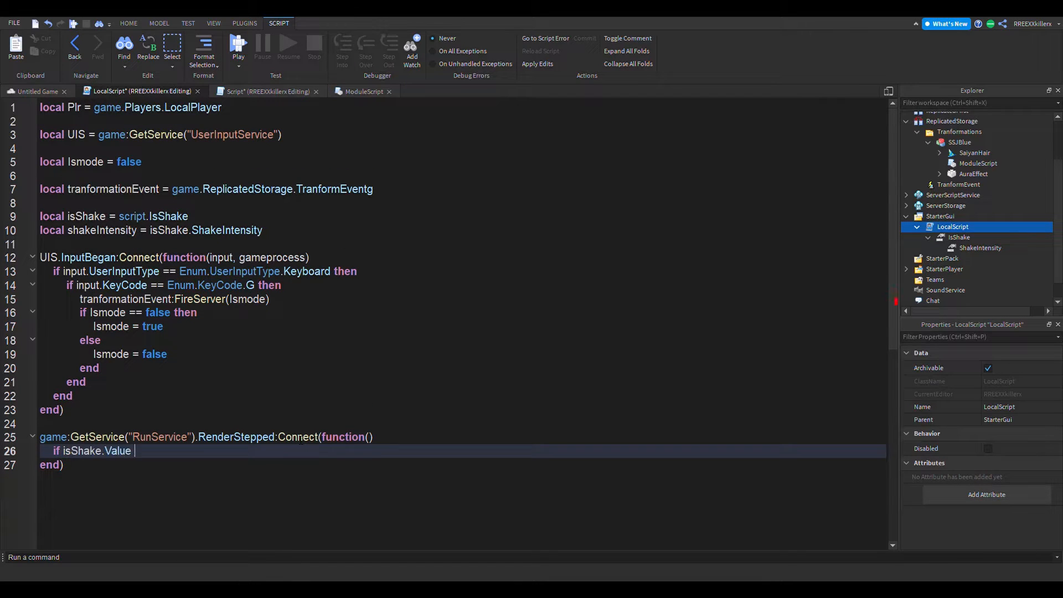
{"action": "type", "text": "th"}
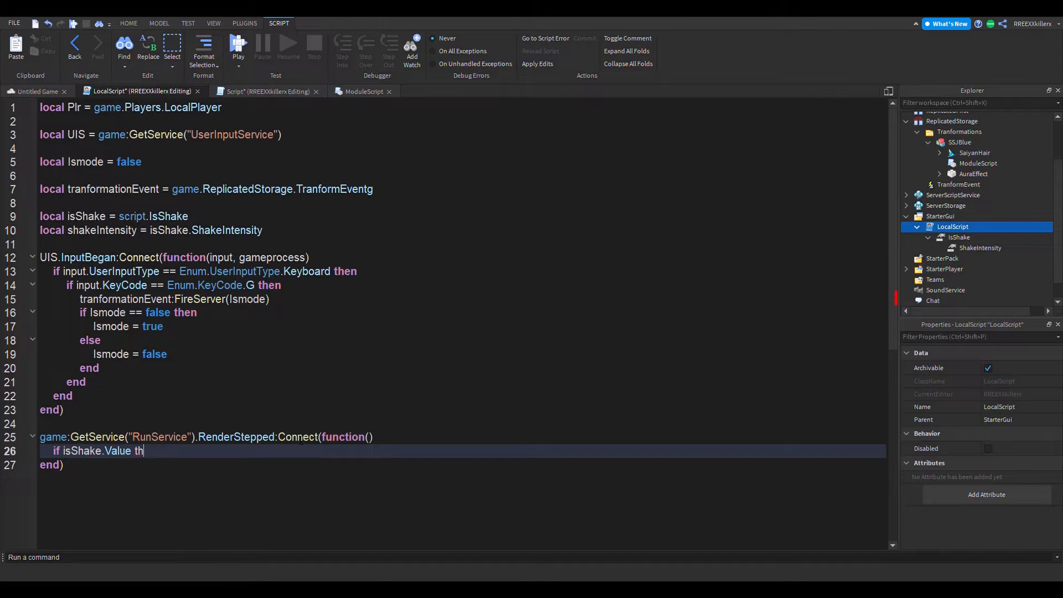
{"action": "type", "text": "en"}
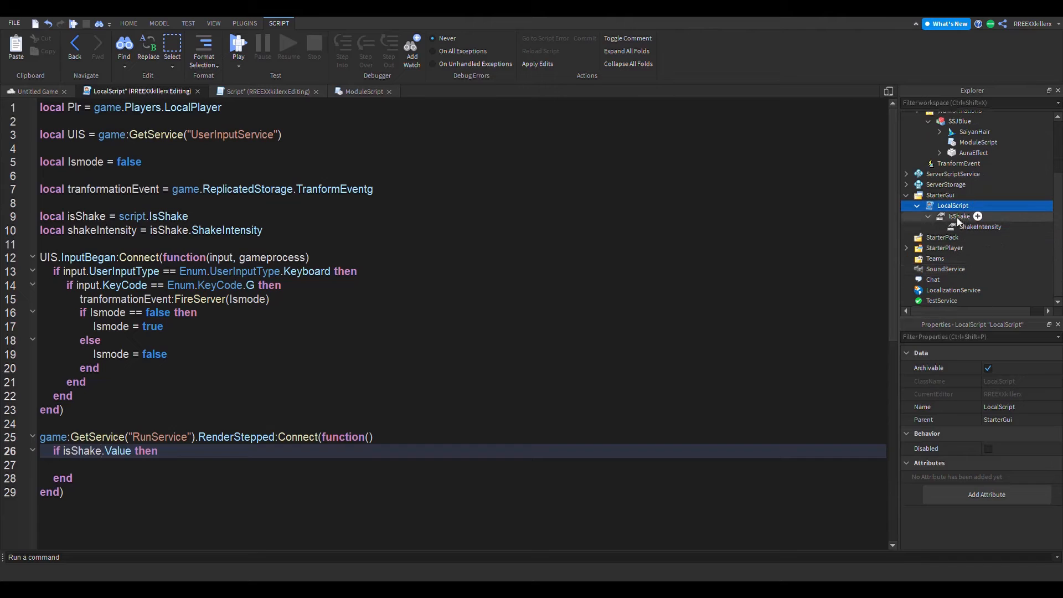
{"action": "left_click", "coordinate": [958, 216]}
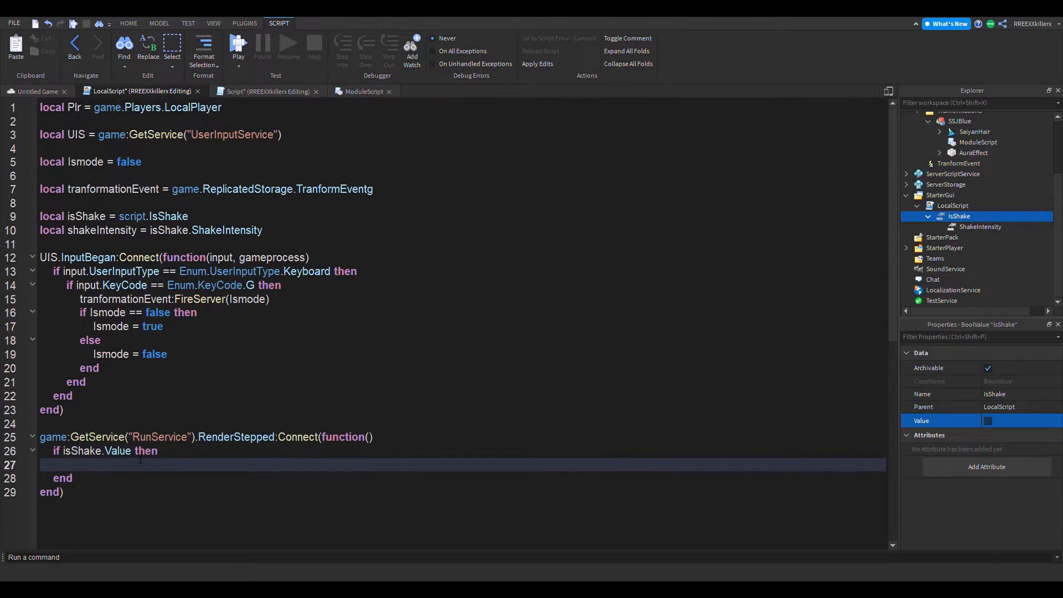
- Add local Camera = game.Workspace.CurrentCamera on line 2
{"action": "left_click", "coordinate": [286, 121]}
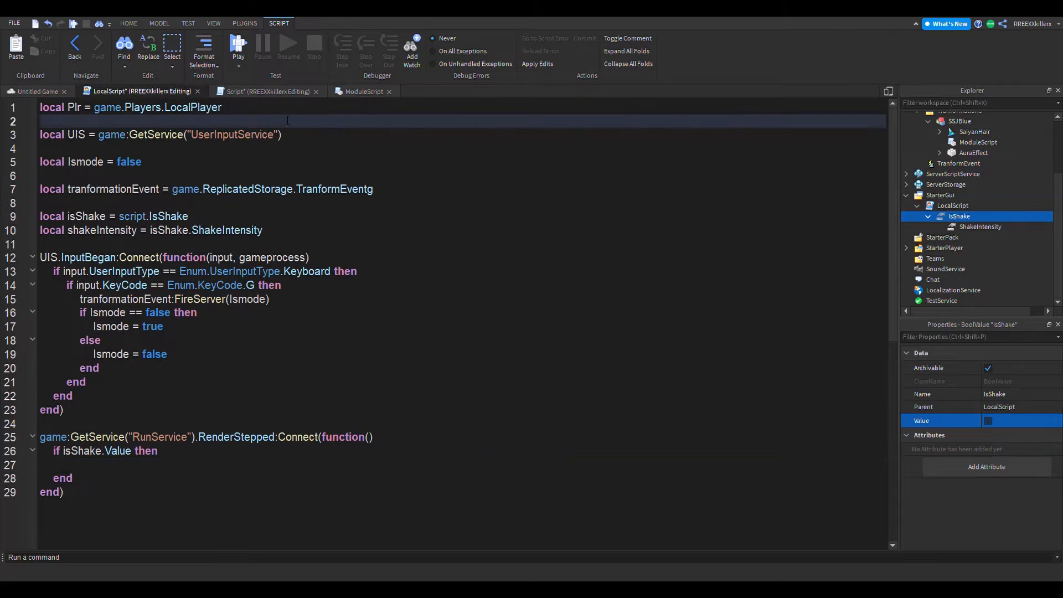
{"action": "type", "text": "local"}
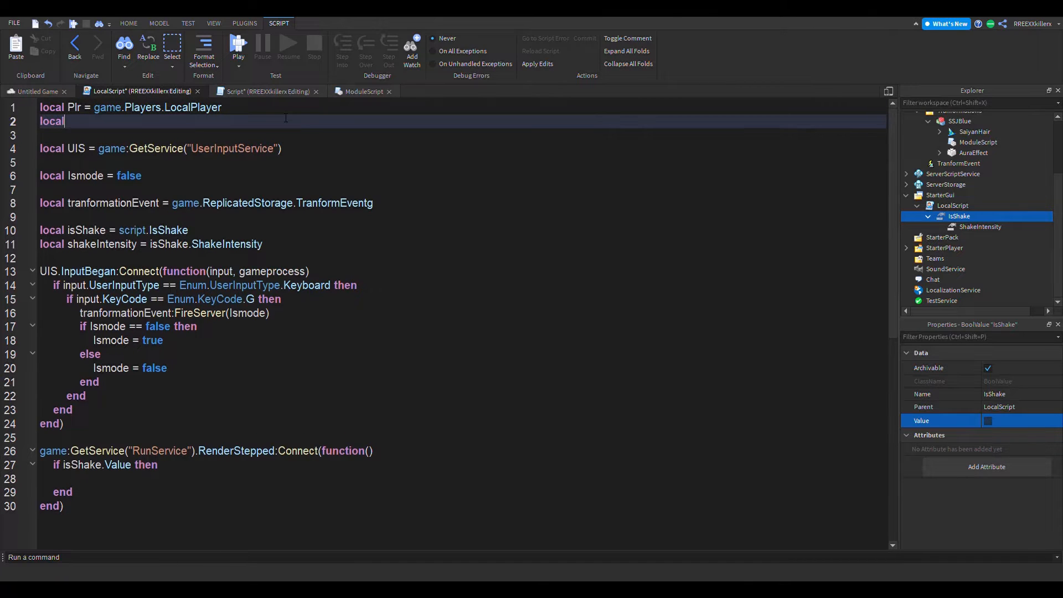
{"action": "type", "text": "Came"}
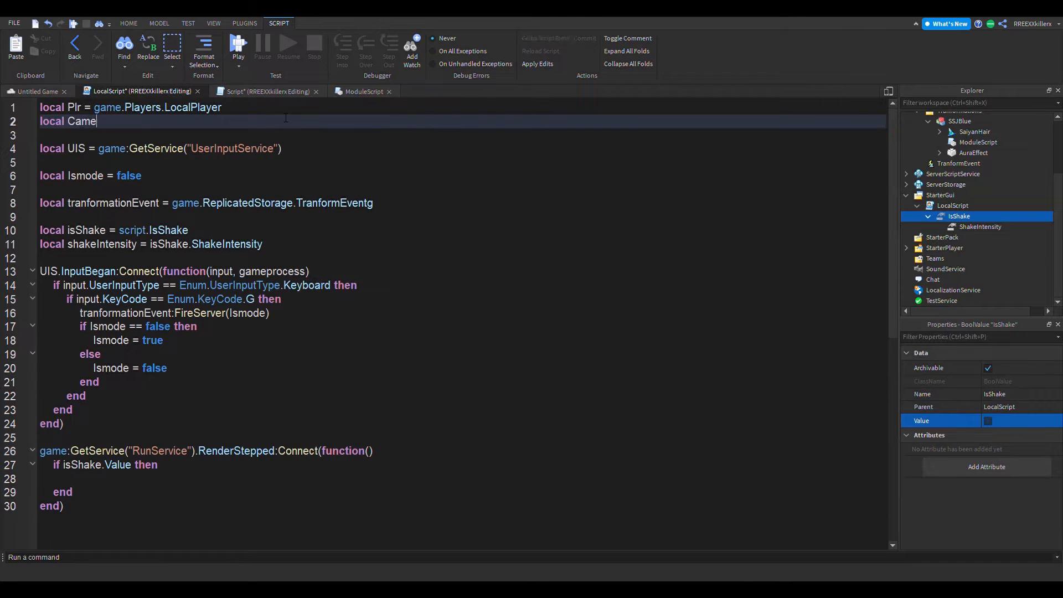
{"action": "type", "text": "ra ="}
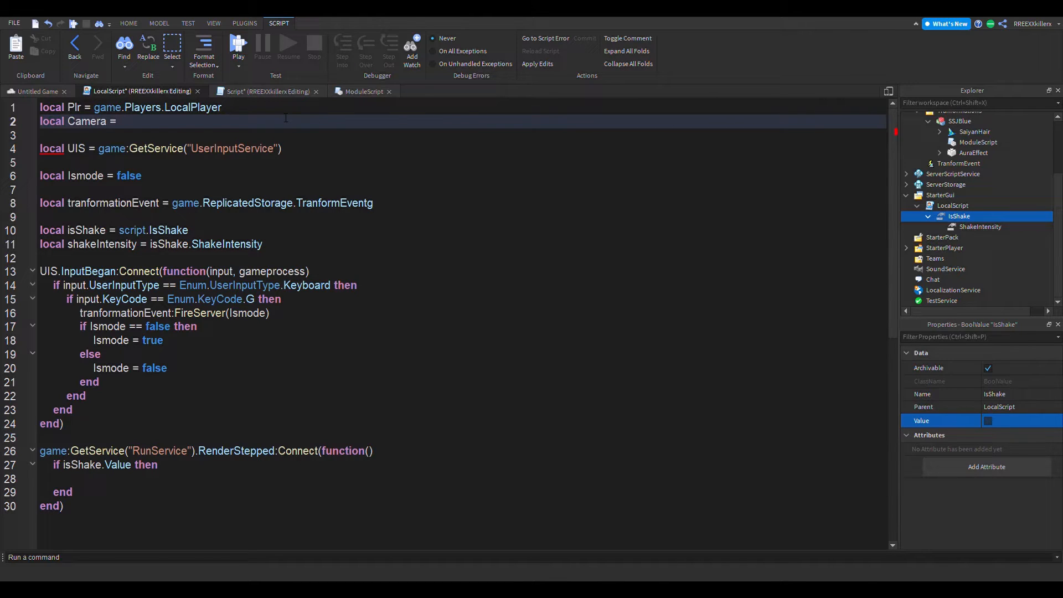
{"action": "type", "text": "game.Workspace."}
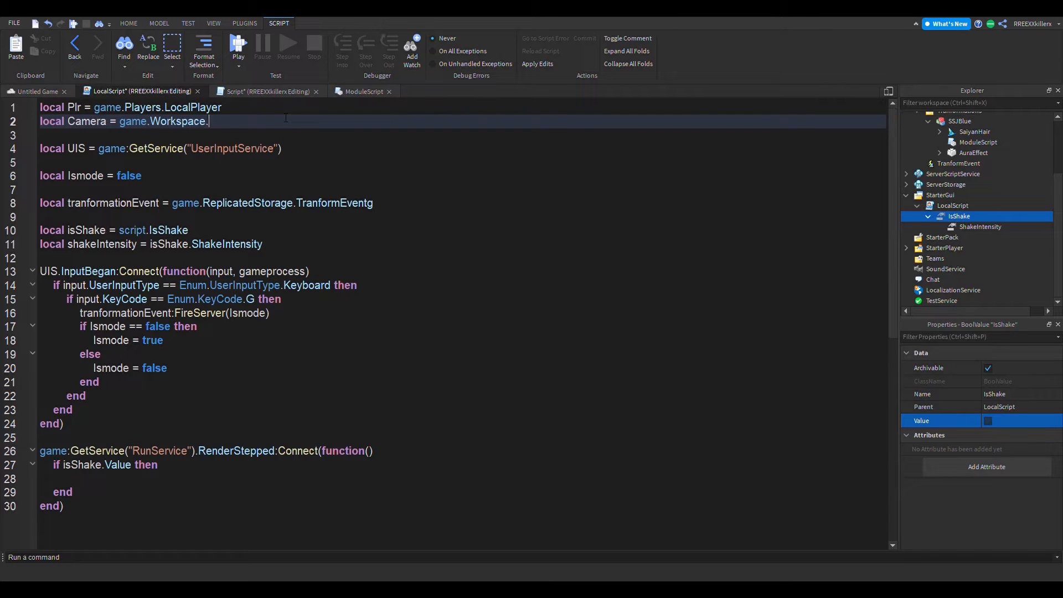
{"action": "type", "text": "CurrentCamera"}
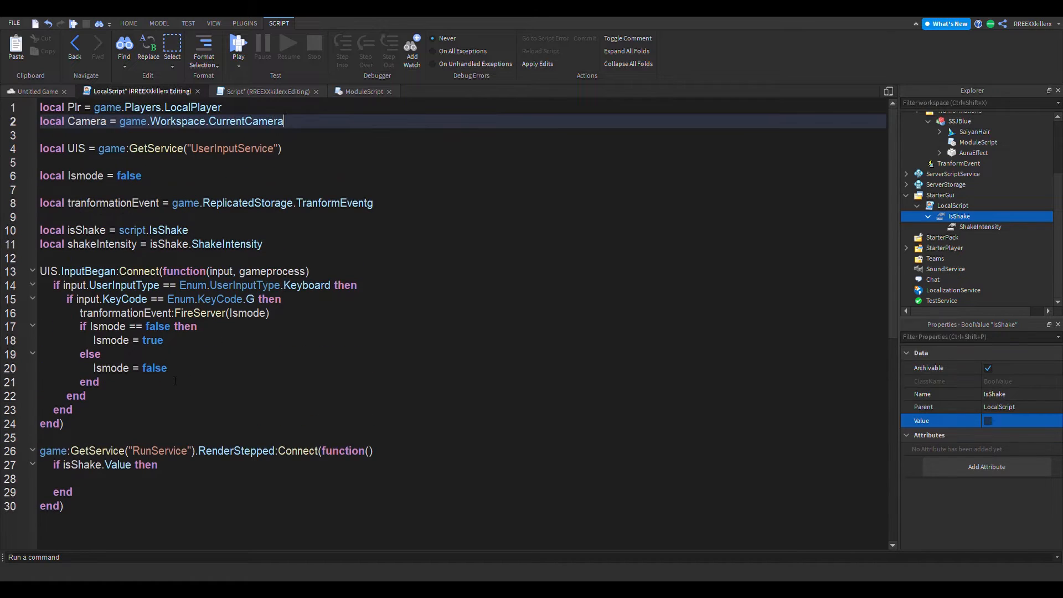
- Inside the if block, set local X = math.random(-shakeIntensity.Value, shakeIntensity.Value)
{"action": "type", "text": "ca"}
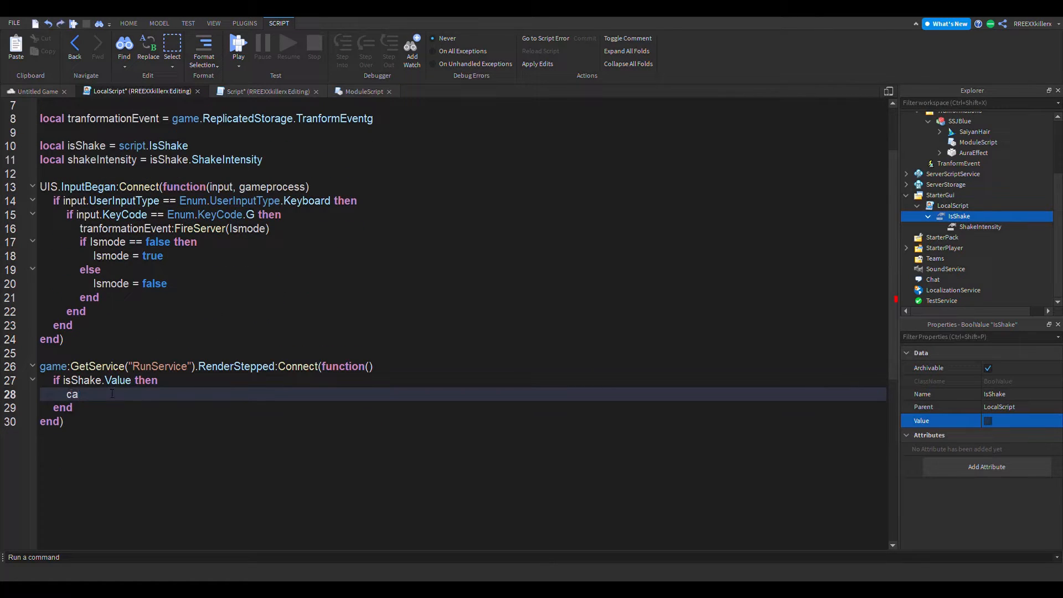
{"action": "type", "text": "local"}
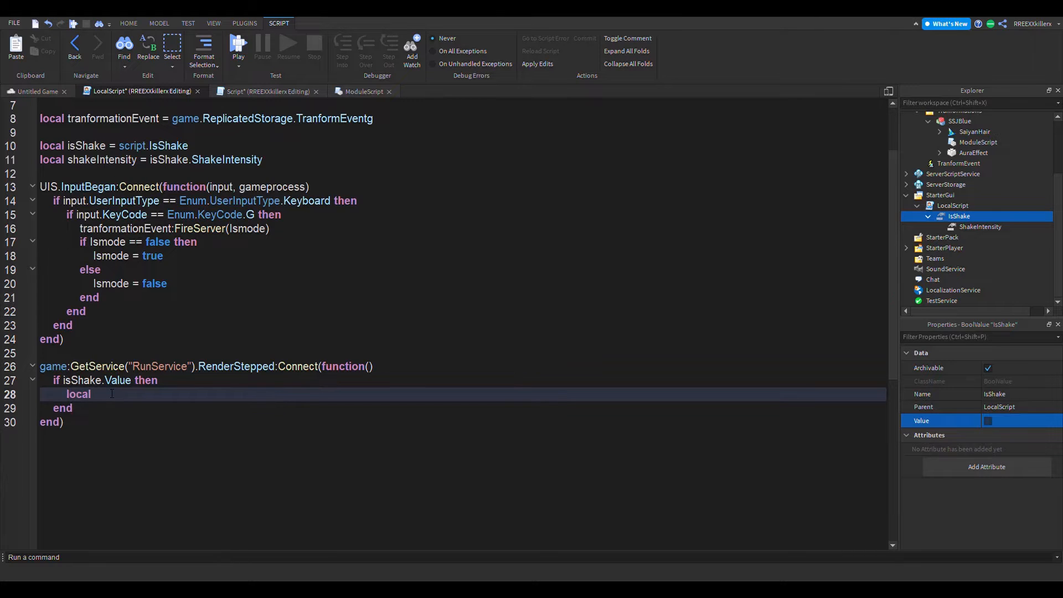
{"action": "type", "text": "X ="}
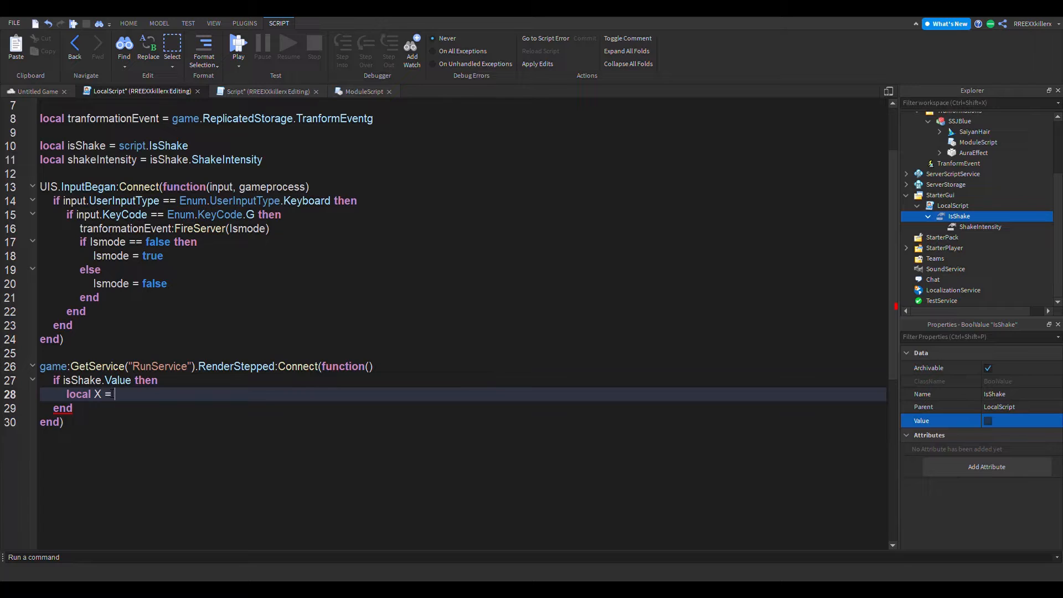
{"action": "type", "text": "math"}
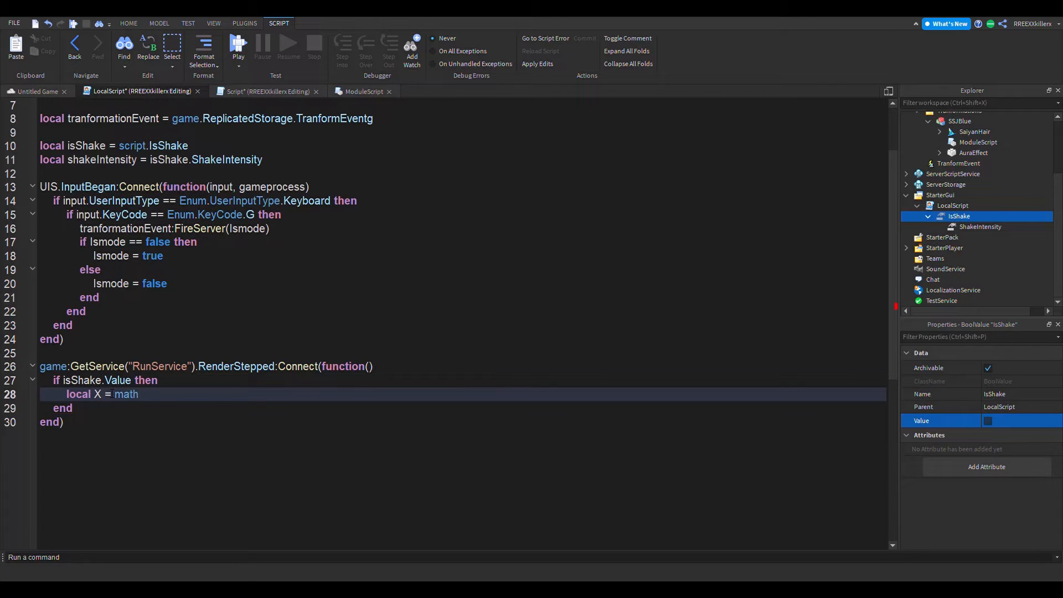
{"action": "type", "text": ".random()"}
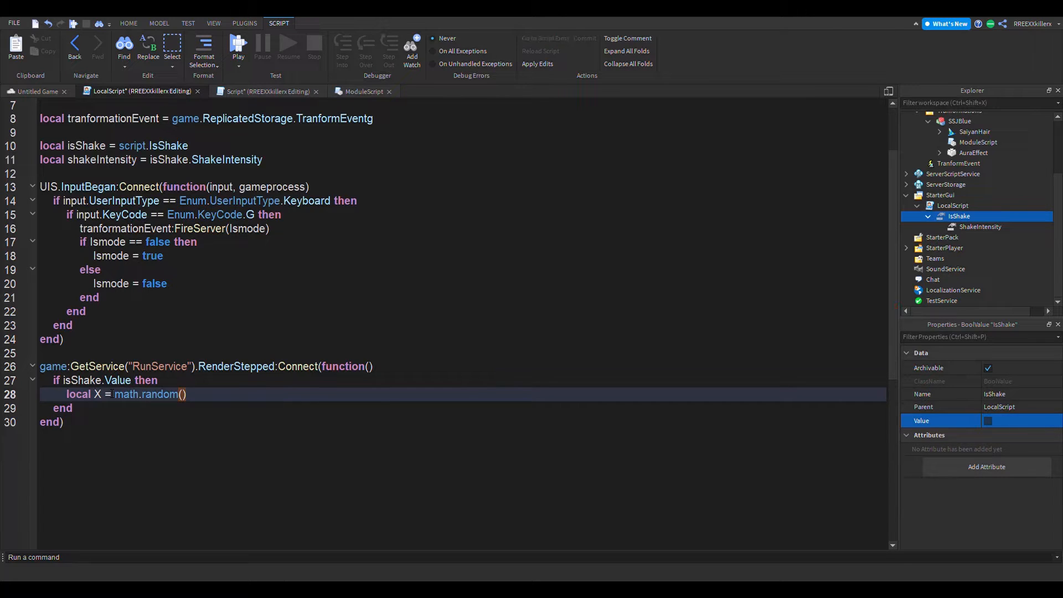
{"action": "type", "text": "x"}
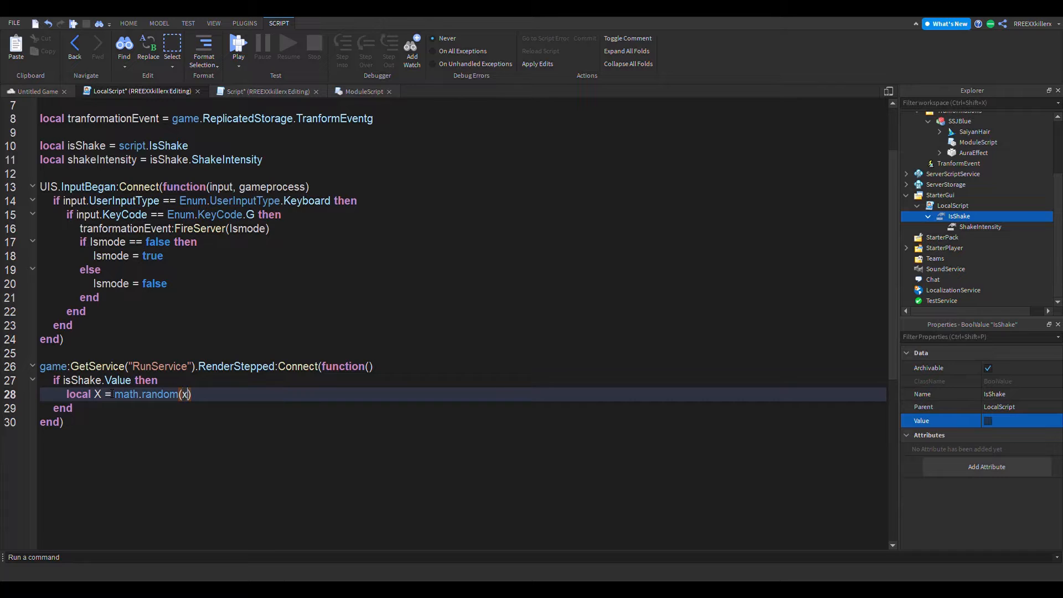
{"action": "key", "text": "Backspace"}
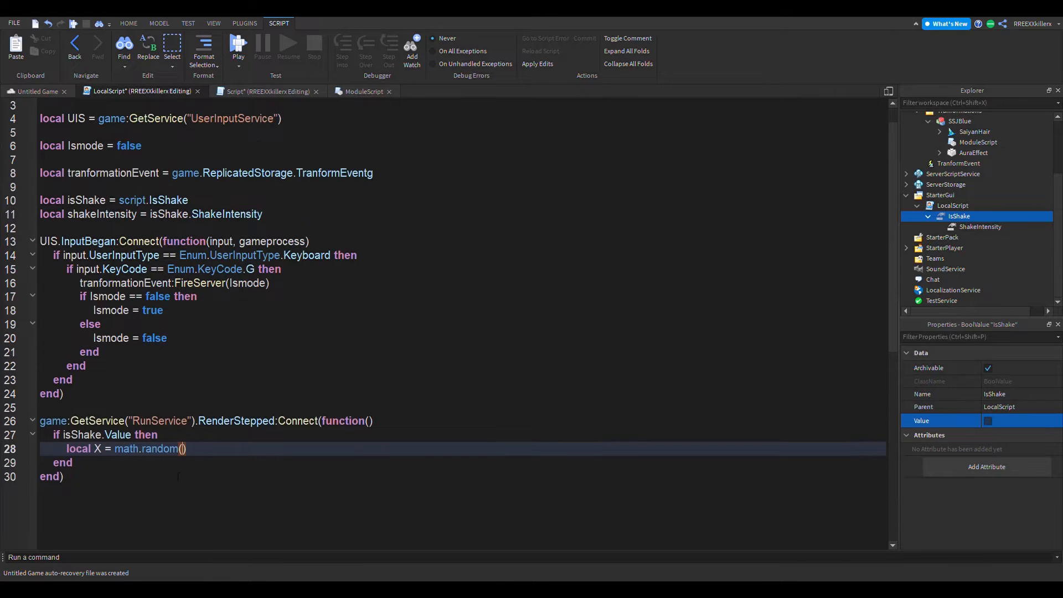
{"action": "type", "text": "-"}
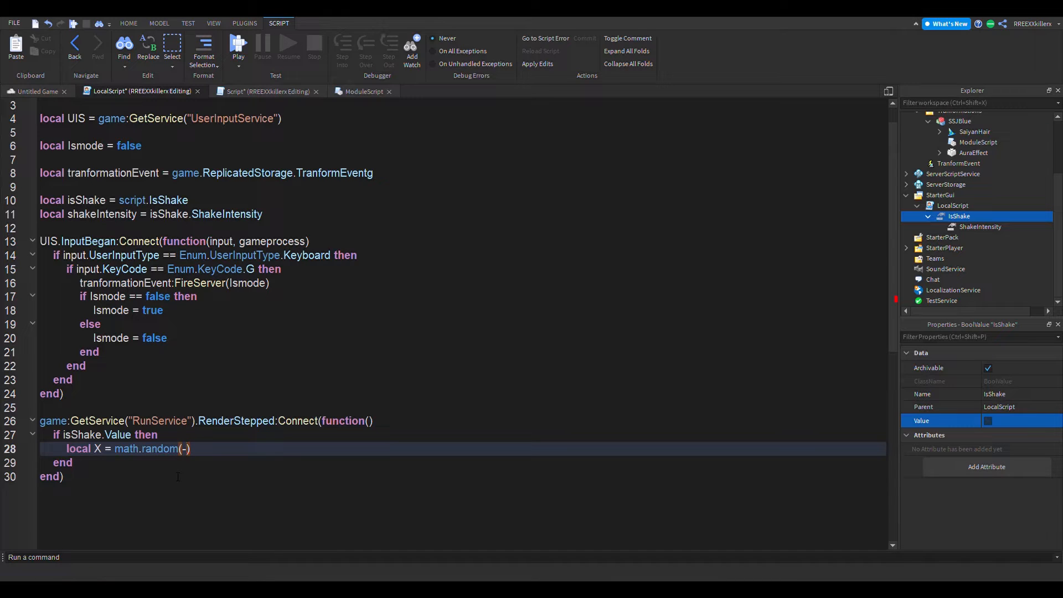
{"action": "type", "text": "shakeIntensity"}
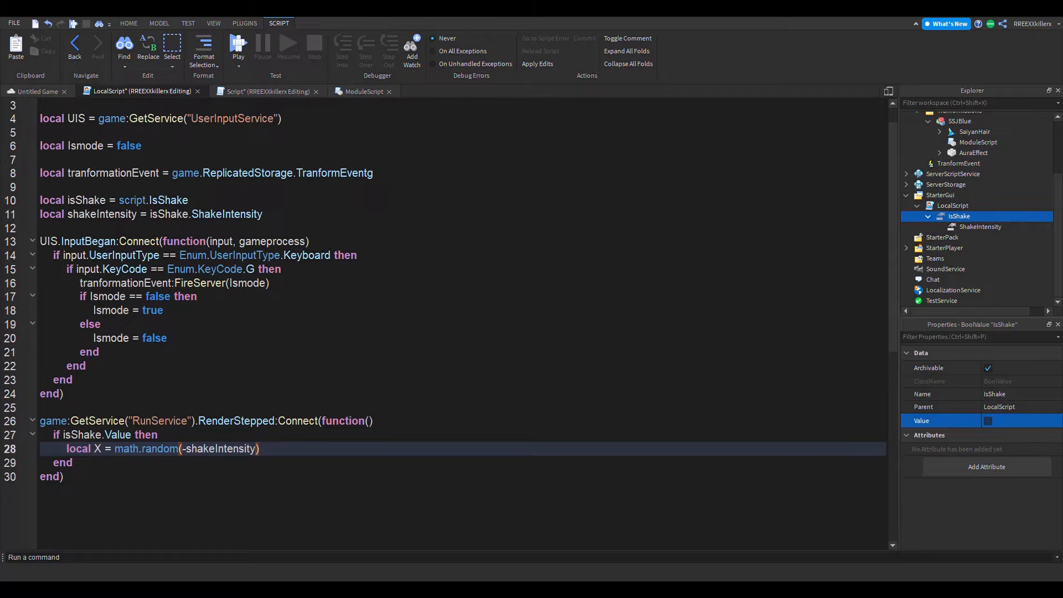
{"action": "type", "text": ".va"}
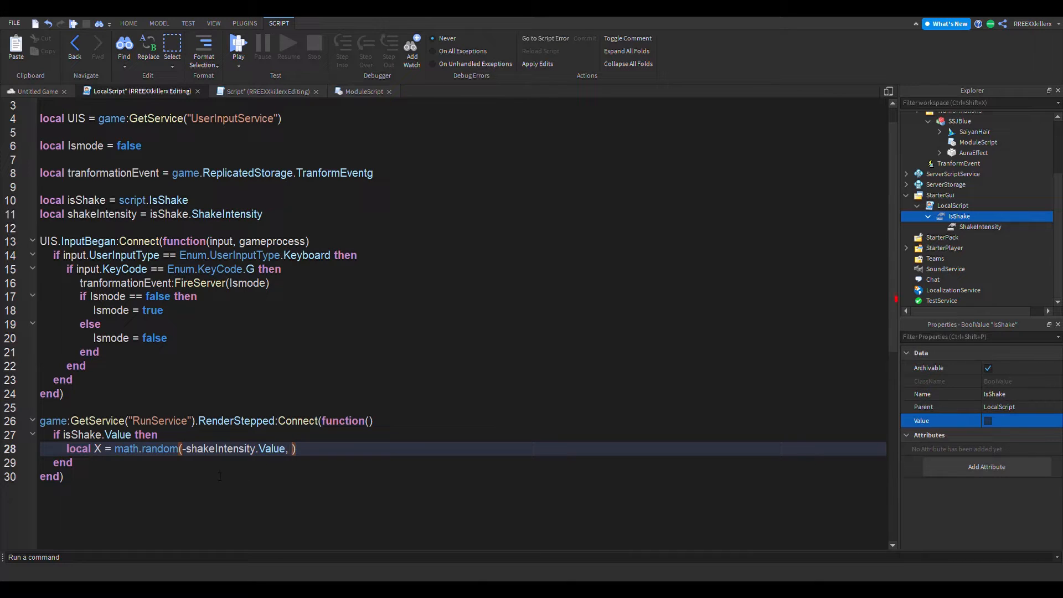
{"action": "type", "text": "shakeIntensity.Value"}
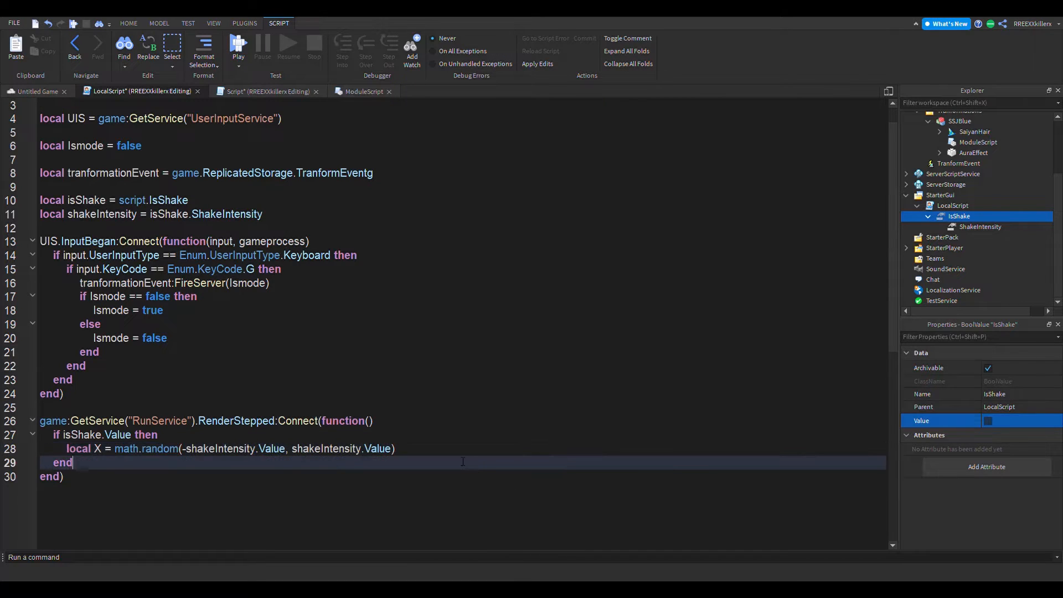
{"action": "key", "text": "enter"}
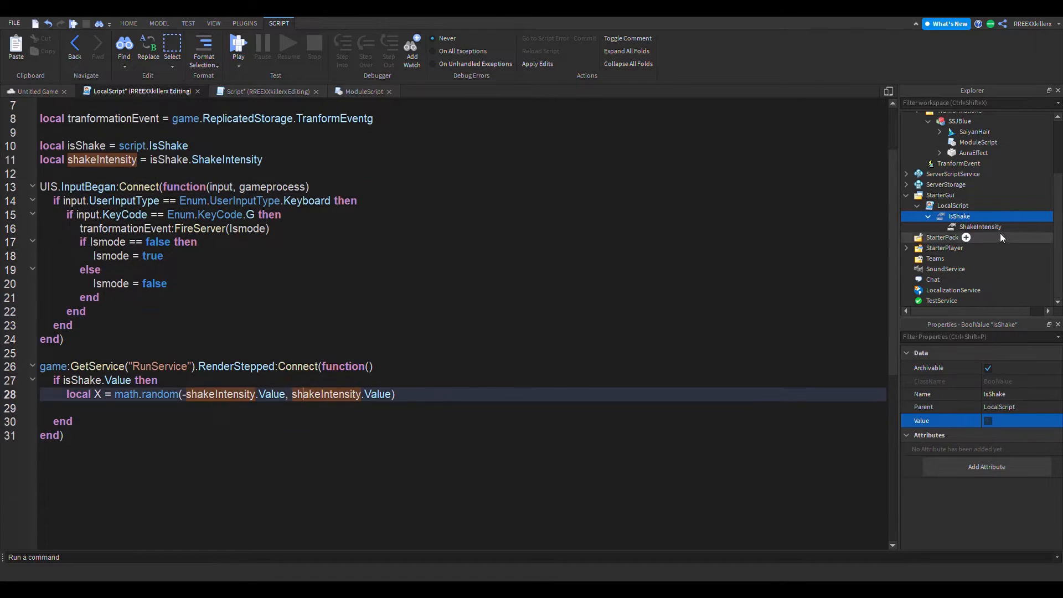
- Divide the random X offset by 100
{"action": "left_click", "coordinate": [979, 227]}
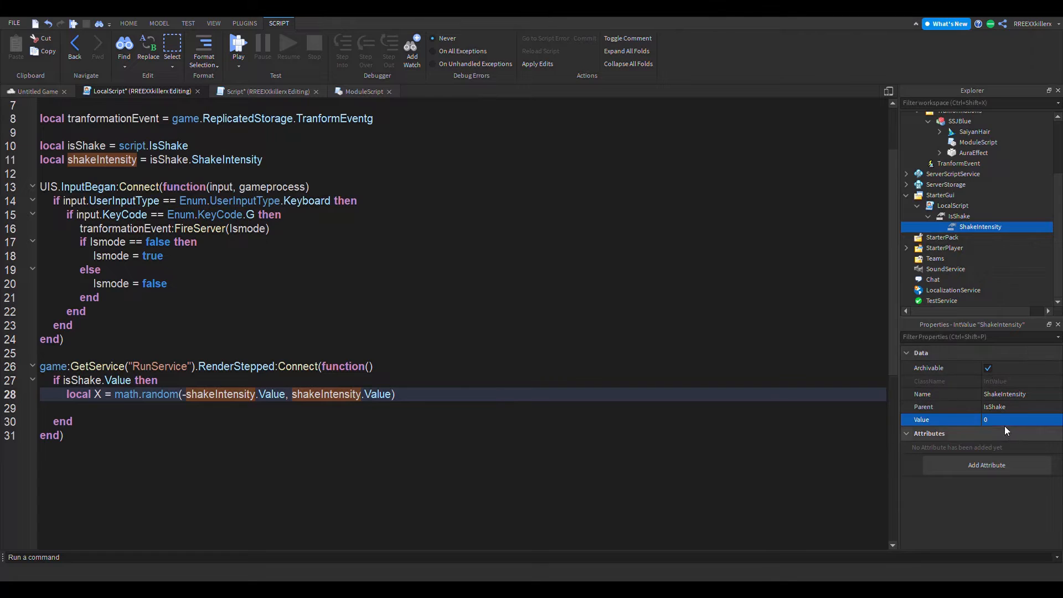
{"action": "left_click", "coordinate": [1017, 419]}
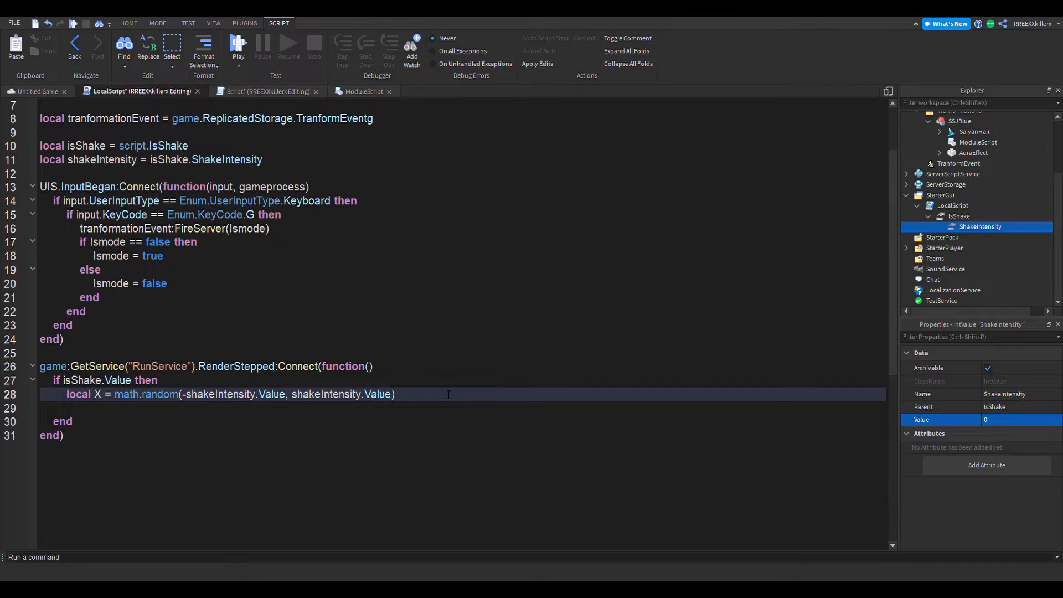
{"action": "type", "text": "/100"}
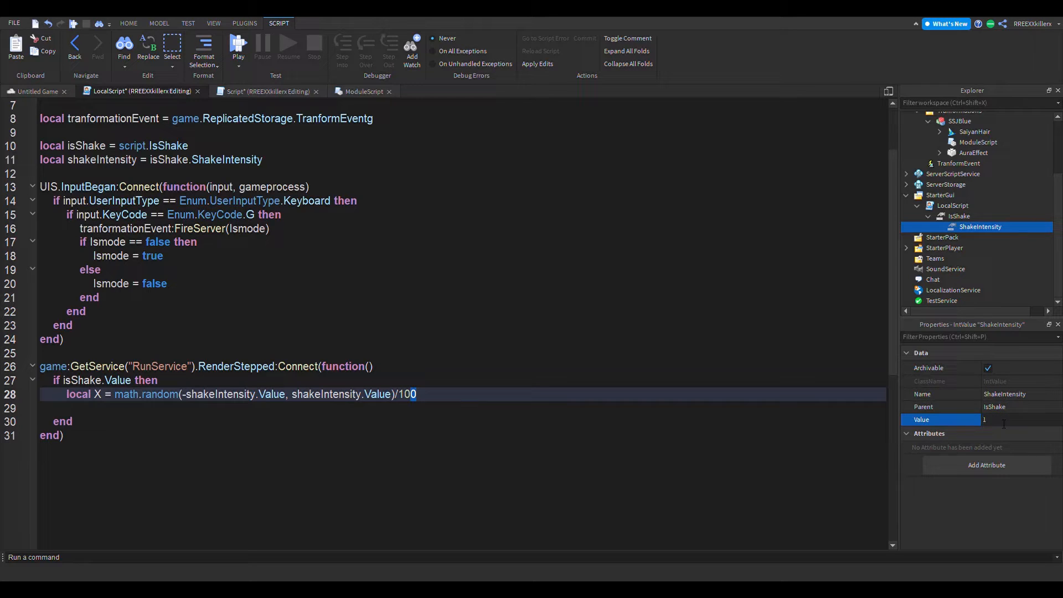
- Set ShakeIntensity's Value to 10 in Properties
{"action": "type", "text": "90"}
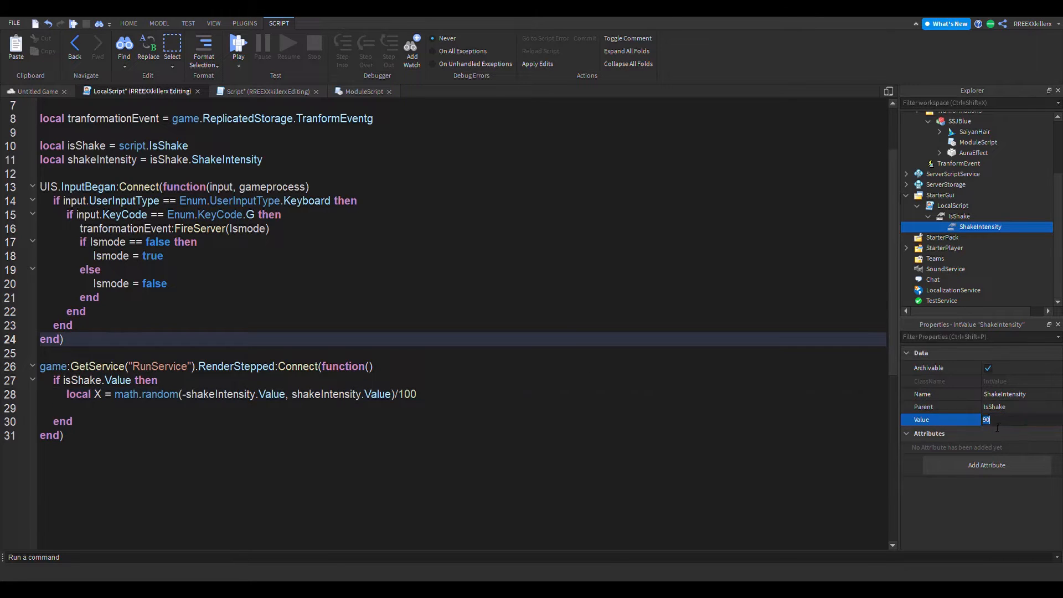
{"action": "key", "text": "Backspace"}
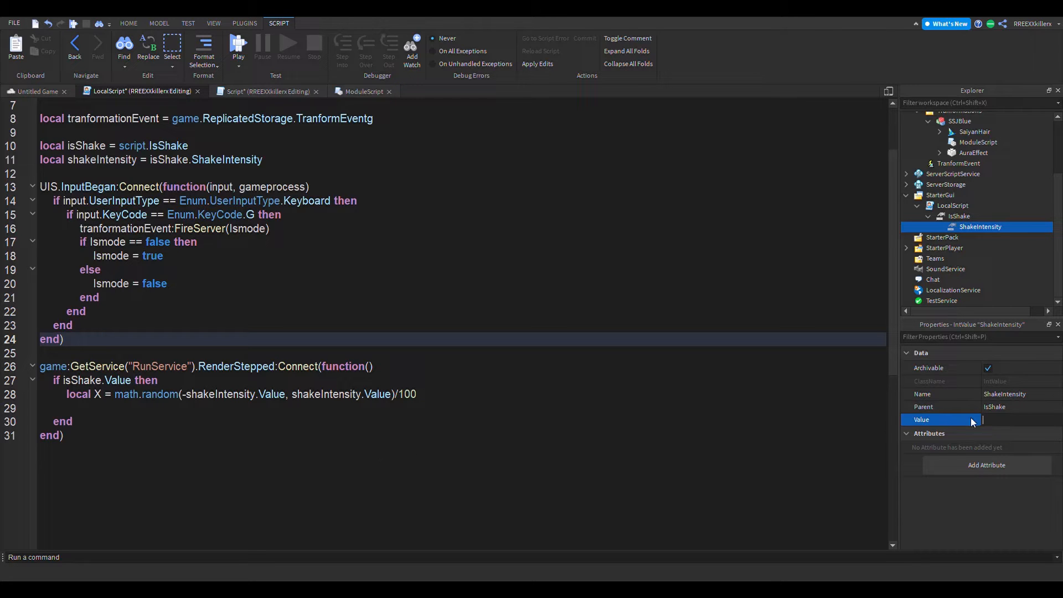
{"action": "type", "text": "0"}
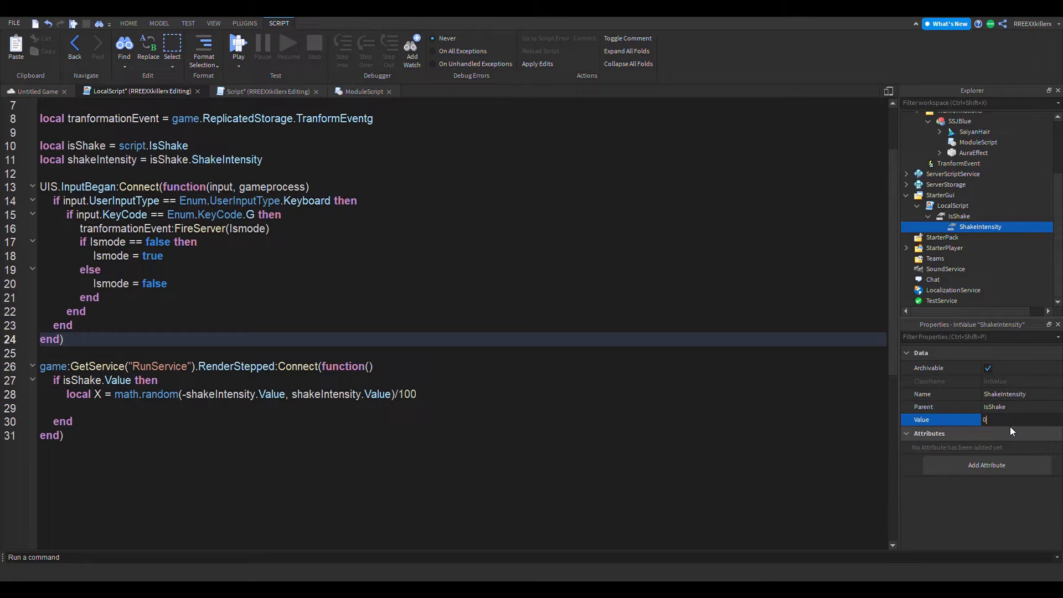
{"action": "left_click", "coordinate": [1010, 419]}
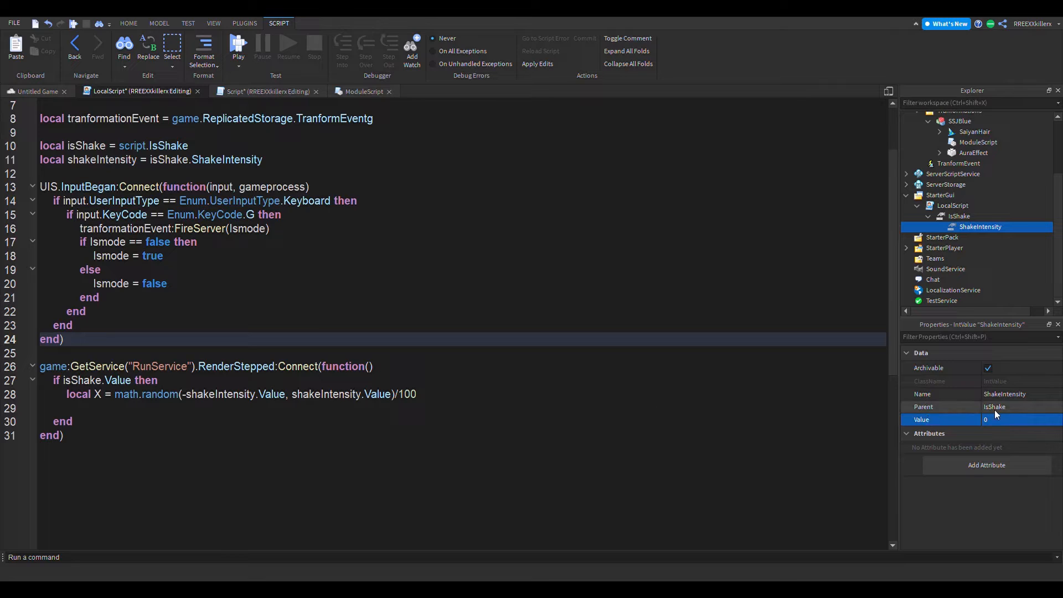
{"action": "left_click", "coordinate": [1010, 419]}
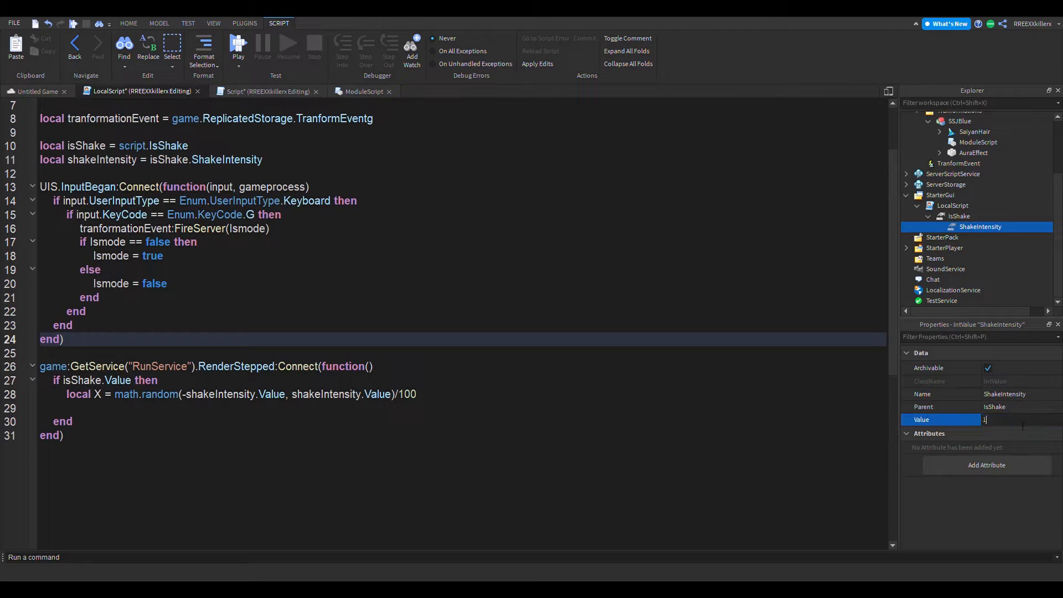
{"action": "type", "text": "10"}
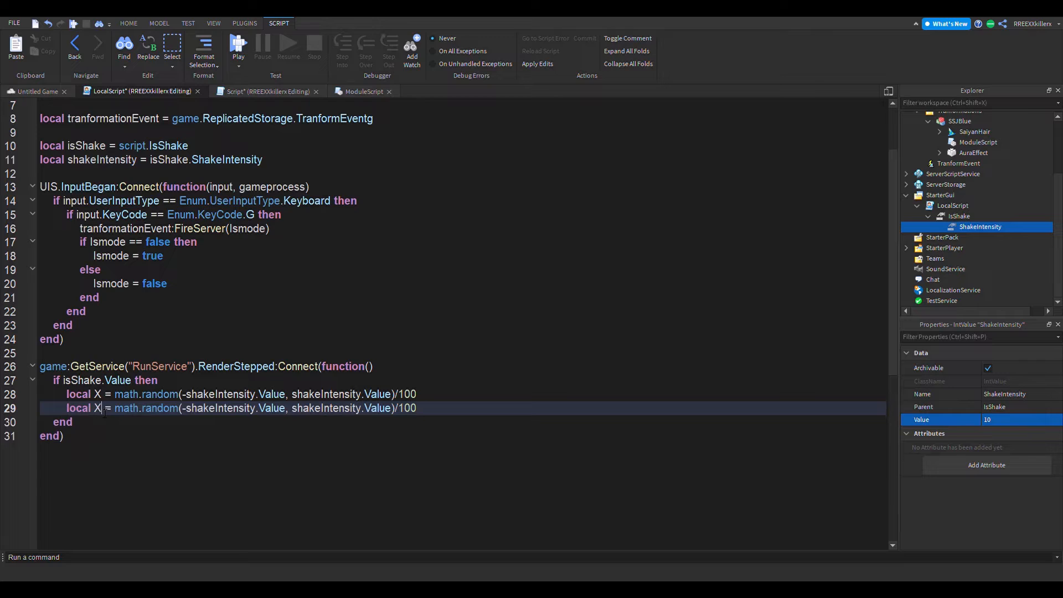
- Rename the second offset to Y and add Camera.CFrame = Camera.CFrame * CFrame.new(X, Y, 0)
{"action": "type", "text": "Y"}
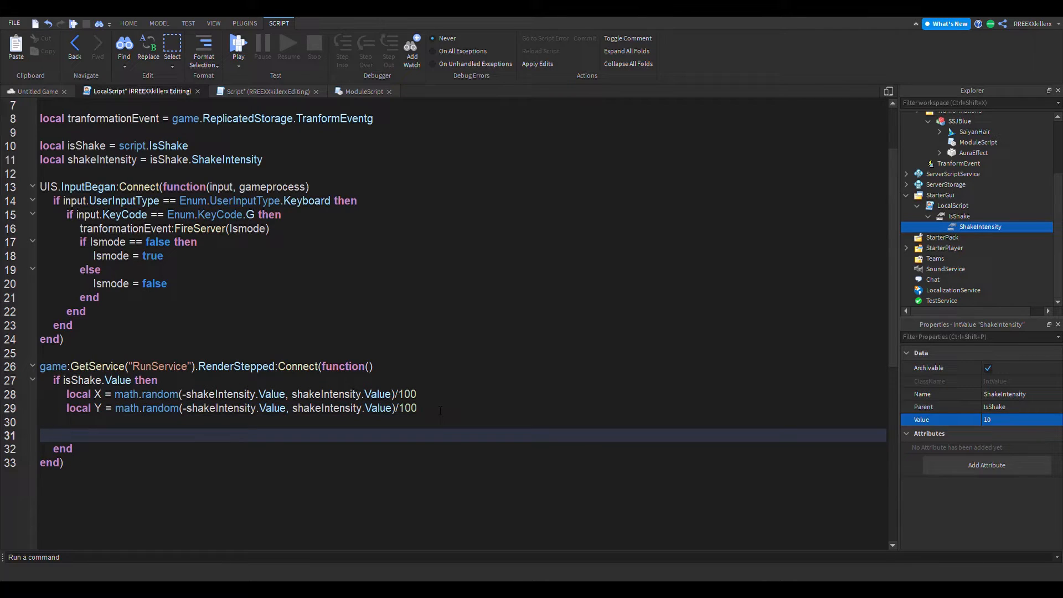
{"action": "type", "text": "Camera"}
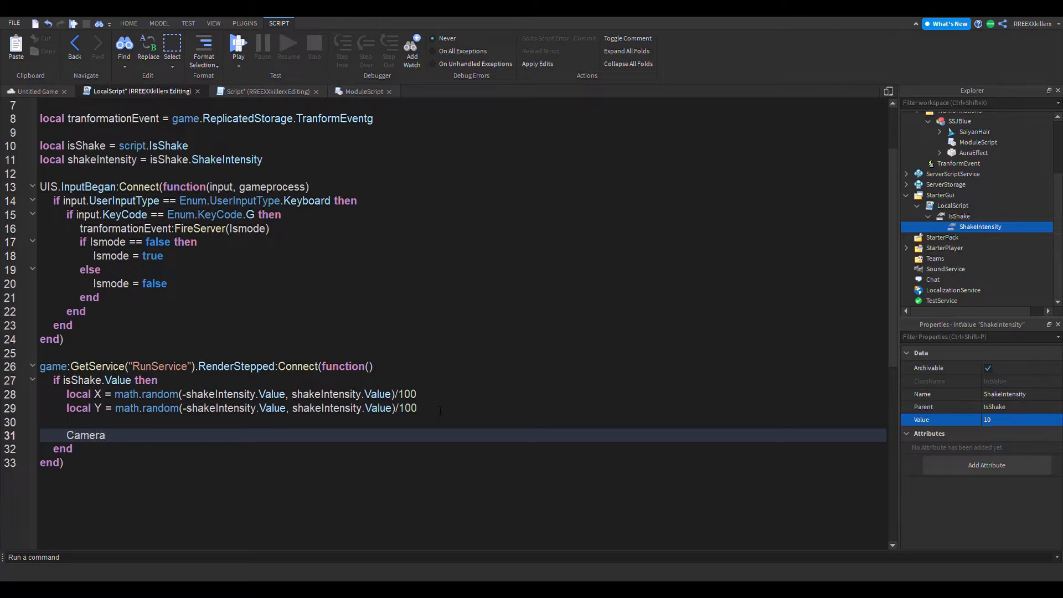
{"action": "type", "text": ".CFrame"}
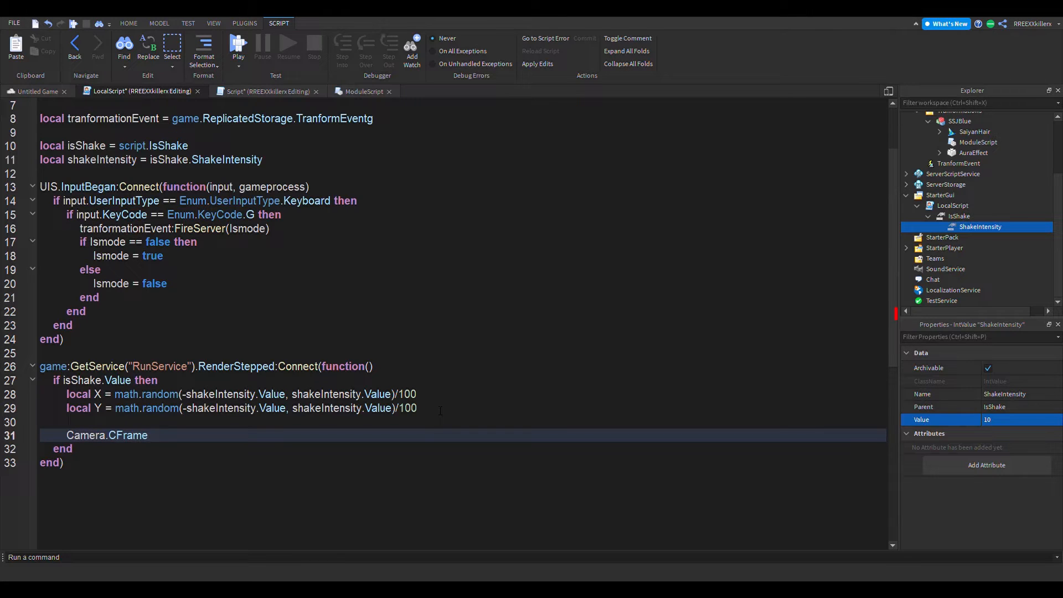
{"action": "type", "text": "= Camera.c"}
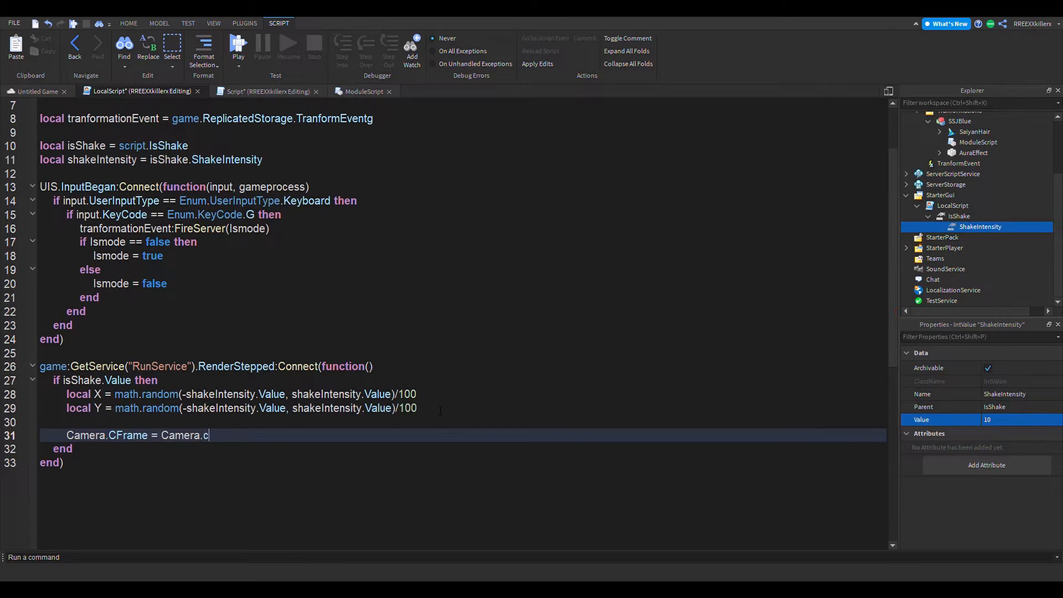
{"action": "type", "text": "Frame ="}
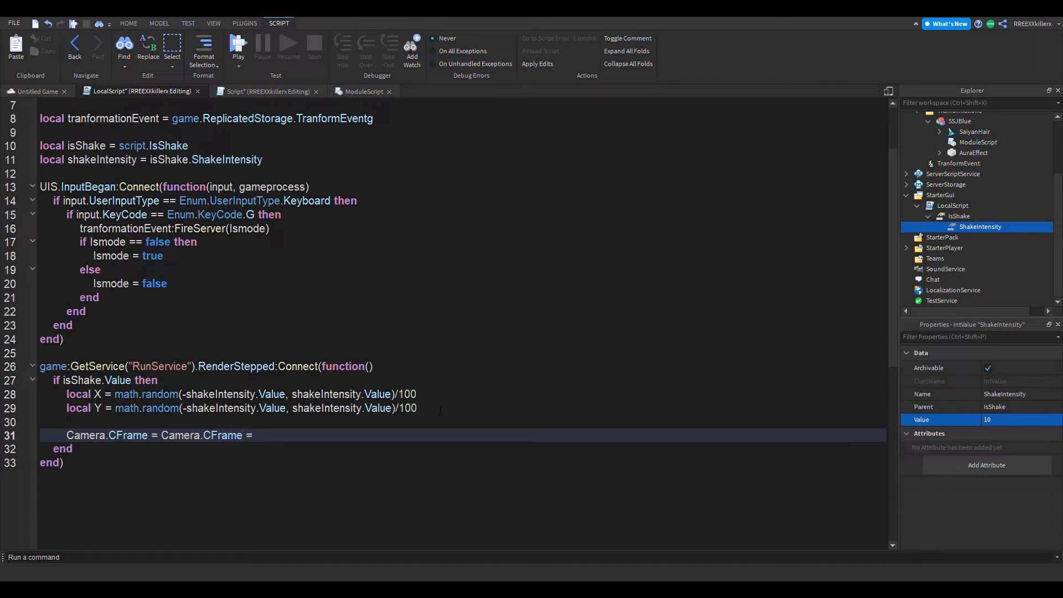
{"action": "key", "text": "BackSpace"}
{"action": "type", "text": "* CFrame."}
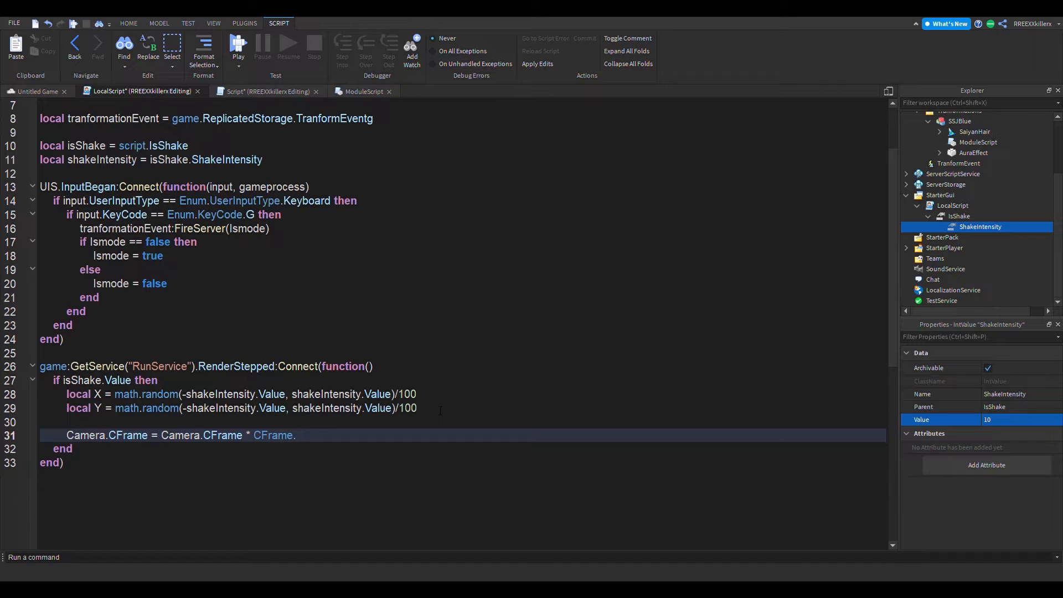
{"action": "type", "text": "new()"}
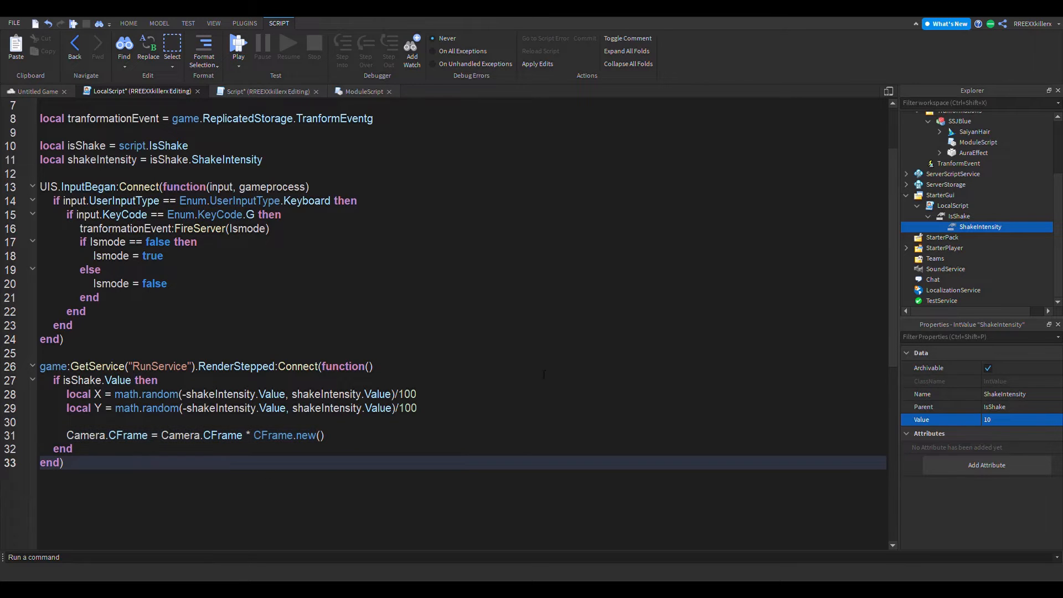
{"action": "left_click", "coordinate": [324, 435]}
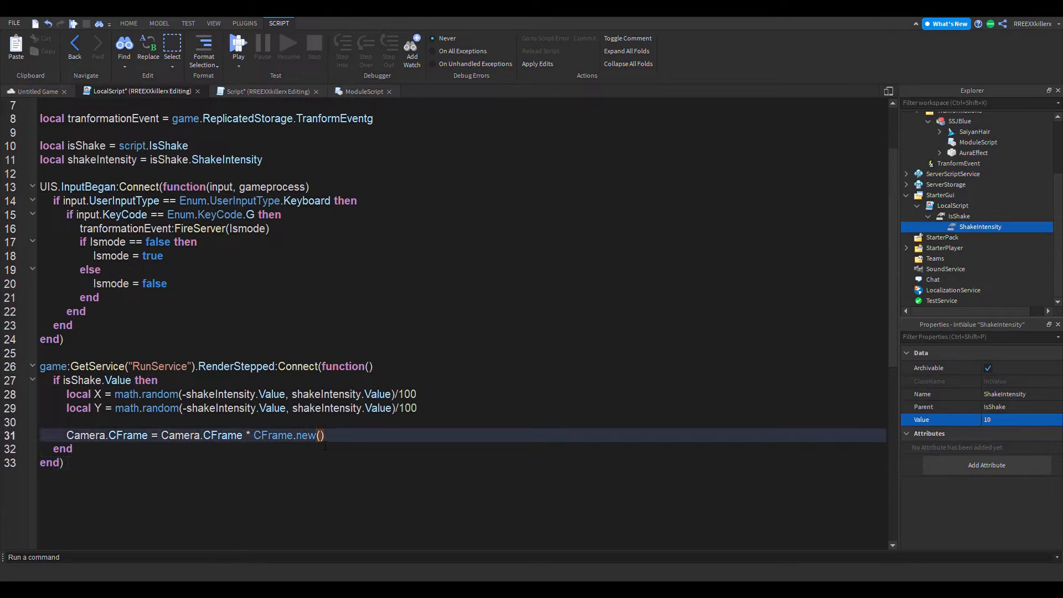
{"action": "type", "text": "X, Y"}
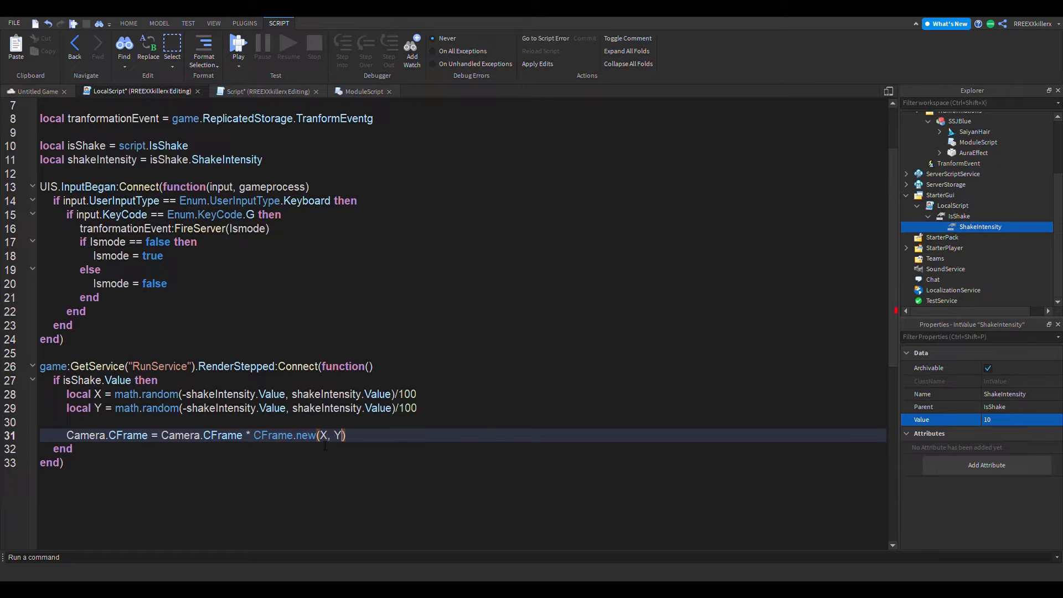
{"action": "type", "text": ", 0"}
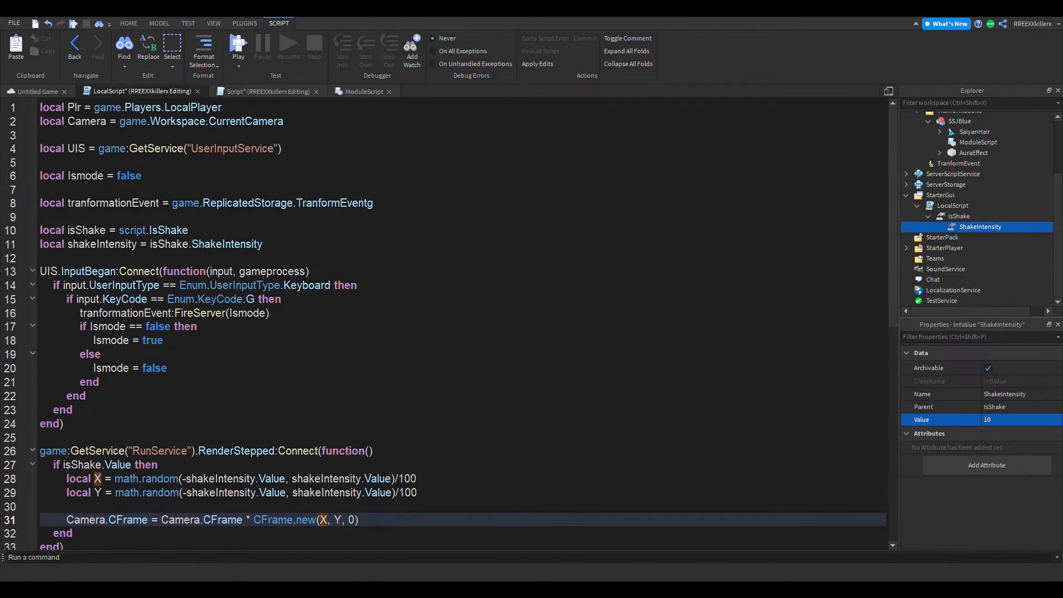
- Select the isShake and shakeIntensity declarations, then move between script tabs to the ModuleScript
{"action": "left_click_drag", "start_coordinate": [40, 230], "coordinate": [262, 244]}
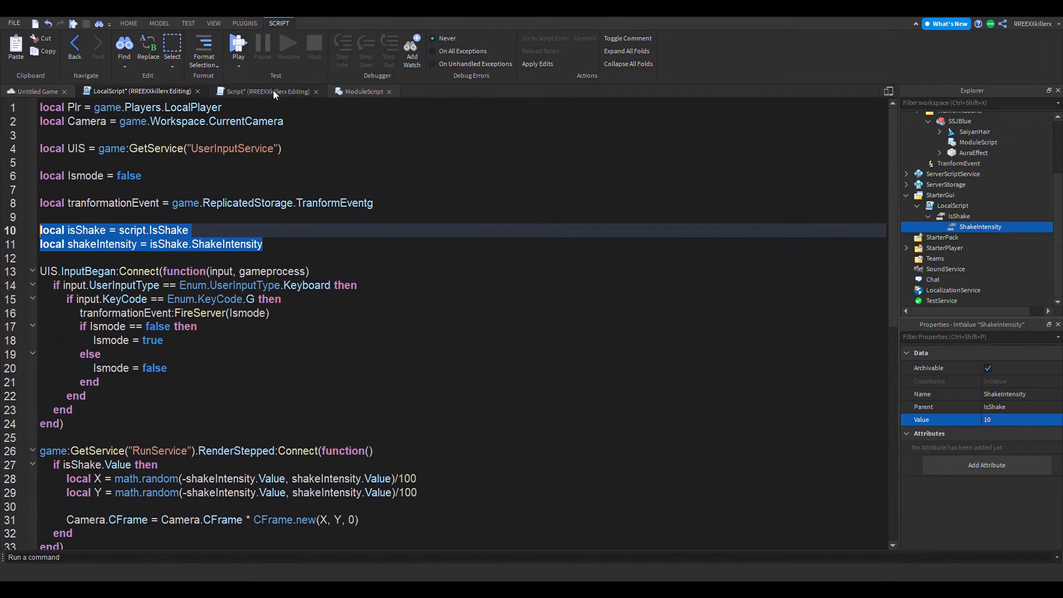
{"action": "left_click", "coordinate": [365, 90]}
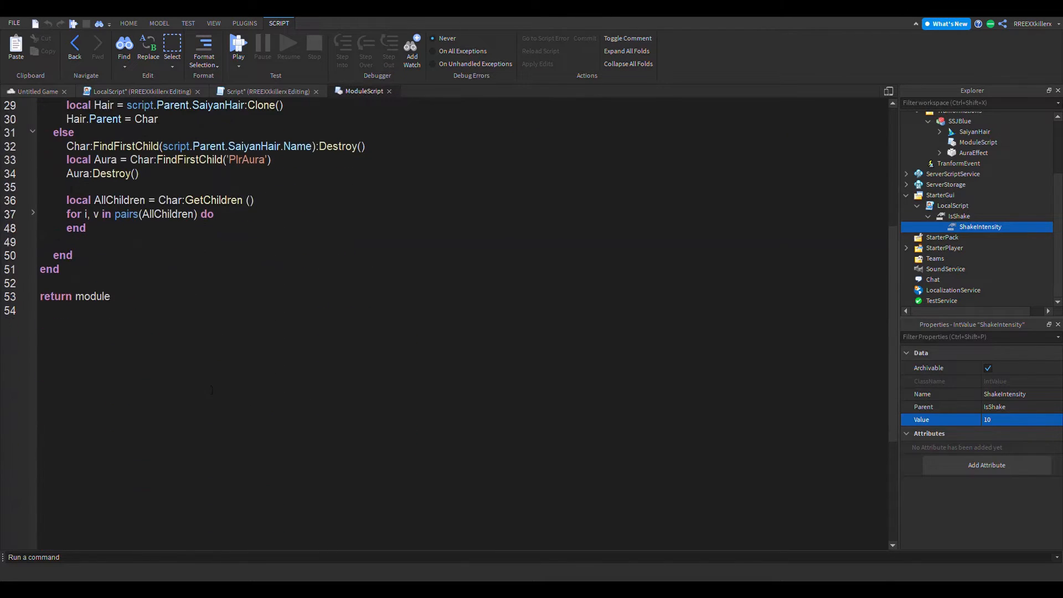
{"action": "left_click", "coordinate": [139, 91]}
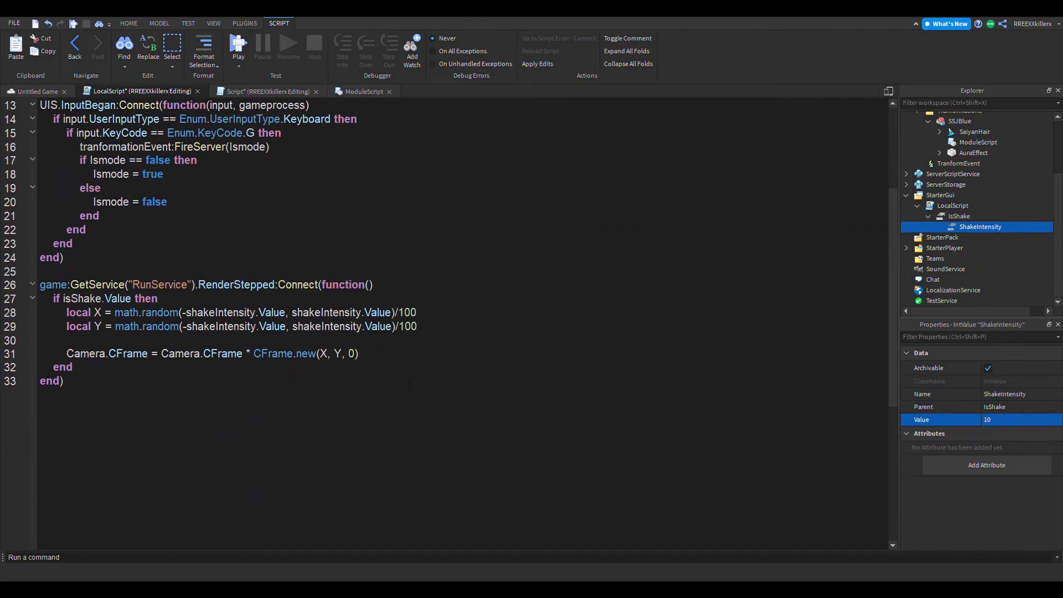
{"action": "left_click", "coordinate": [1010, 419]}
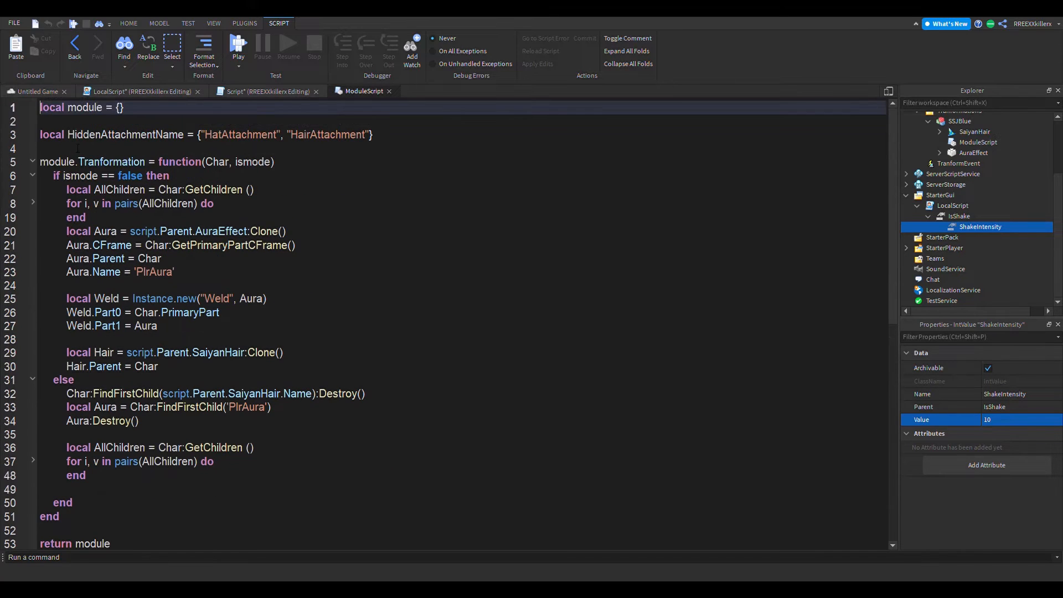
- Write the module.ClientTransformation = function(Char, ismode, Shake) stub above return module
{"action": "scroll", "scroll_direction": "down", "scroll_amount": 3}
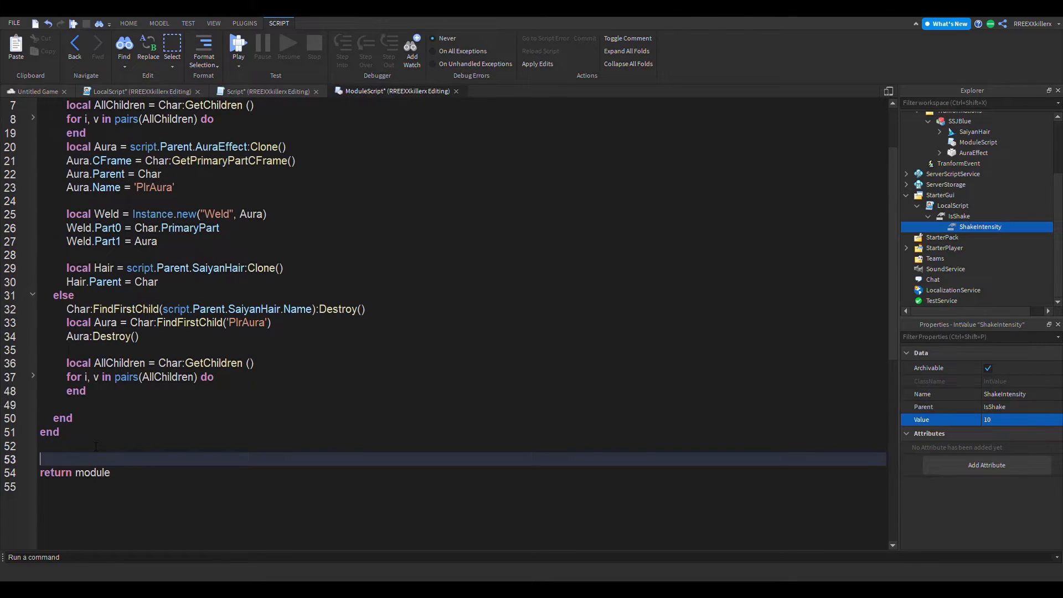
{"action": "type", "text": "module"}
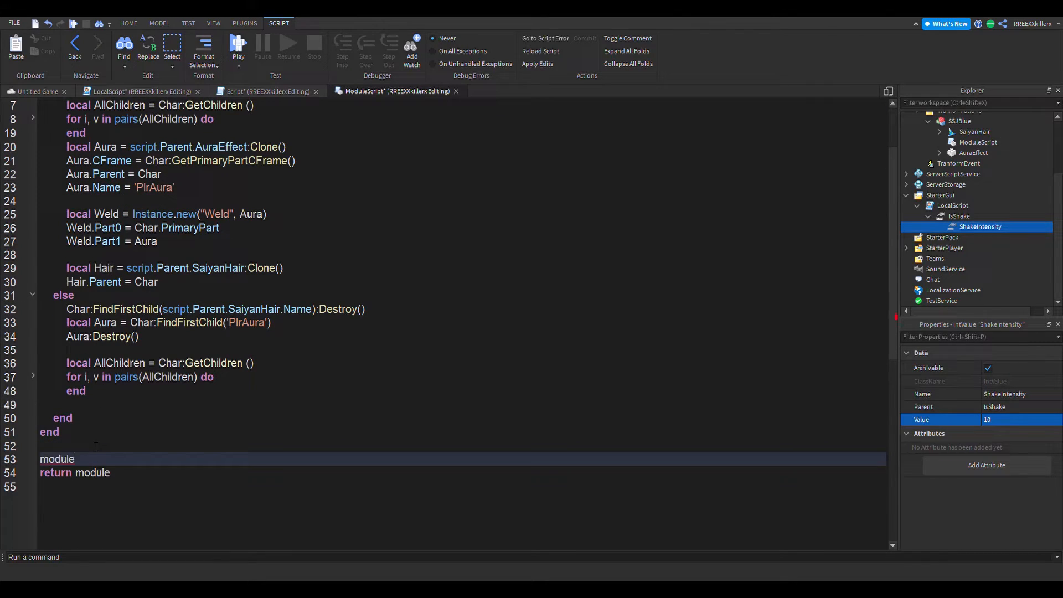
{"action": "type", "text": ".Clie"}
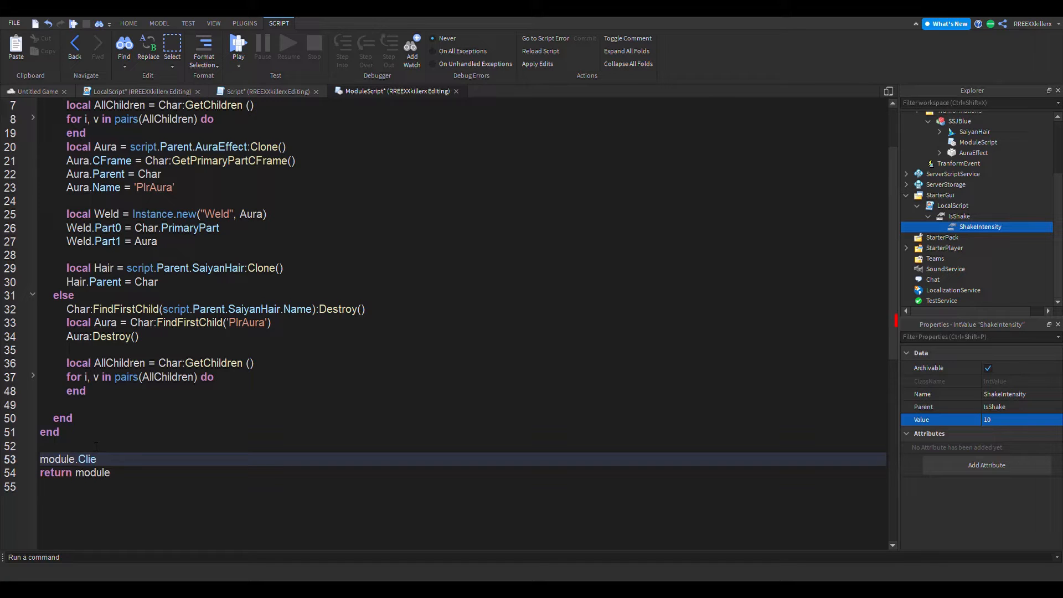
{"action": "type", "text": "ntT"}
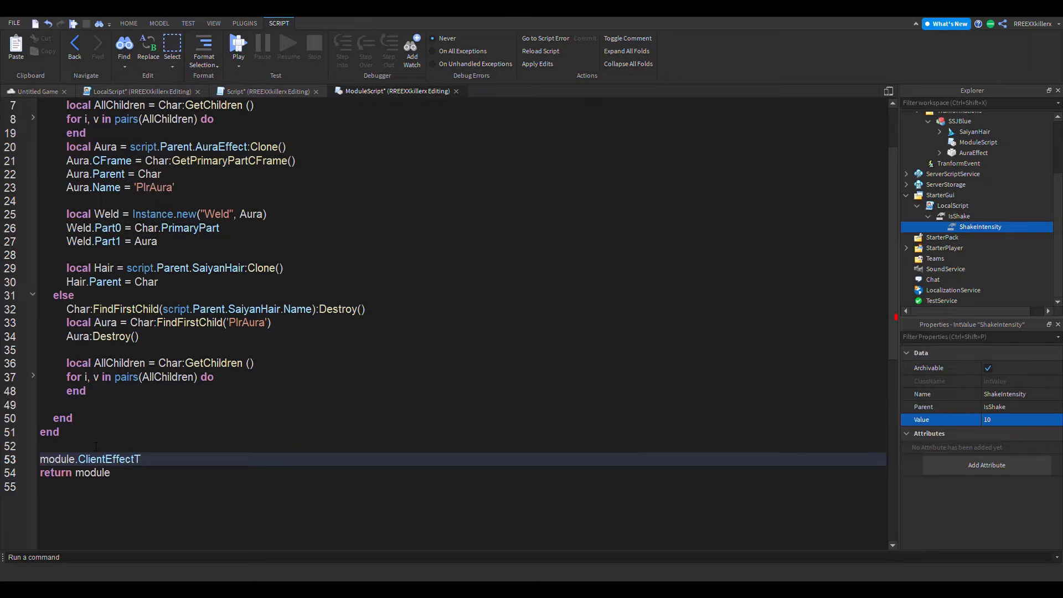
{"action": "key", "text": "Backspace"}
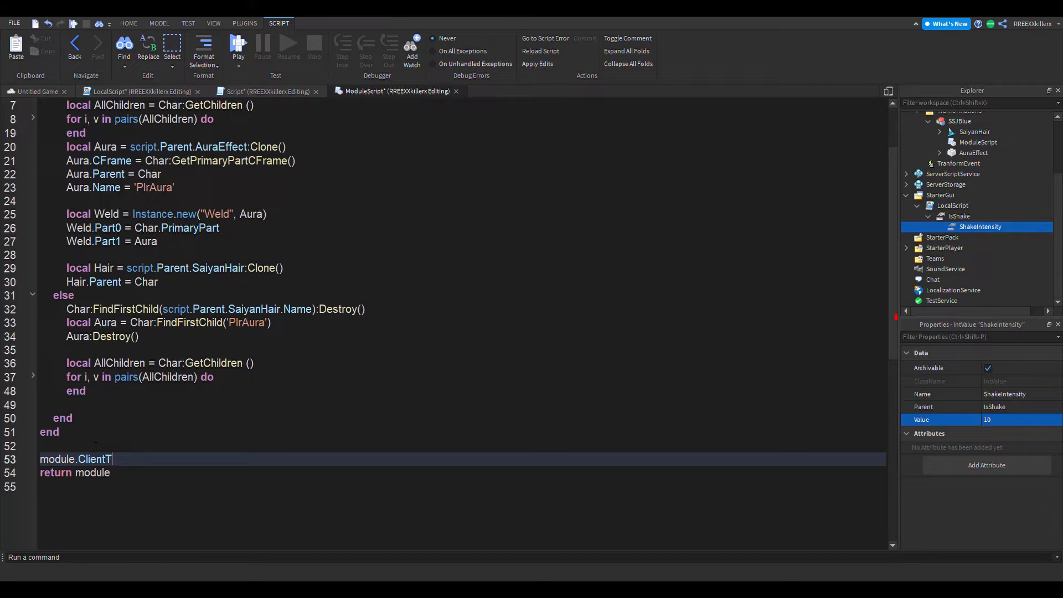
{"action": "type", "text": "ransfo"}
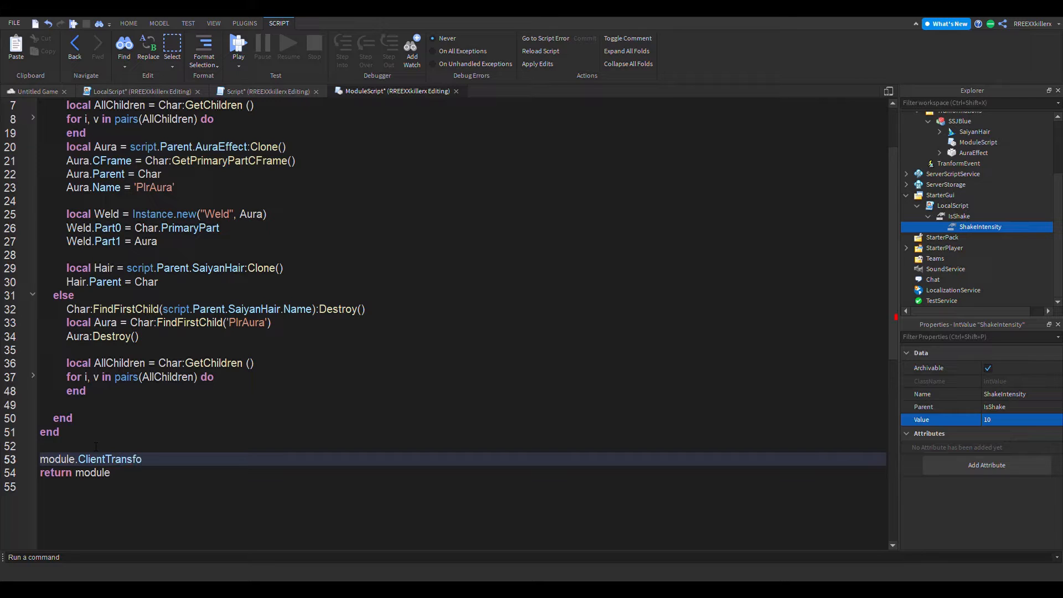
{"action": "type", "text": "rmation"}
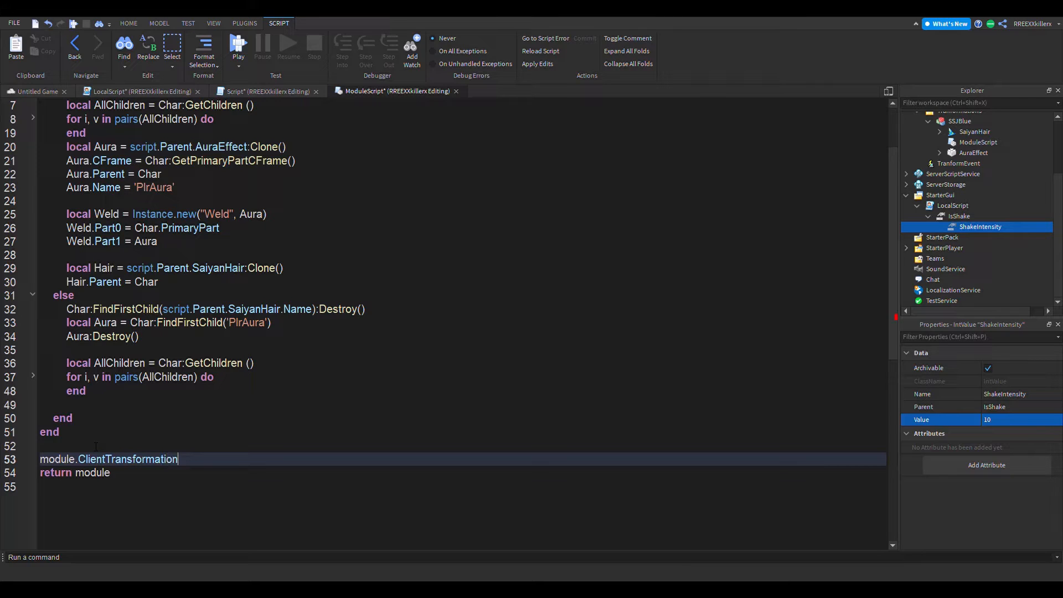
{"action": "type", "text": "= fu"}
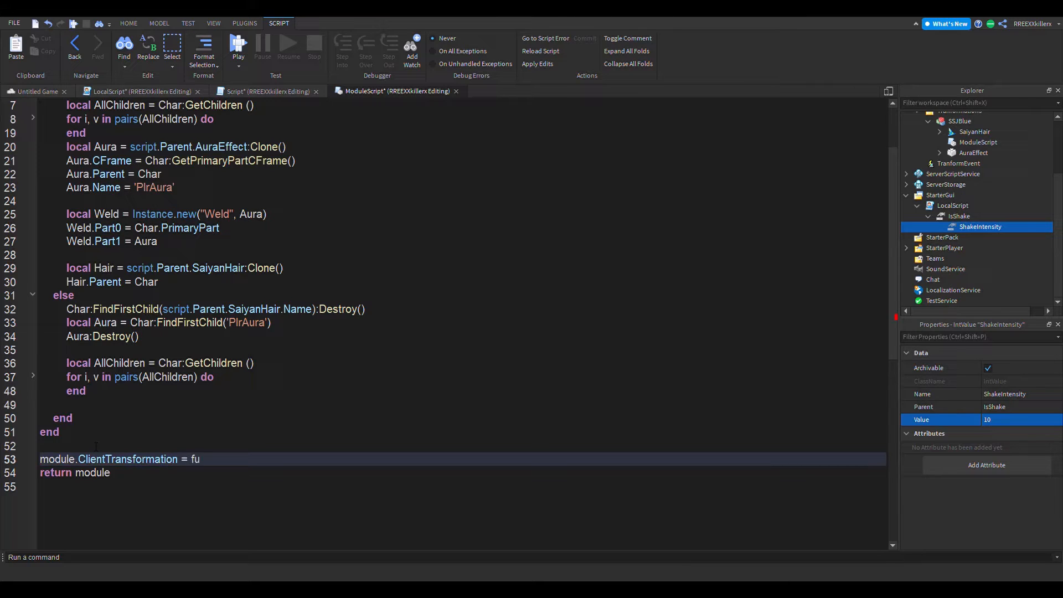
{"action": "type", "text": "nction()"}
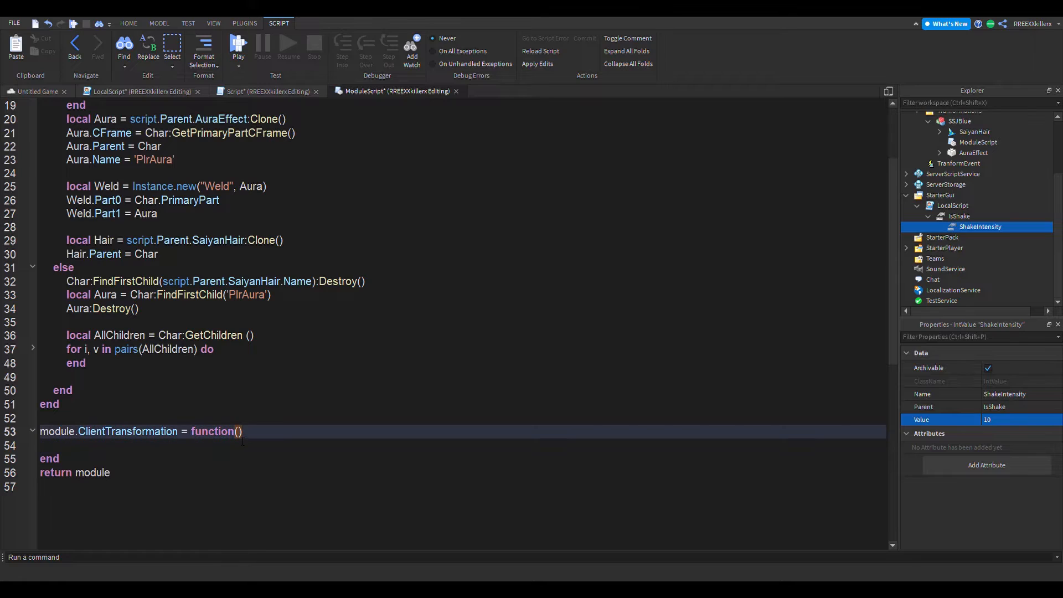
{"action": "type", "text": "Char,"}
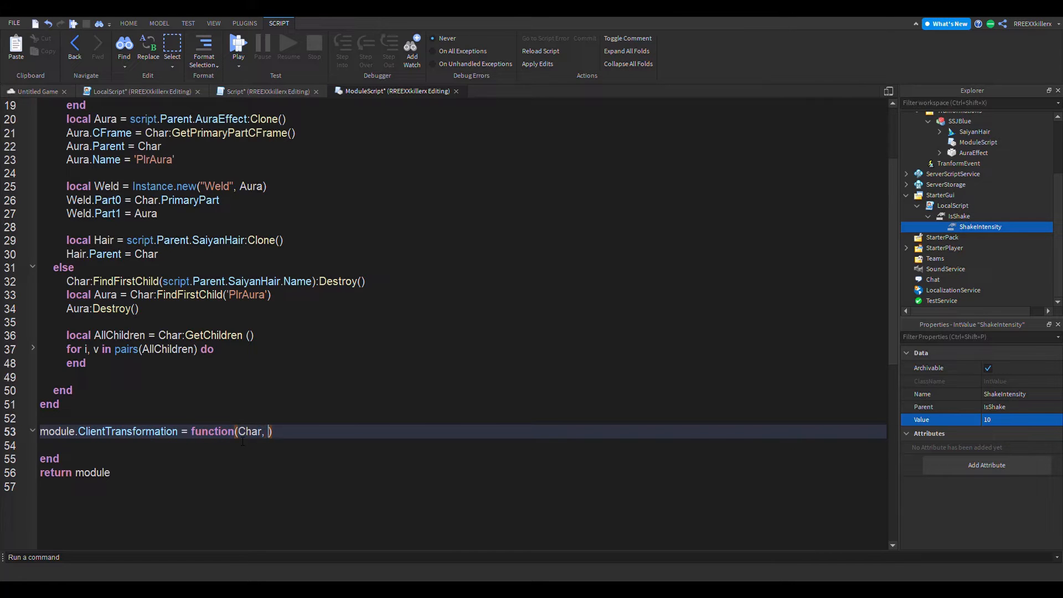
{"action": "double_click", "coordinate": [250, 431]}
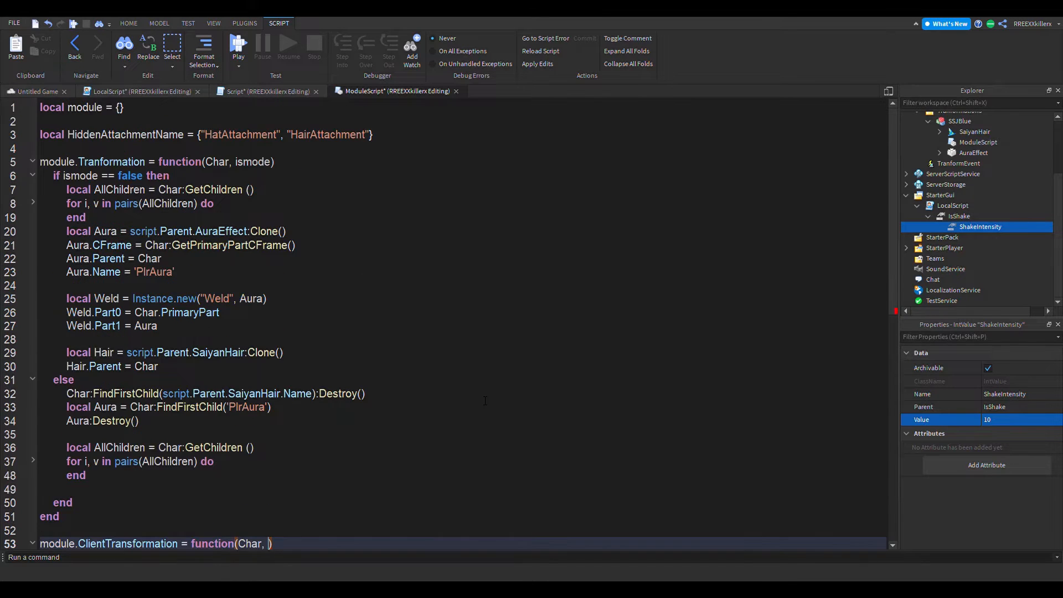
{"action": "type", "text": "ismode,"}
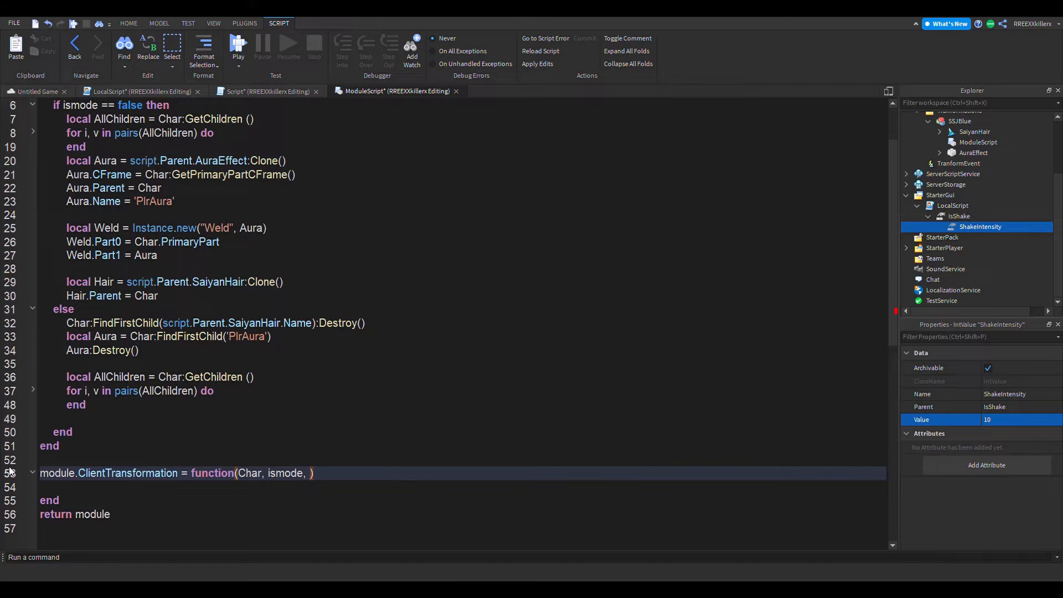
{"action": "type", "text": "Shake"}
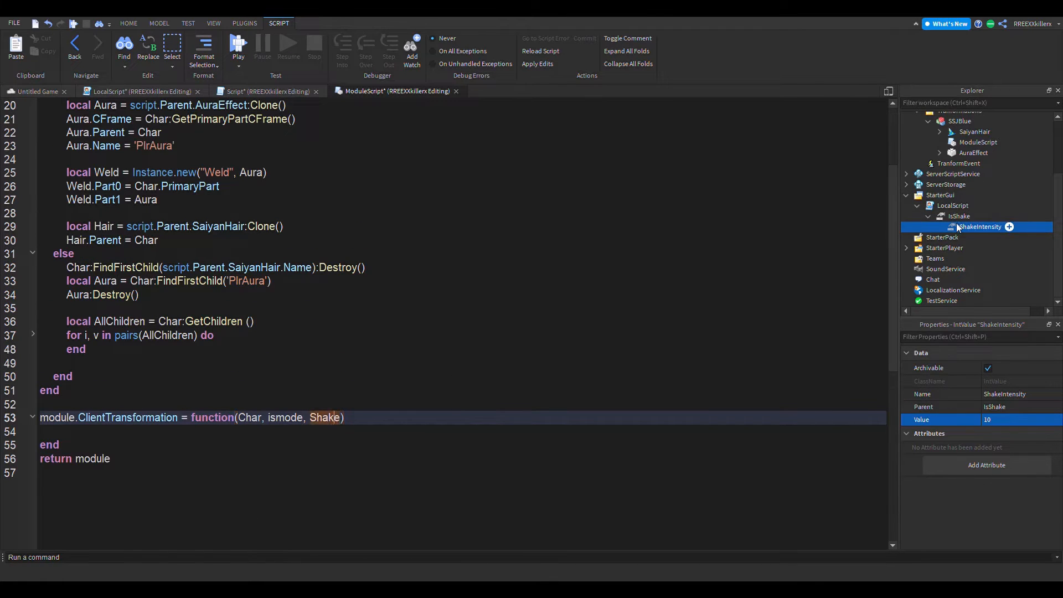
- Select IsShake and the ClientTransformation name, then view the LocalScript and server Script
{"action": "left_click", "coordinate": [958, 215]}
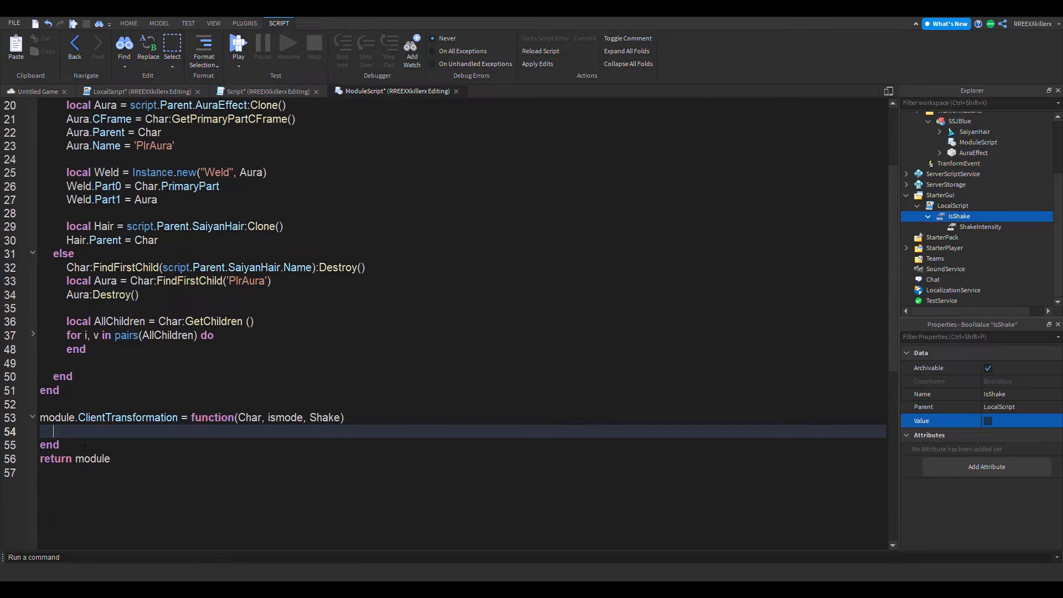
{"action": "double_click", "coordinate": [127, 417]}
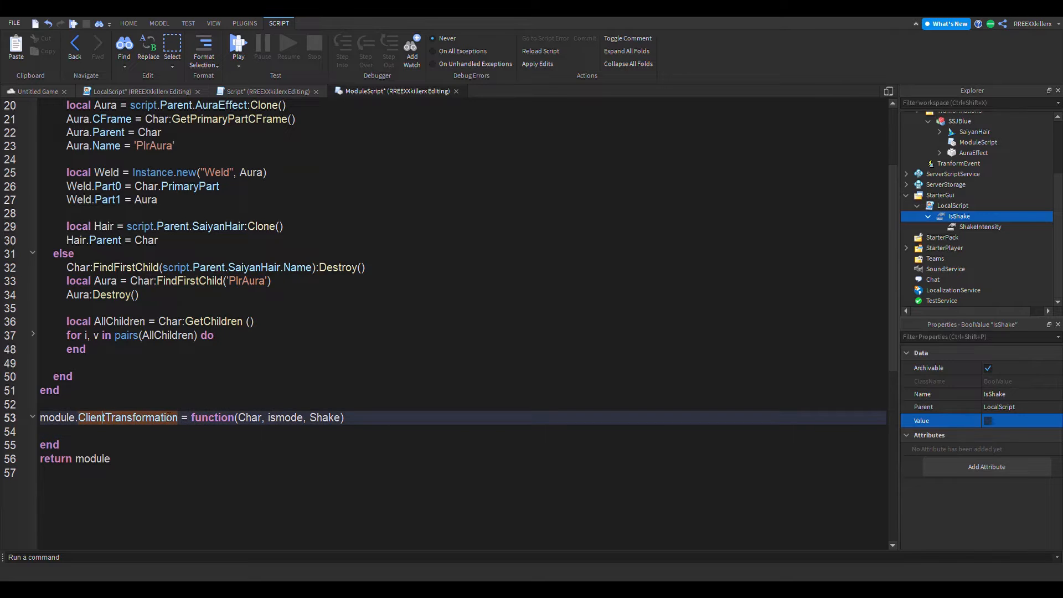
{"action": "double_click", "coordinate": [127, 417]}
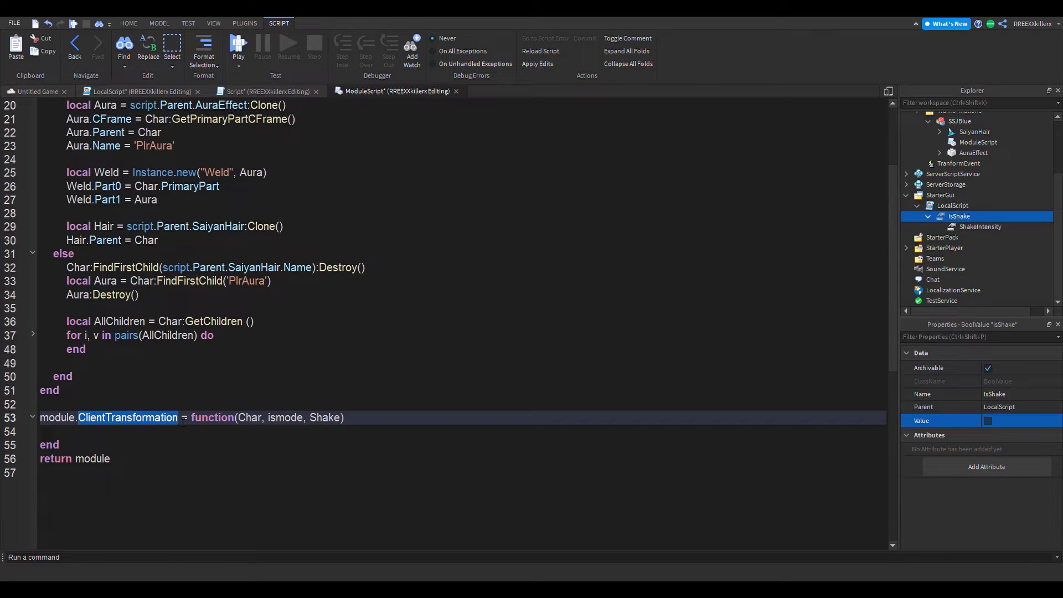
{"action": "left_click", "coordinate": [139, 92]}
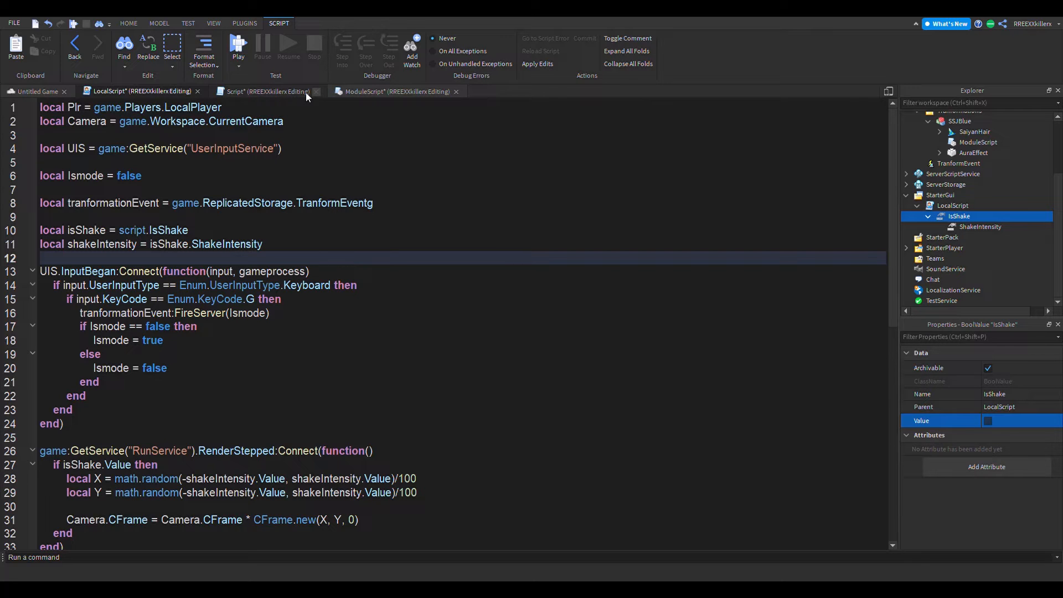
{"action": "left_click", "coordinate": [315, 91]}
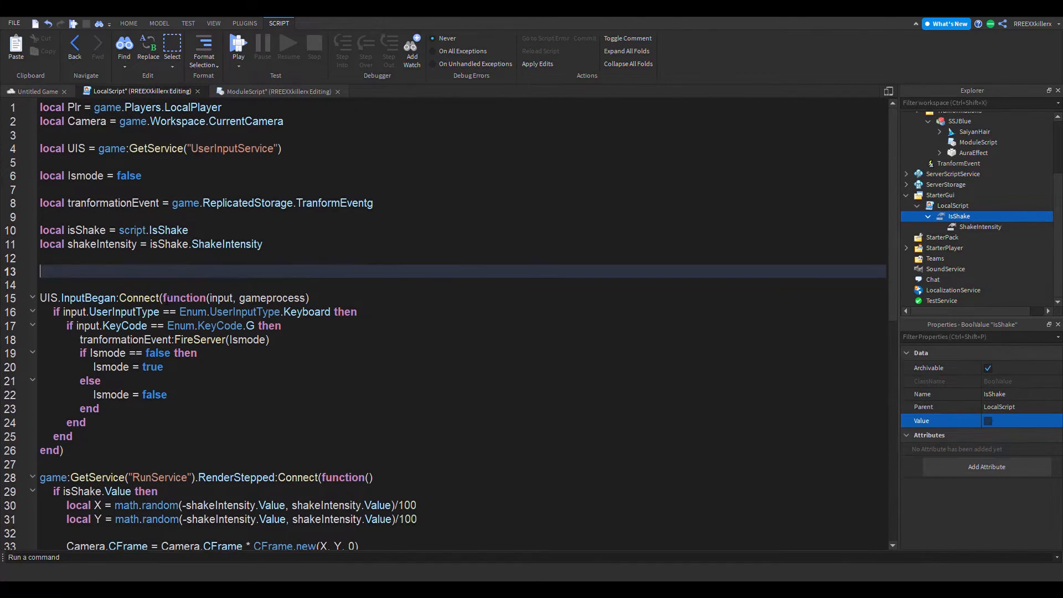
- Declare local db = false in the LocalScript
{"action": "type", "text": "local"}
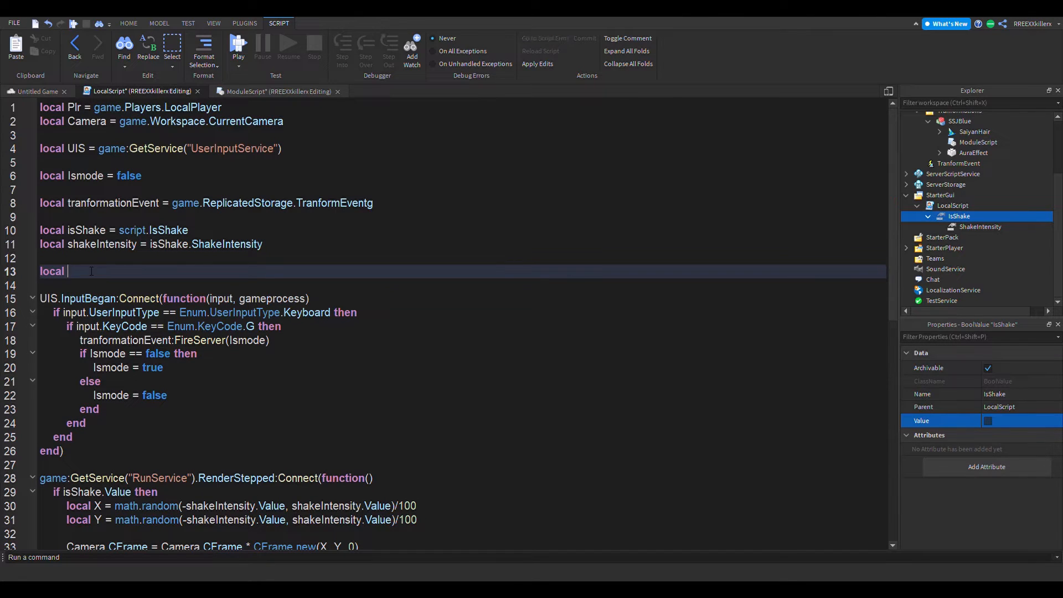
{"action": "type", "text": "db ="}
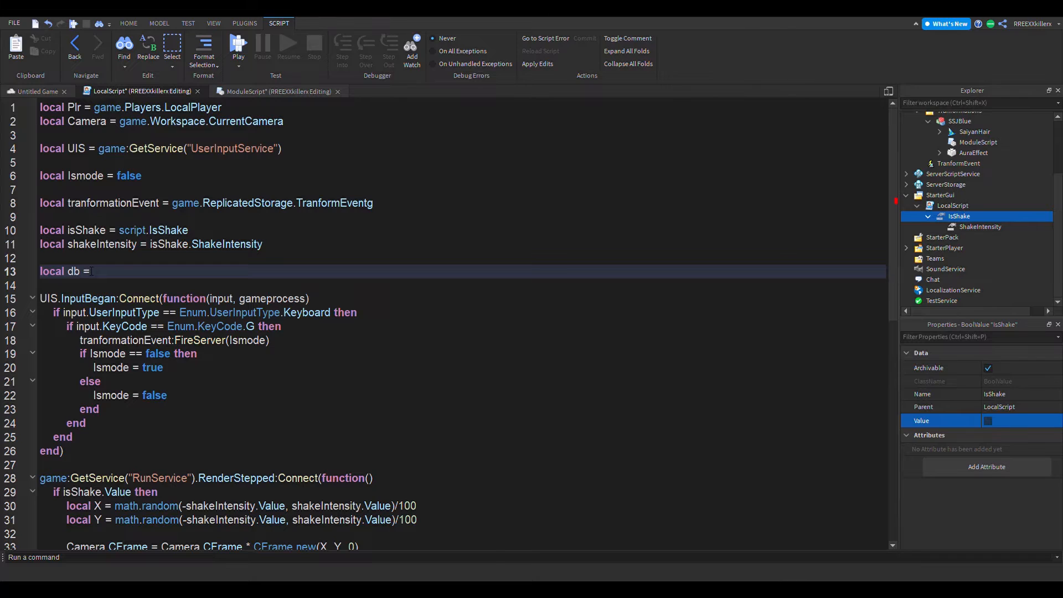
{"action": "type", "text": "false"}
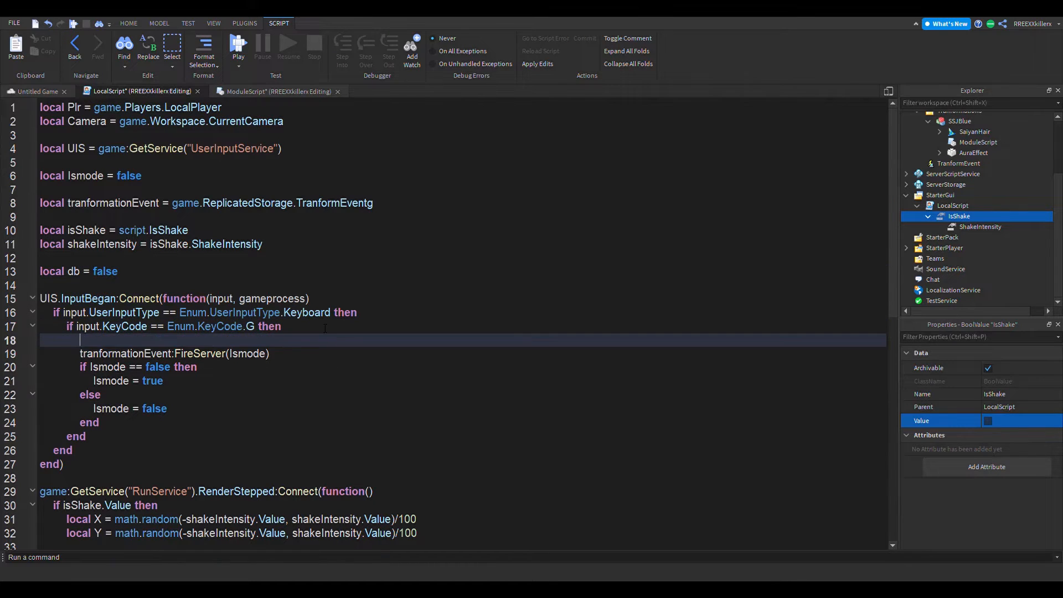
- Wrap the G-key handler in an 'if db == false then' check
{"action": "type", "text": "if db"}
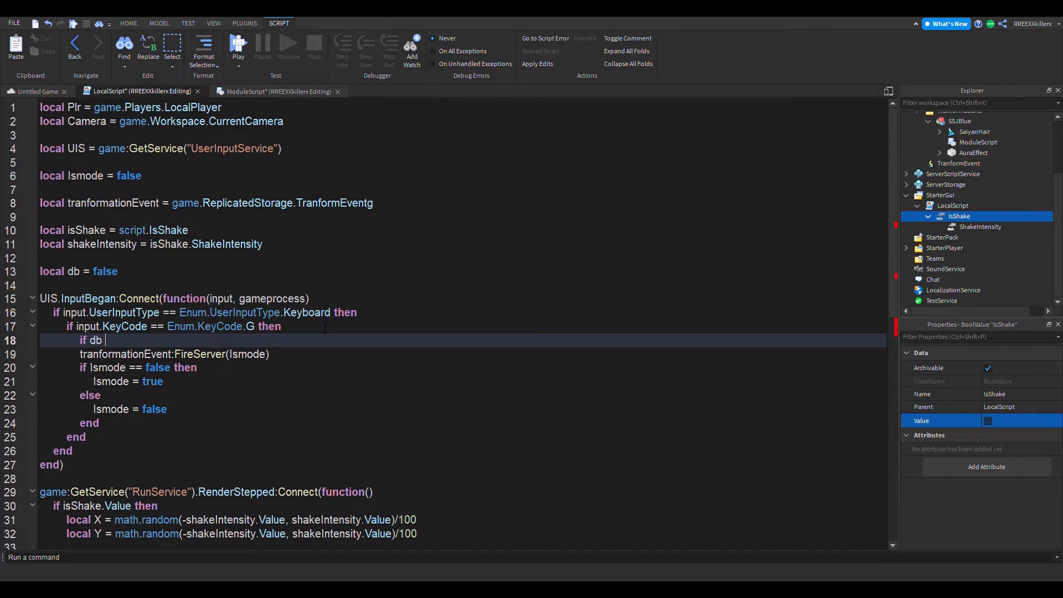
{"action": "type", "text": "th"}
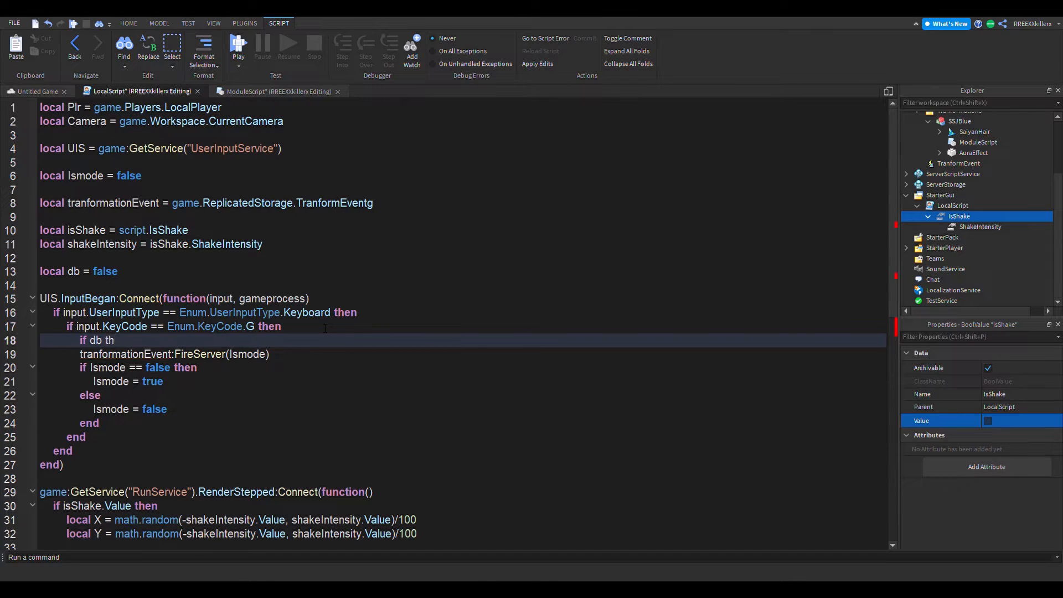
{"action": "type", "text": "== tr"}
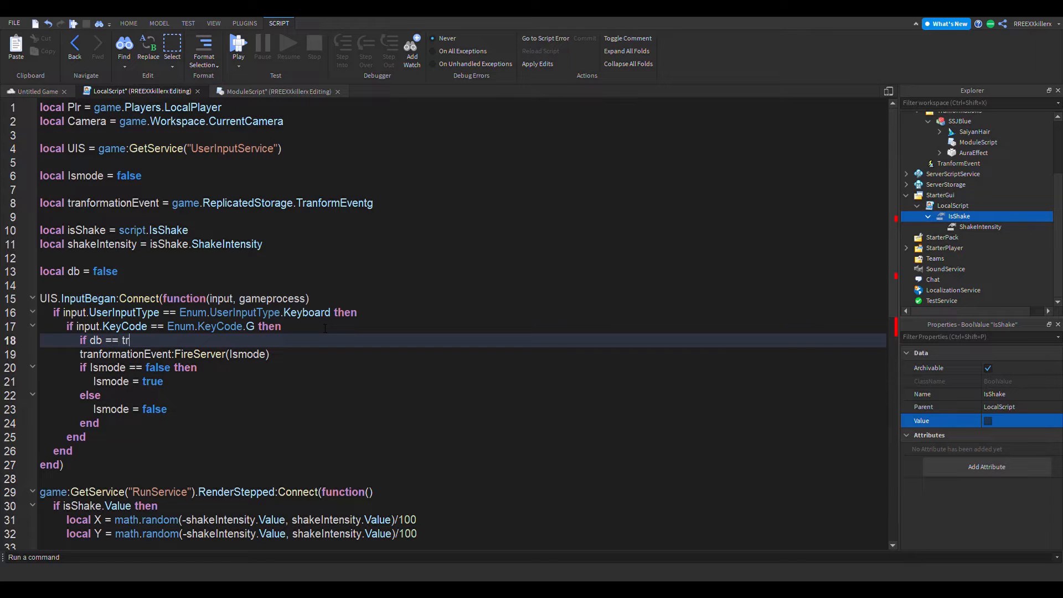
{"action": "type", "text": "ue then"}
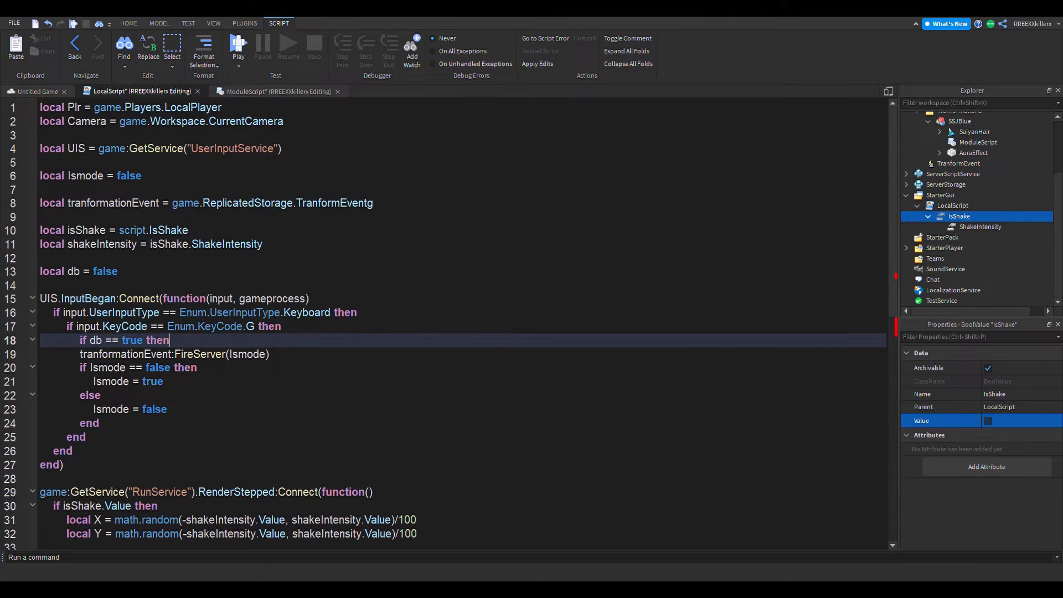
{"action": "double_click", "coordinate": [132, 339]}
{"action": "type", "text": "fals"}
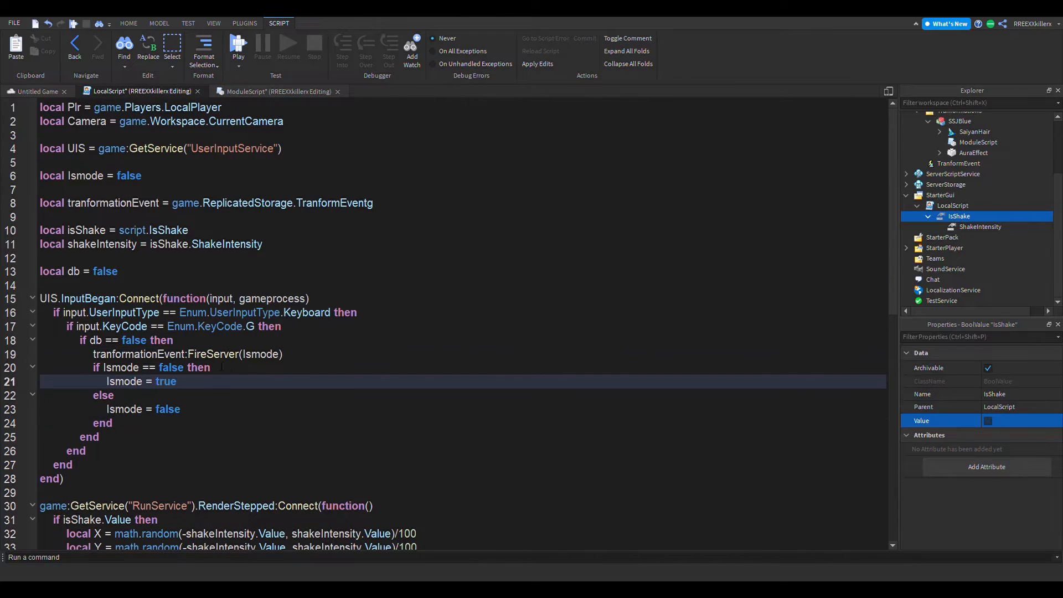
{"action": "double_click", "coordinate": [105, 272]}
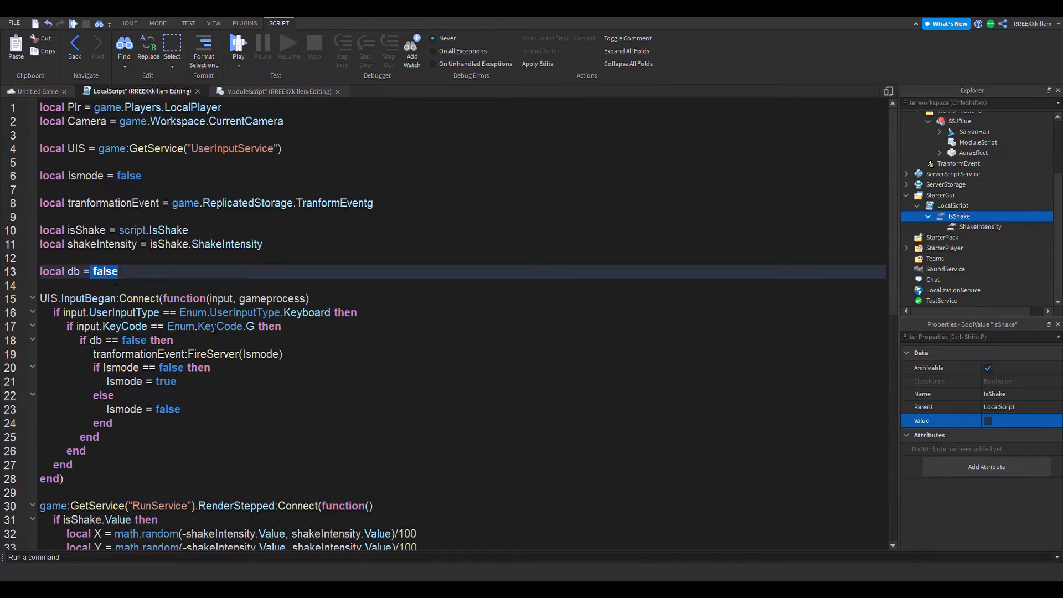
- Set db to true inside the check and reset it to false after the toggle
{"action": "left_click", "coordinate": [196, 408]}
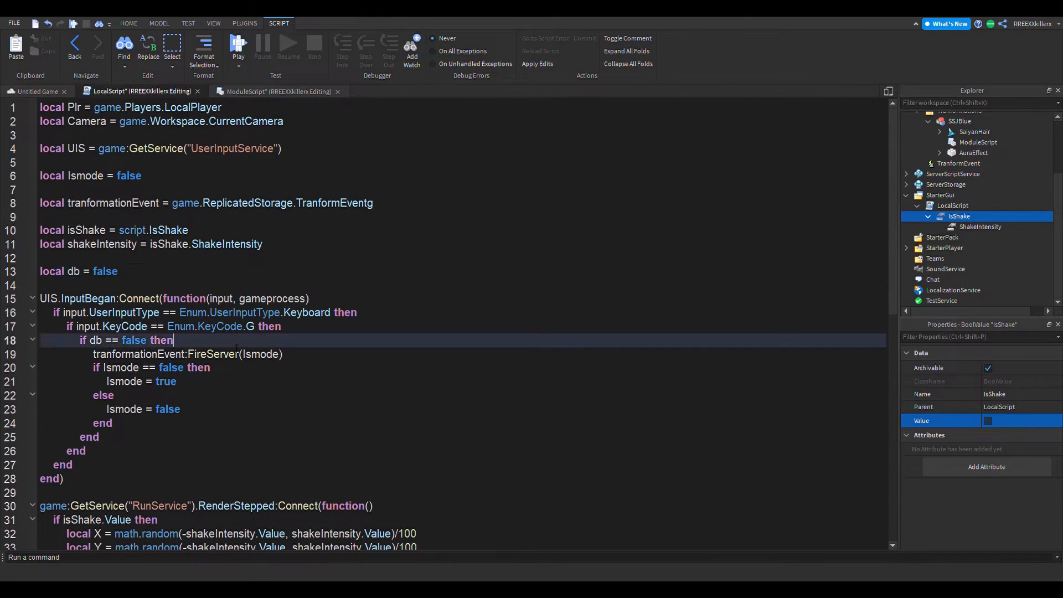
{"action": "type", "text": "db = tr"}
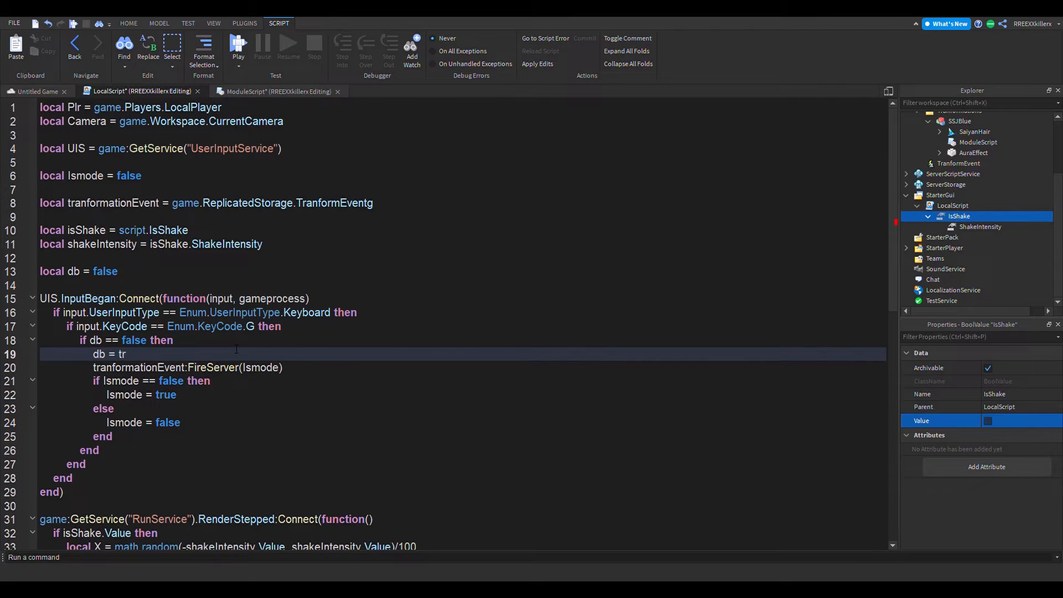
{"action": "type", "text": "ue"}
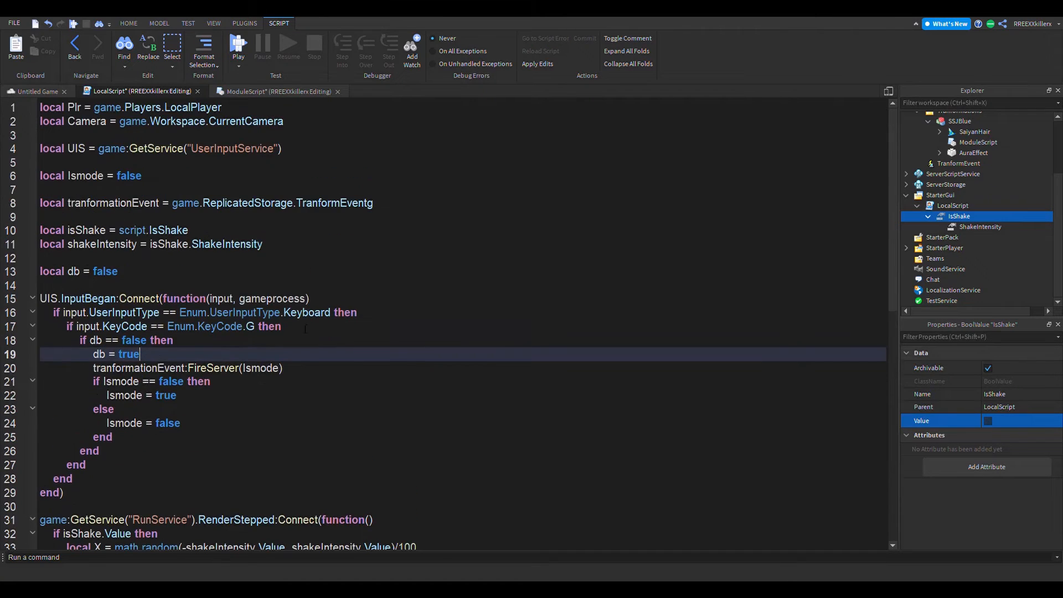
{"action": "scroll", "scroll_direction": "down", "scroll_amount": 3}
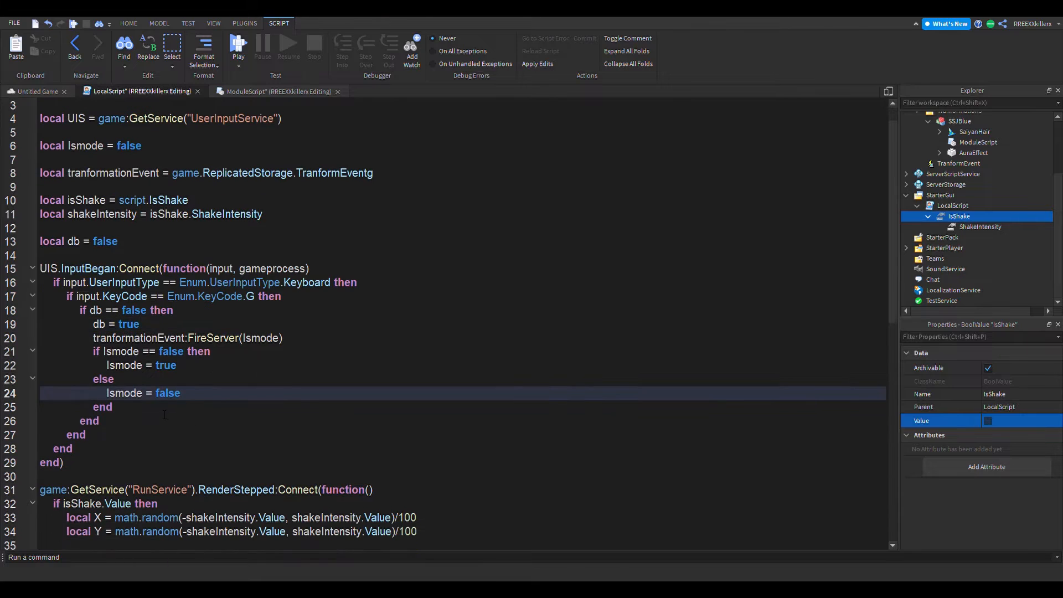
{"action": "key", "text": "Enter"}
{"action": "type", "text": "db = false"}
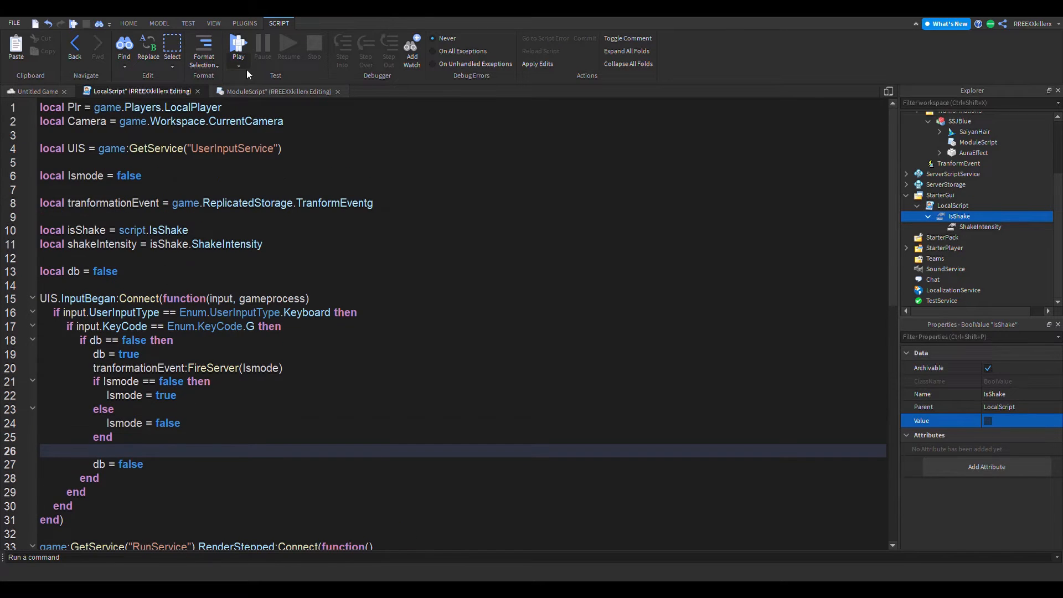
- Open the server Script and select its PlrStats and module-loading lines to reuse
{"action": "left_click", "coordinate": [278, 91]}
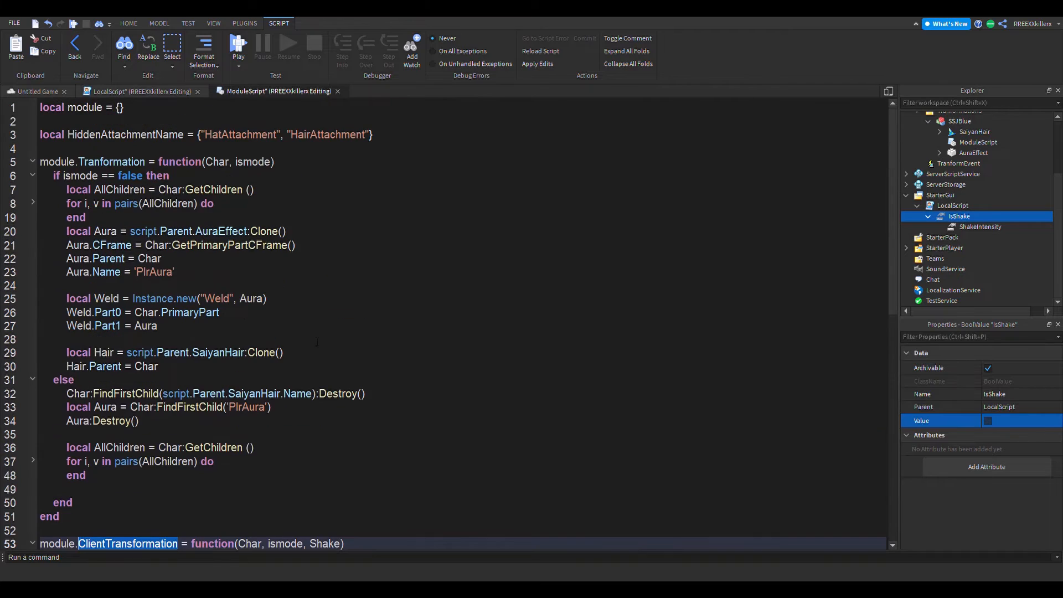
{"action": "left_click", "coordinate": [140, 91]}
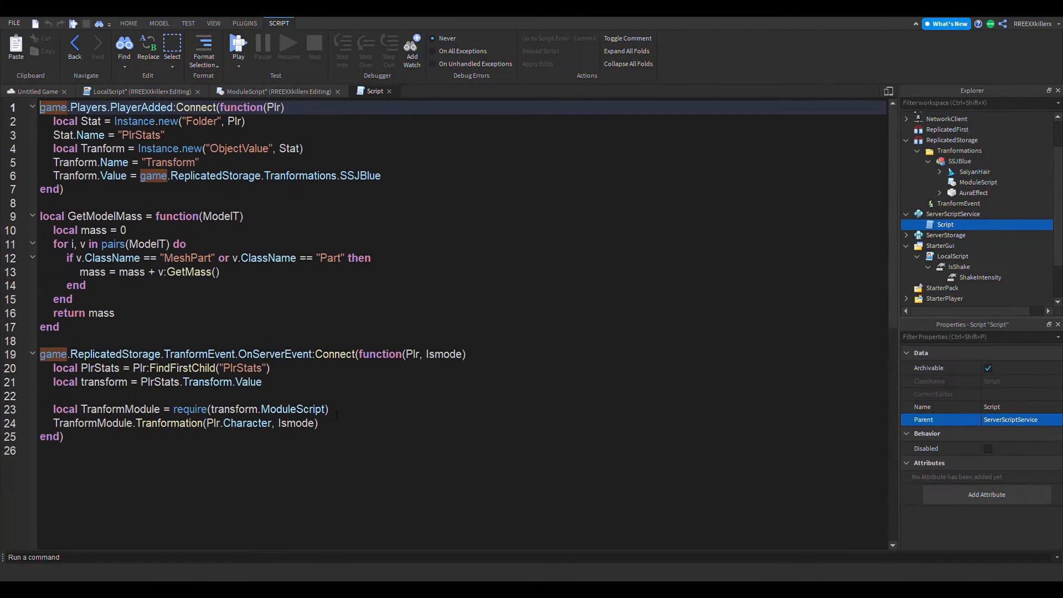
{"action": "left_click_drag", "start_coordinate": [53, 368], "coordinate": [327, 409]}
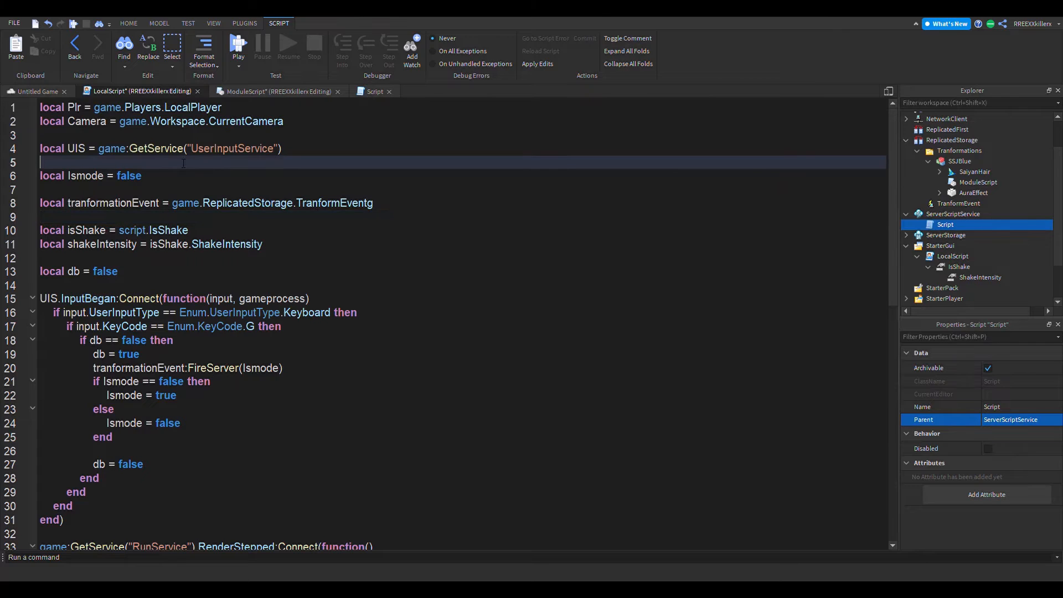
- Paste the local PlrStats = Plr:FindFirstChild("PlrStats") line into the LocalScript
{"action": "type", "text": "local PlrStats = Plr:FindFirstChild(\"PlrStats\")"}
{"action": "type", "text": "local transform = PlrStats.Transform.Value"}
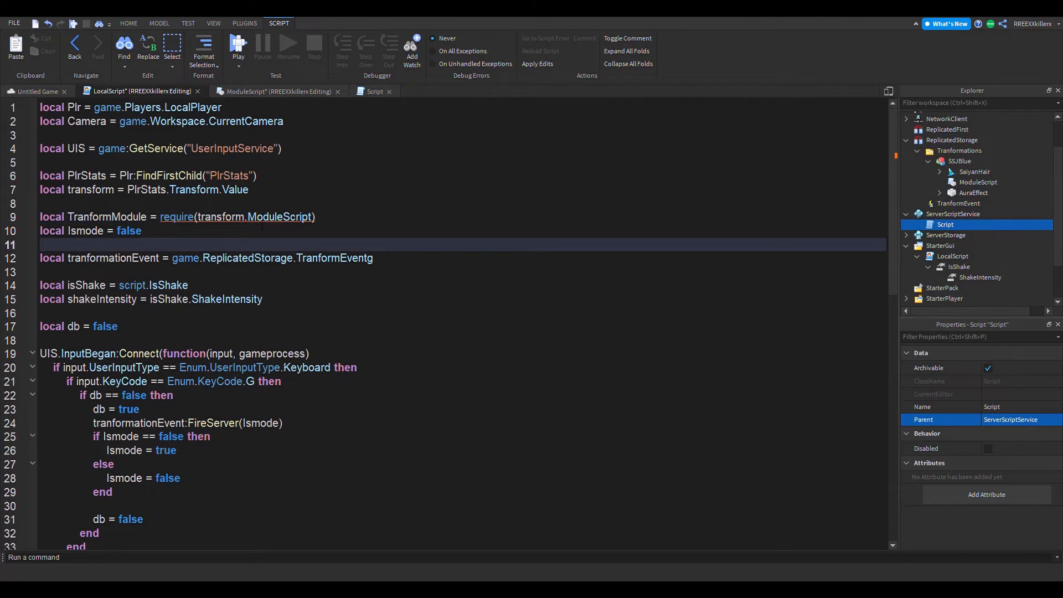
{"action": "left_click", "coordinate": [278, 90]}
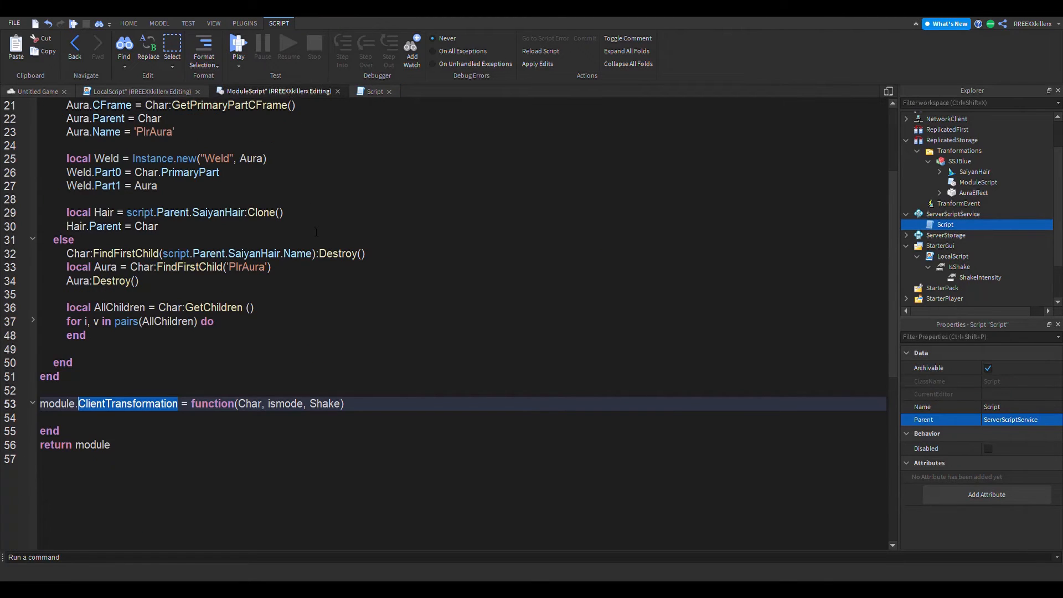
{"action": "left_click", "coordinate": [374, 91]}
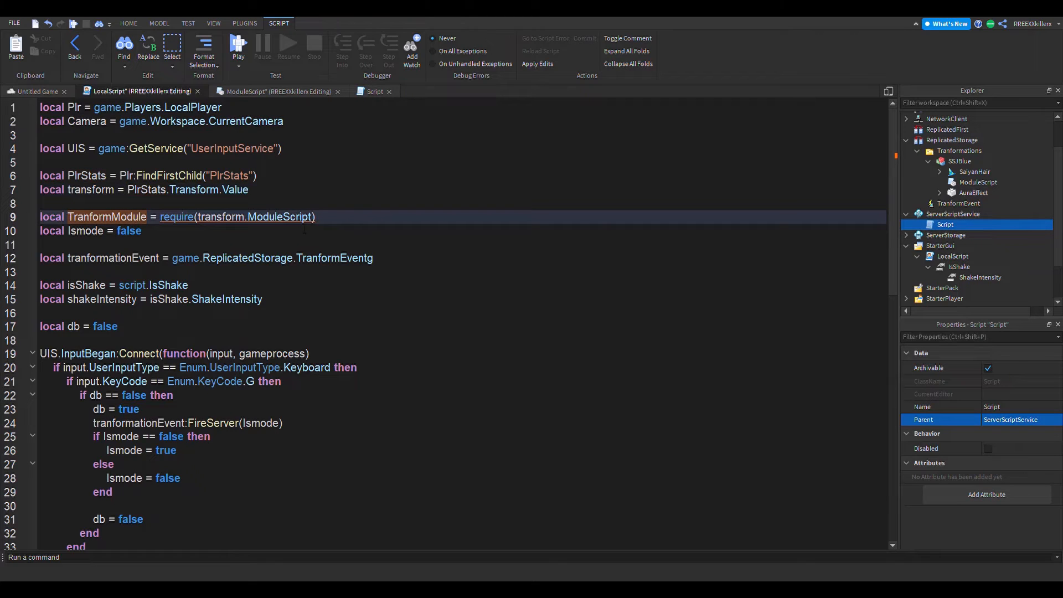
- Replace FindFirstChild with WaitForChild in the PlrStats line
{"action": "double_click", "coordinate": [107, 217]}
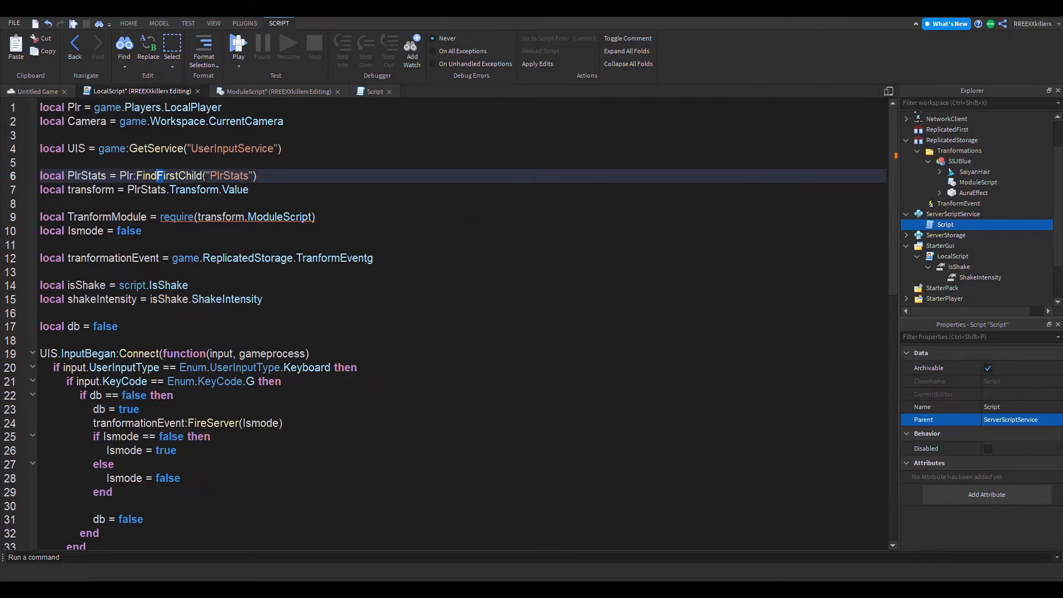
{"action": "type", "text": "W"}
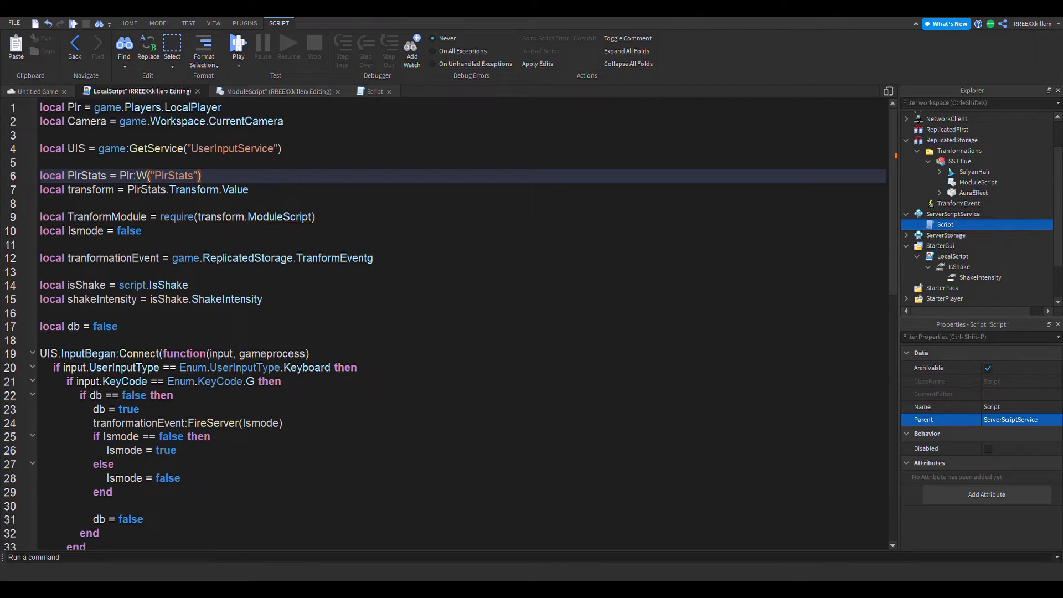
{"action": "type", "text": "aitForChild"}
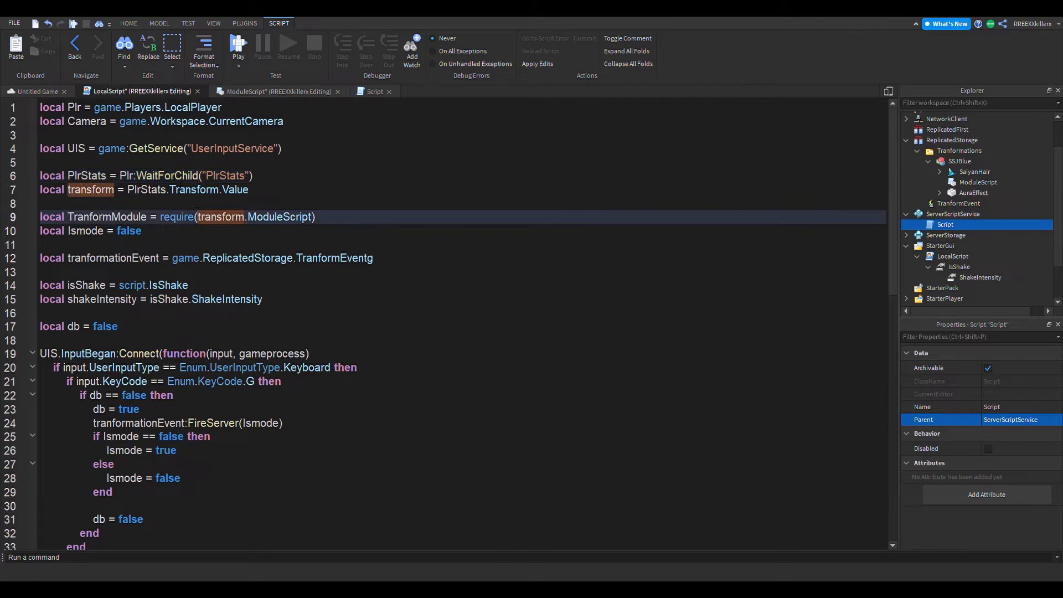
{"action": "scroll", "scroll_direction": "down", "scroll_amount": 3}
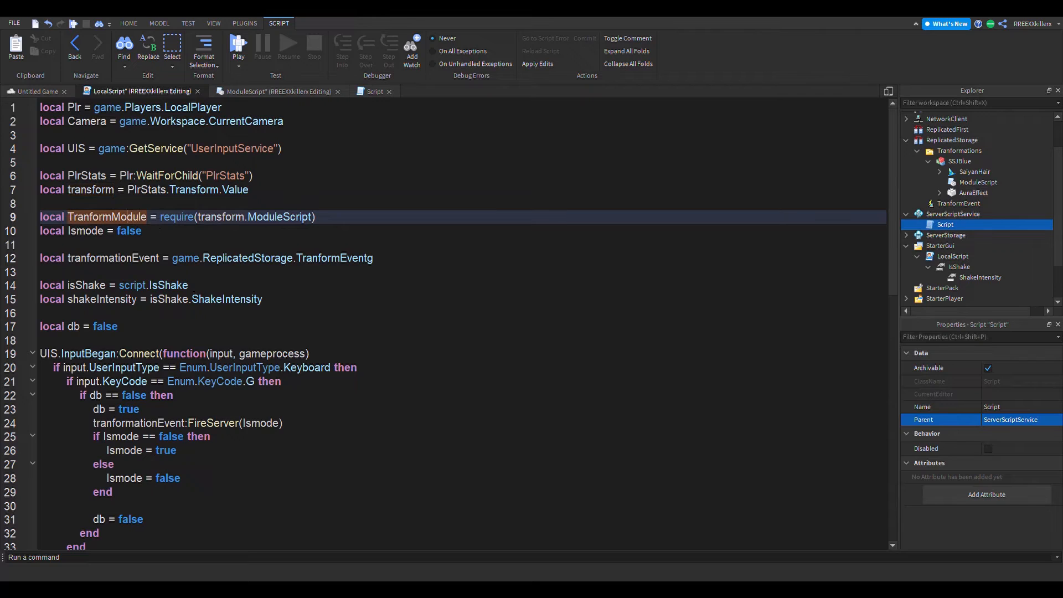
{"action": "scroll", "scroll_direction": "down", "scroll_amount": 3}
{"action": "type", "text": "TranformModule"}
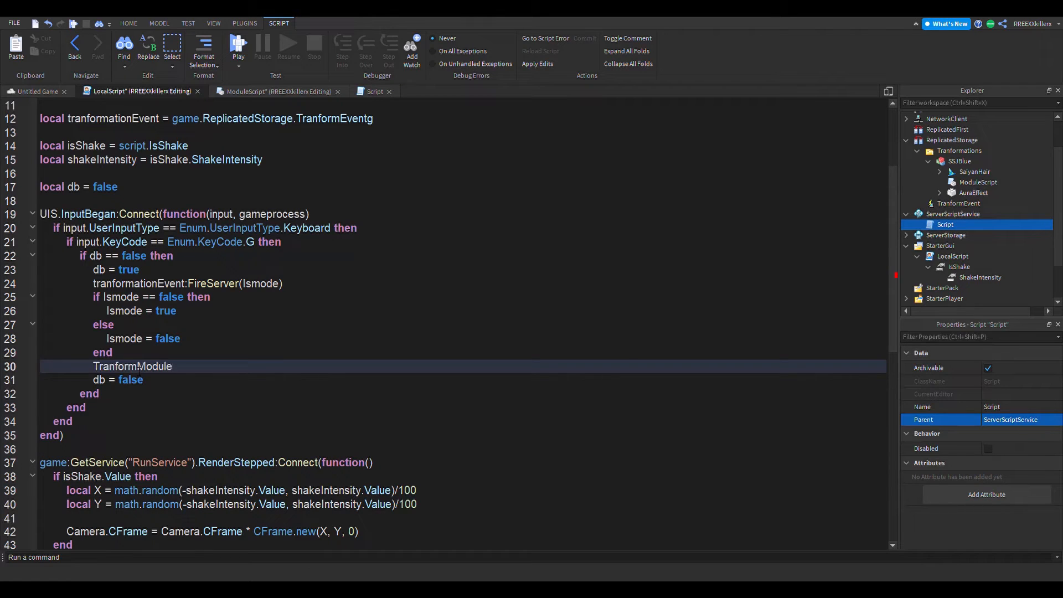
- Type the TranformModule.ClientTransformation call, checking the function name in the module
{"action": "type", "text": ".Client"}
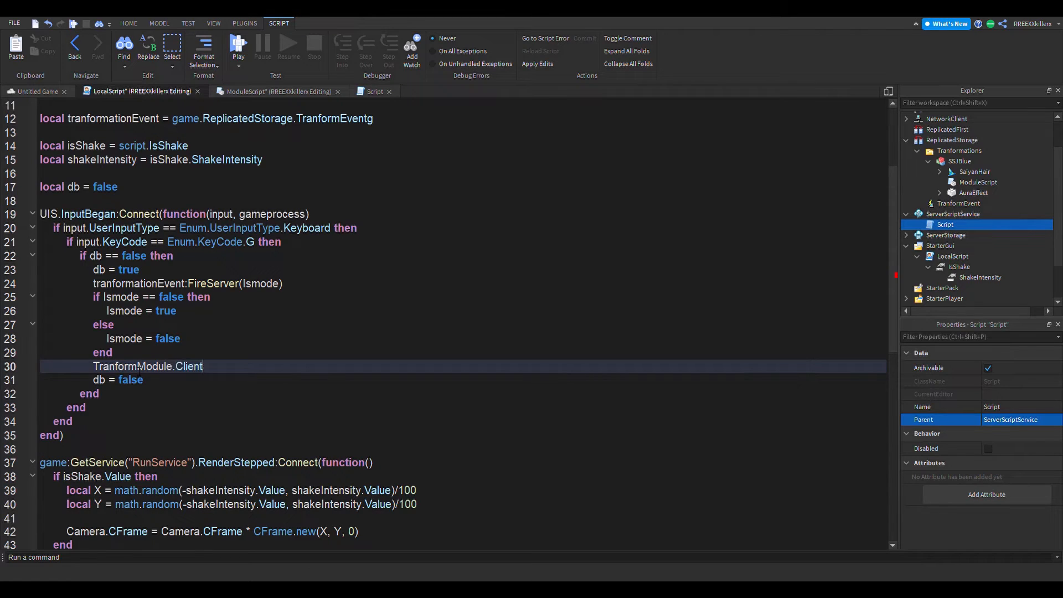
{"action": "type", "text": "Tran"}
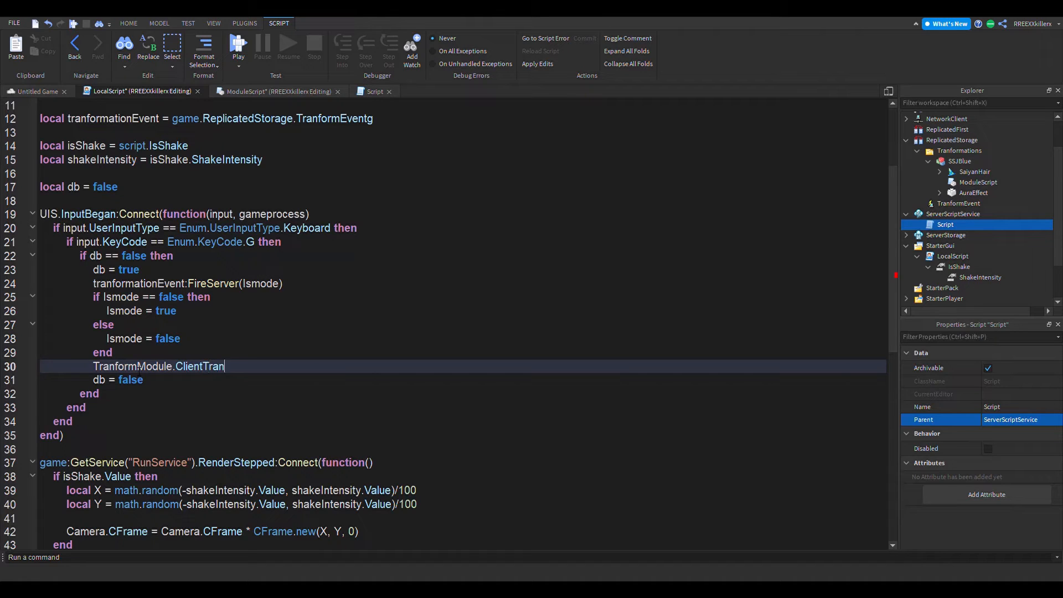
{"action": "type", "text": "sforma"}
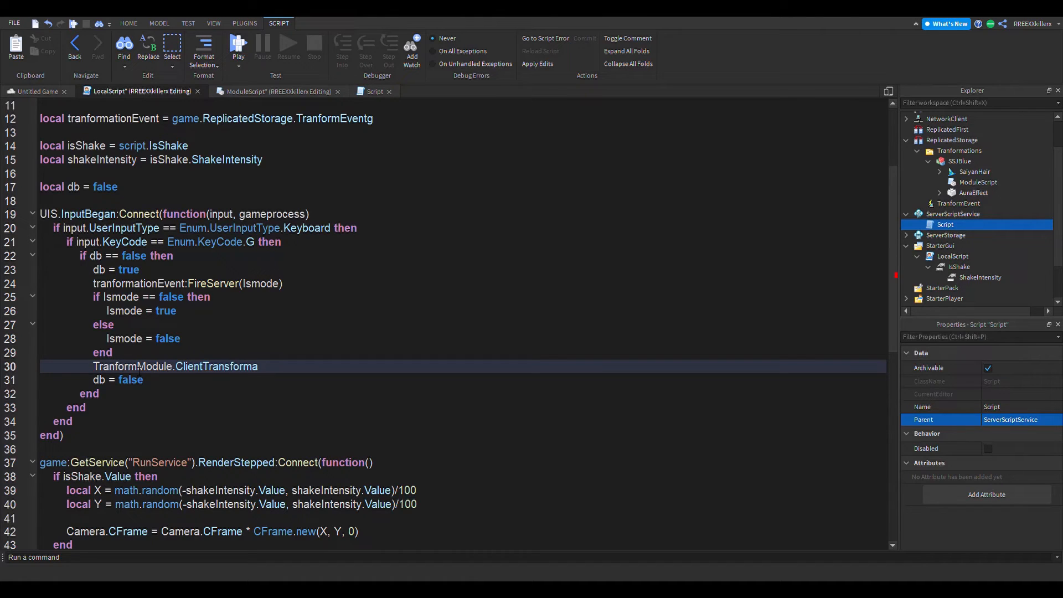
{"action": "type", "text": "tion"}
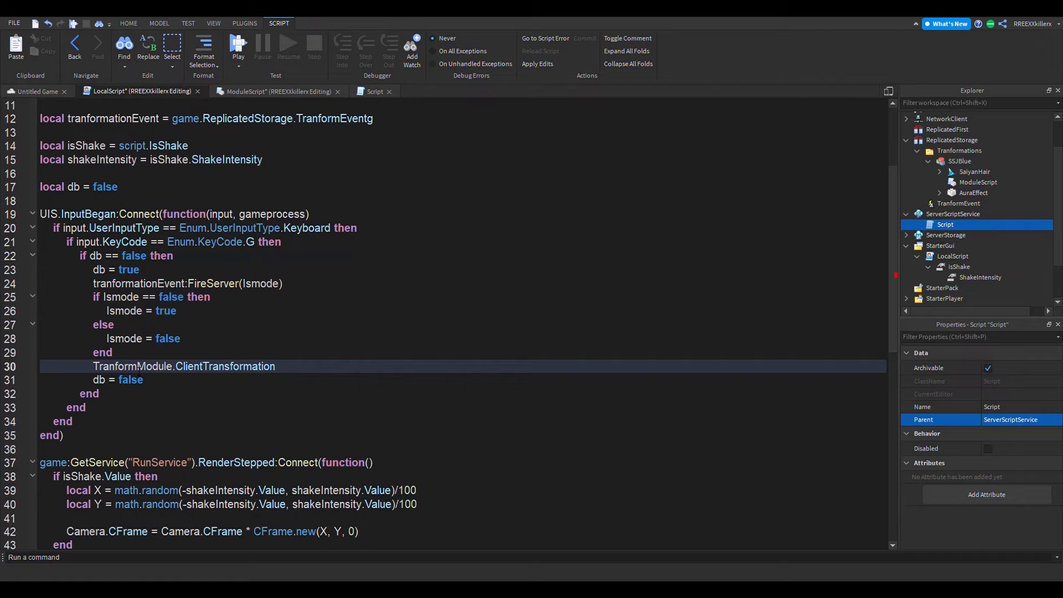
{"action": "left_click", "coordinate": [277, 91]}
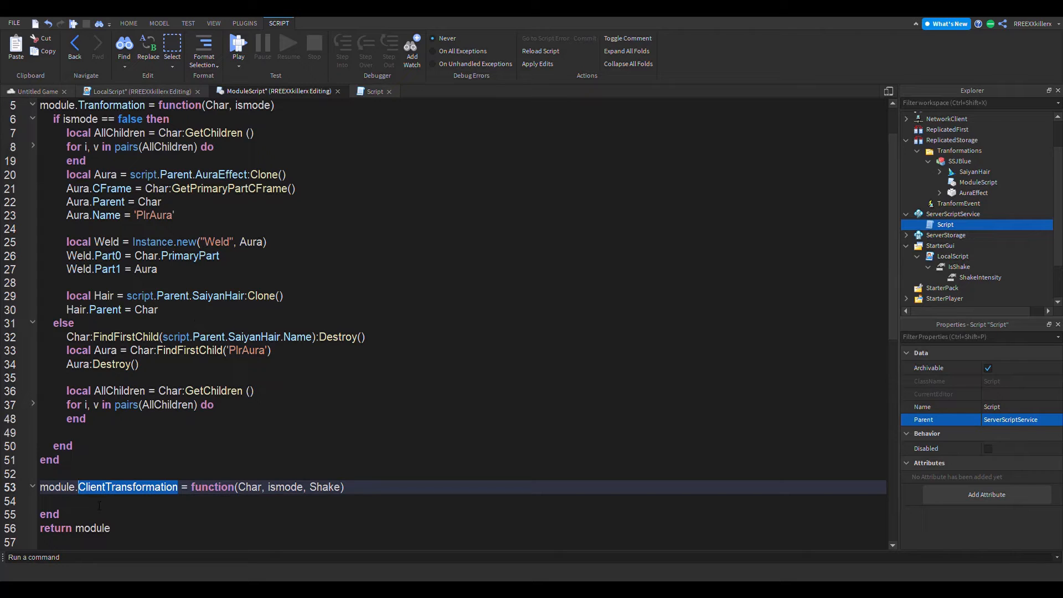
{"action": "left_click", "coordinate": [139, 91]}
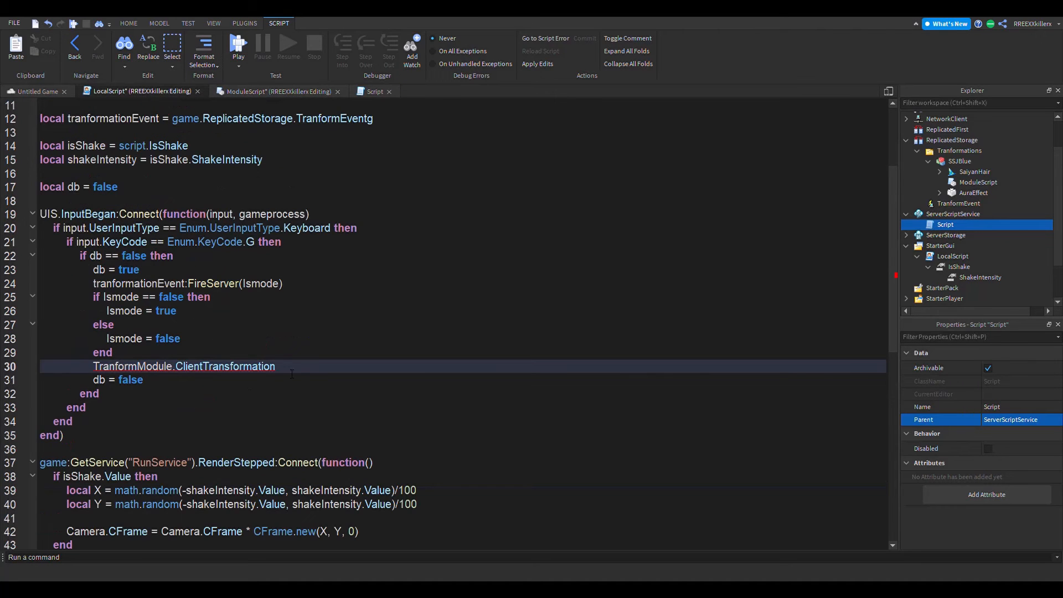
{"action": "type", "text": ".ClientTransformation"}
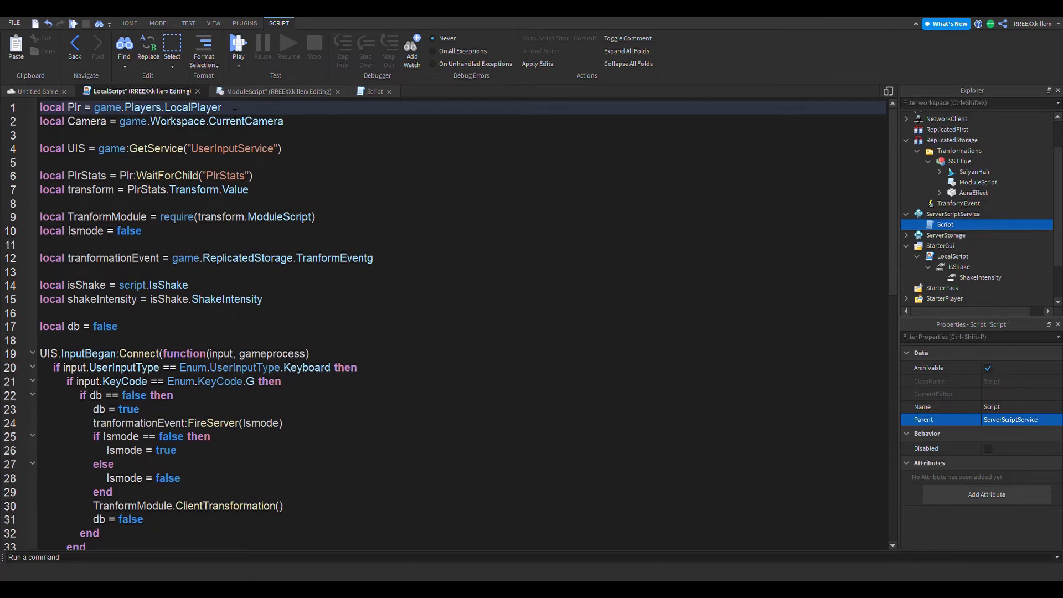
- Add a local Char variable and pass Char and isShake into ClientTransformation
{"action": "type", "text": "local Char = Plr"}
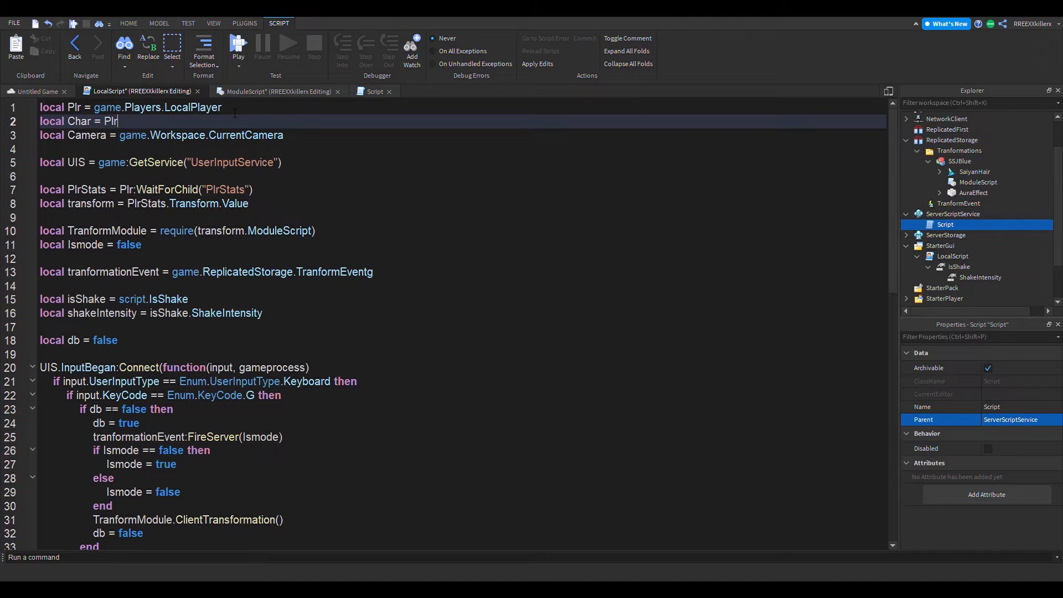
{"action": "scroll", "scroll_direction": "down", "scroll_amount": 3}
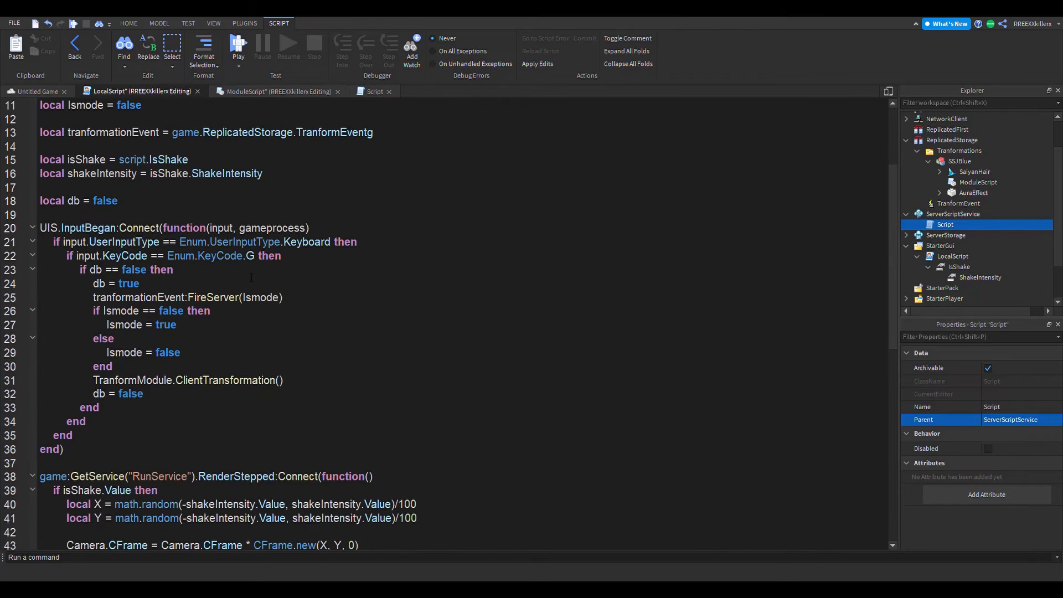
{"action": "type", "text": "c"}
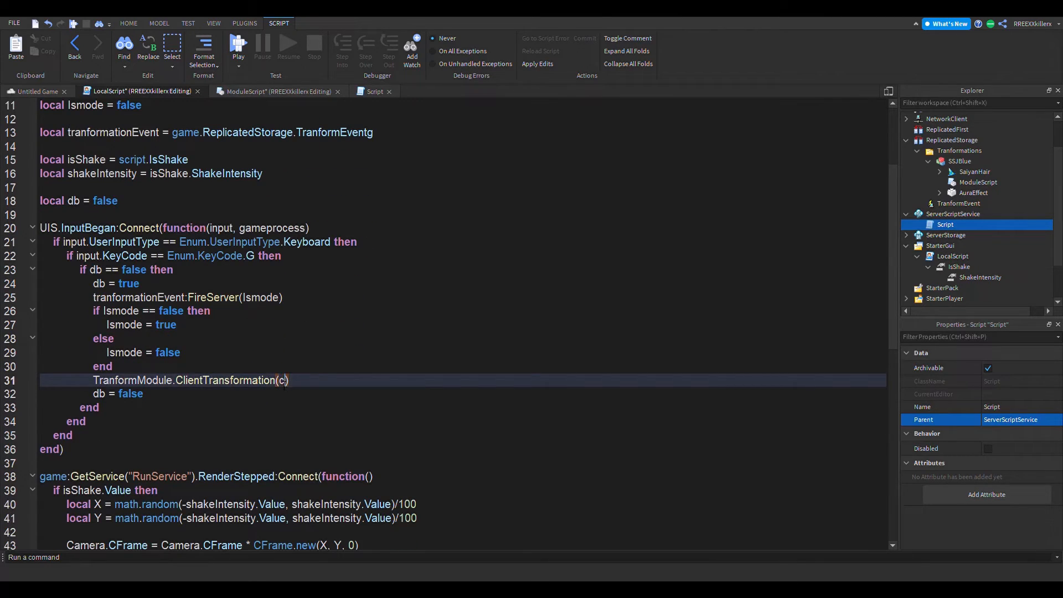
{"action": "type", "text": "har,"}
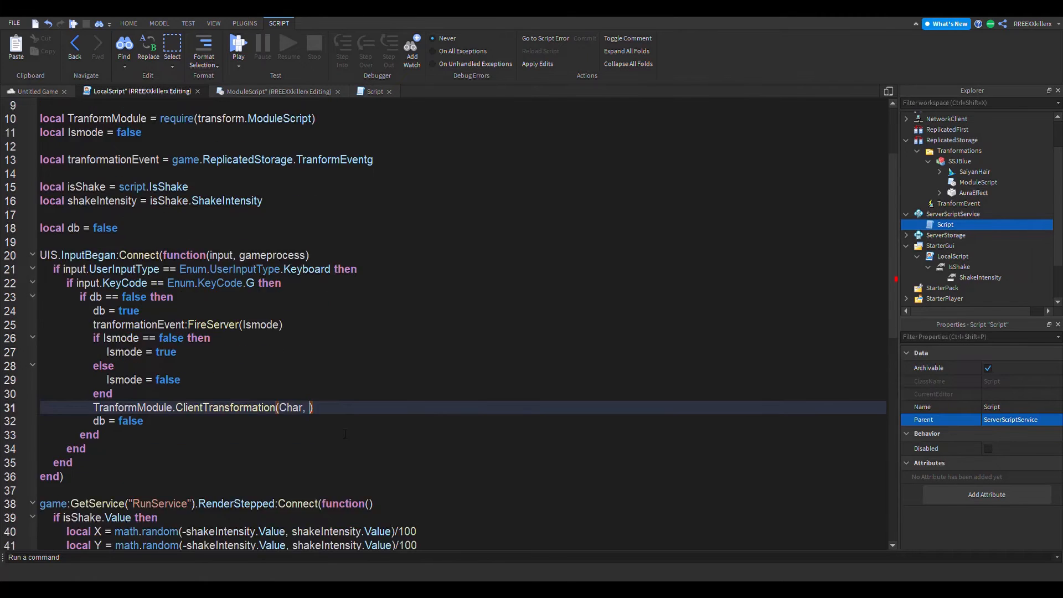
{"action": "type", "text": "isShake"}
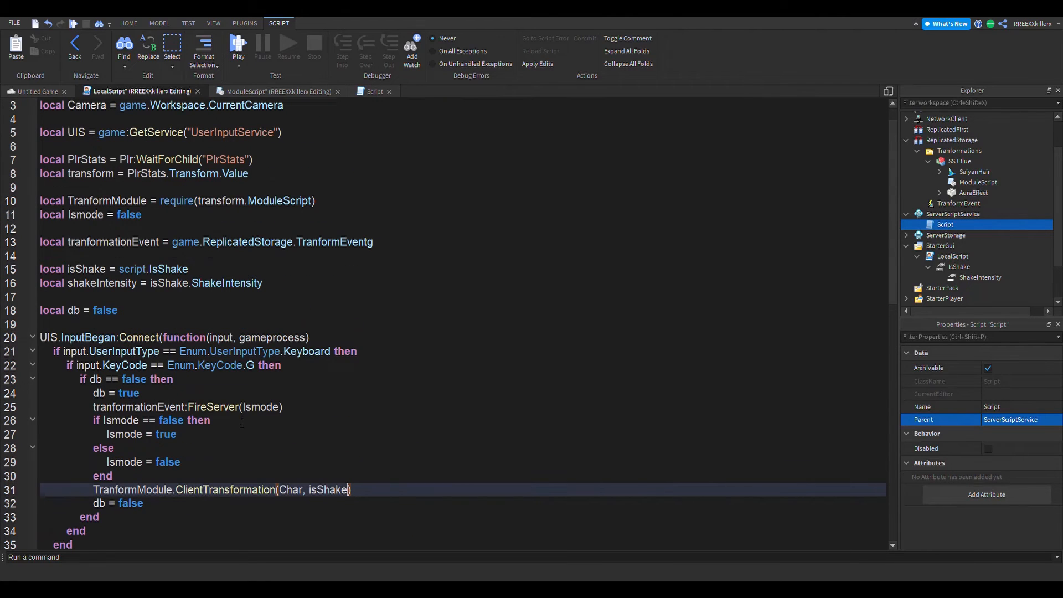
{"action": "double_click", "coordinate": [224, 490]}
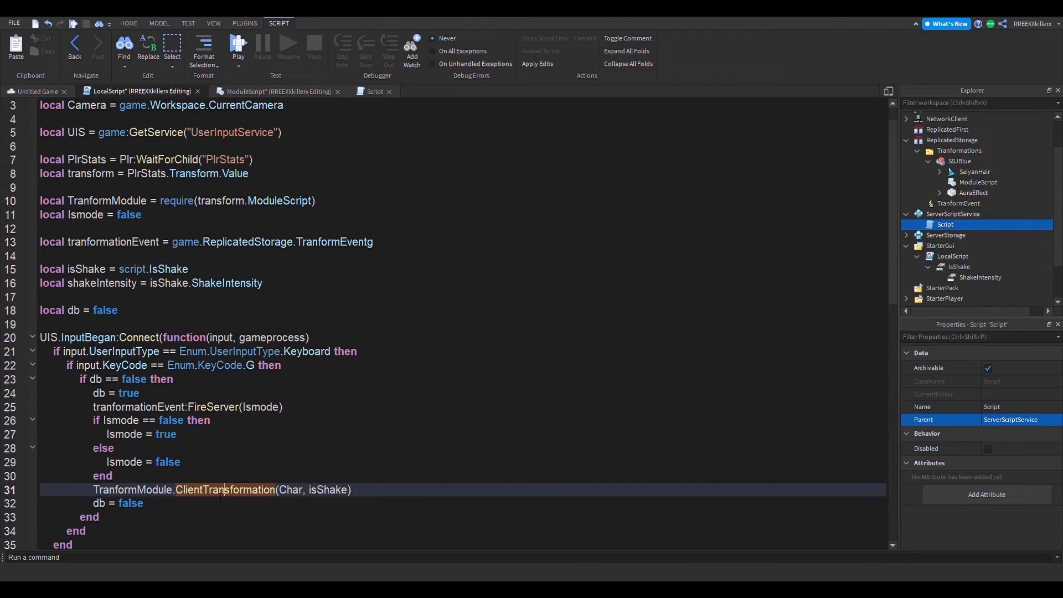
{"action": "left_click", "coordinate": [278, 91]}
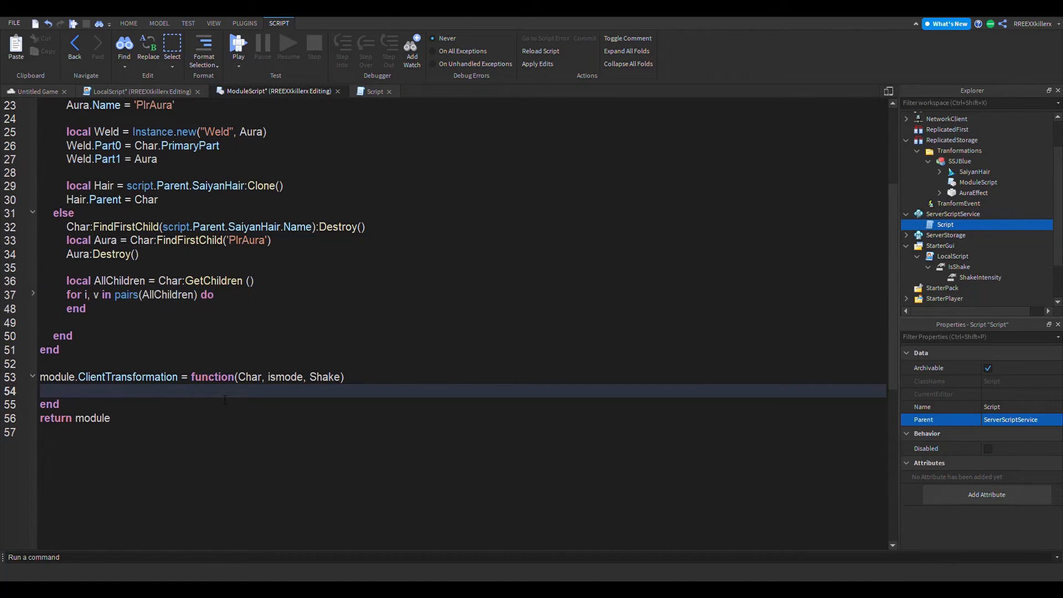
- Start an 'if isNotmode == true then' block in the module's ClientTransformation
{"action": "type", "text": "if ismode"}
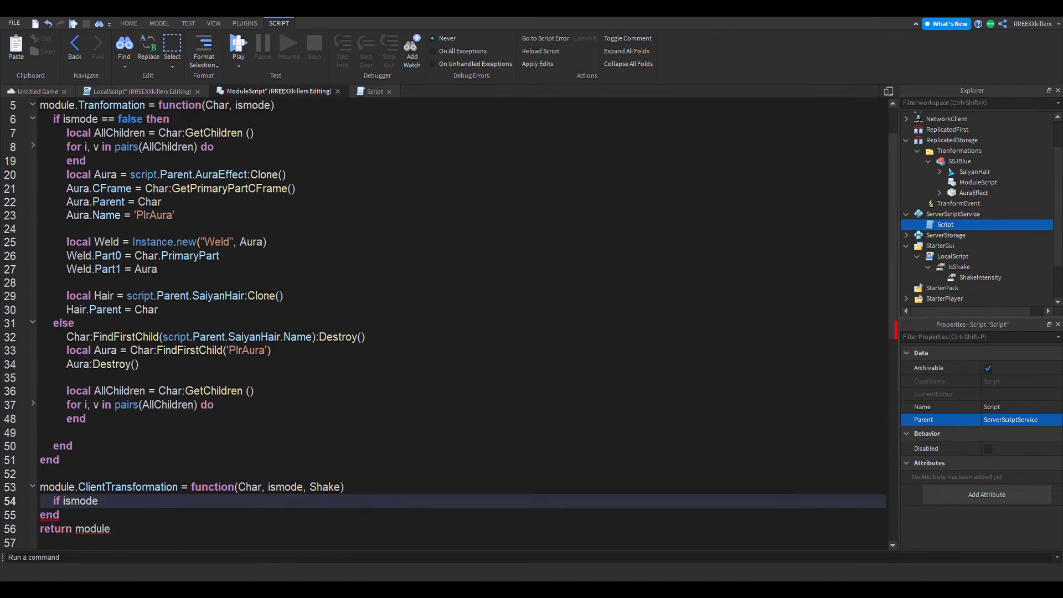
{"action": "scroll", "scroll_direction": "down", "scroll_amount": 3}
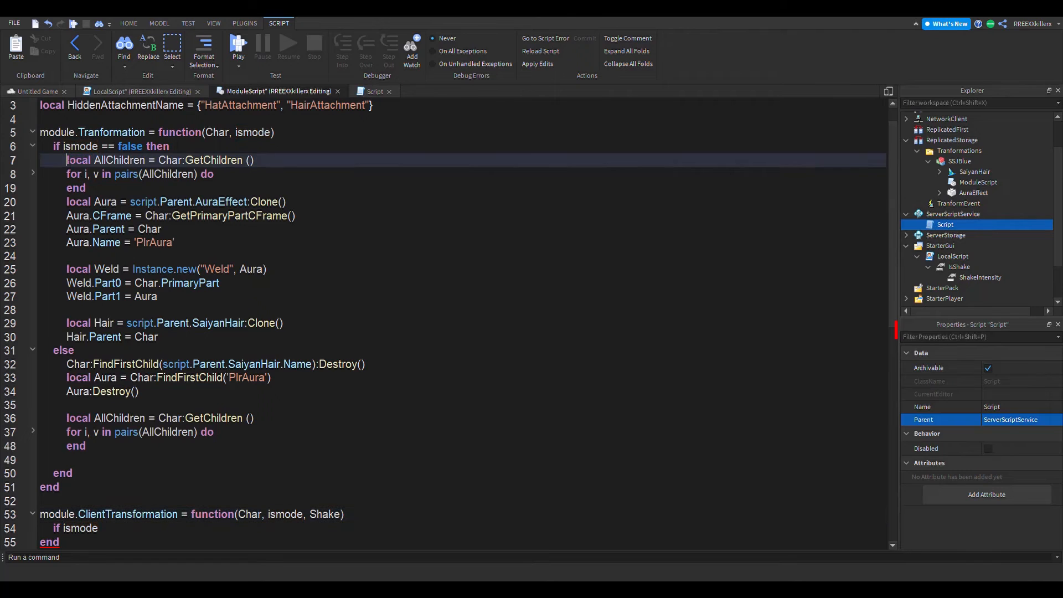
{"action": "left_click_drag", "start_coordinate": [67, 160], "coordinate": [160, 338]}
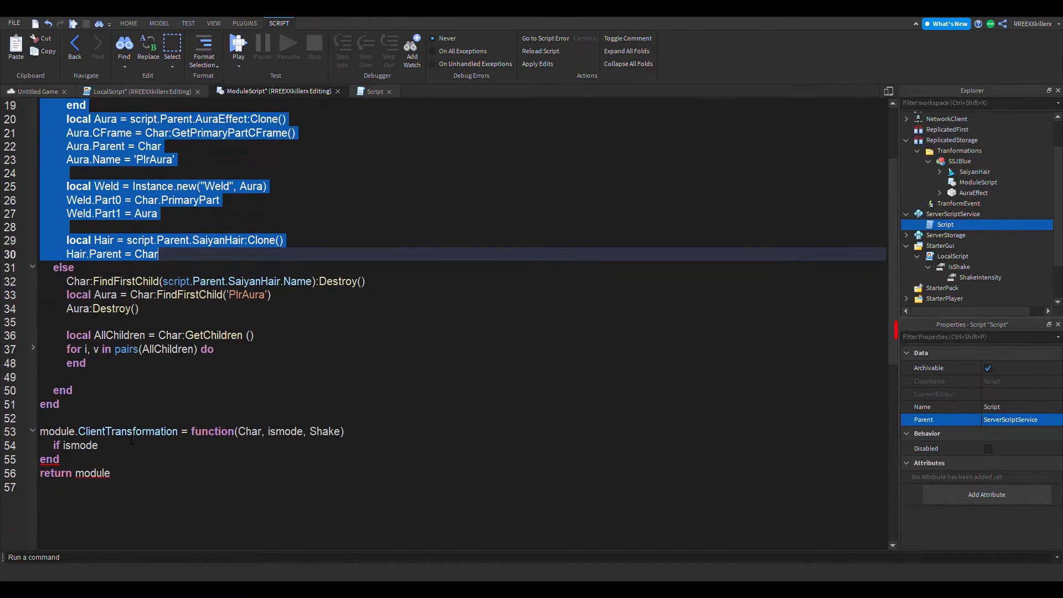
{"action": "type", "text": "== tr"}
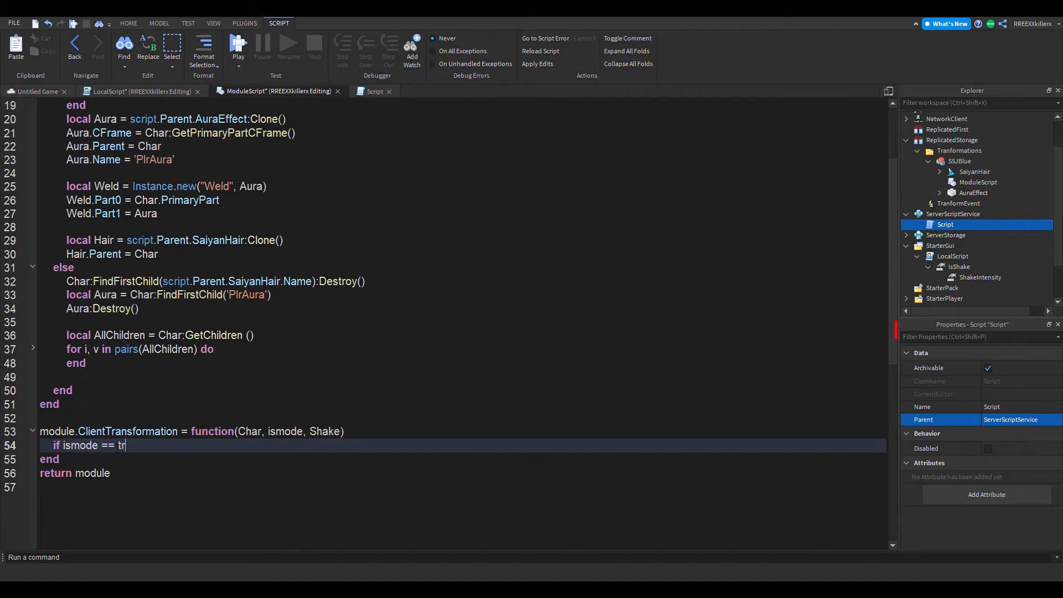
{"action": "type", "text": "ue then"}
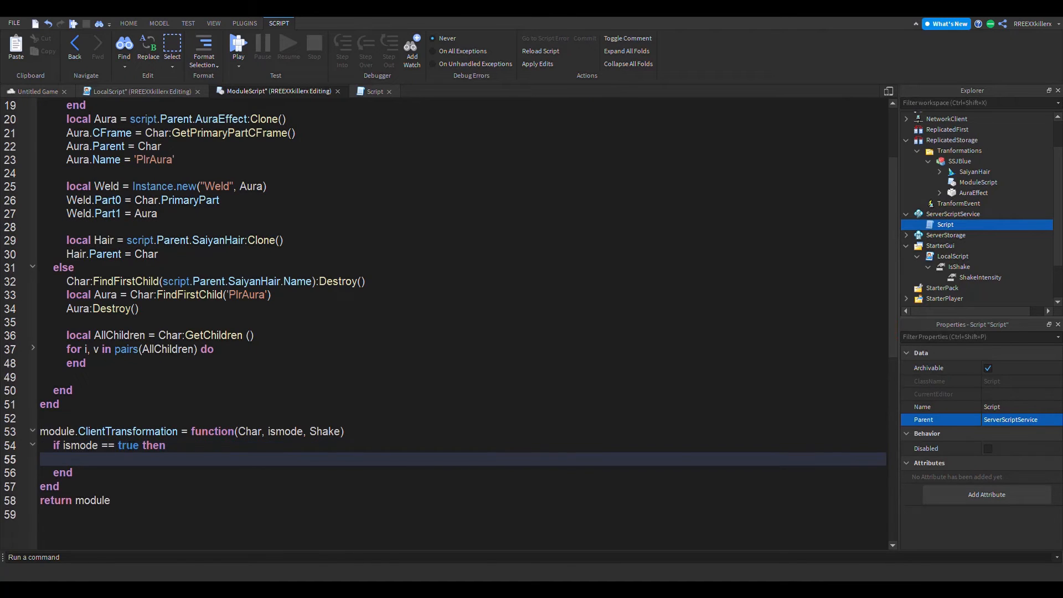
{"action": "scroll", "scroll_direction": "down", "scroll_amount": 3}
{"action": "type", "text": "Not"}
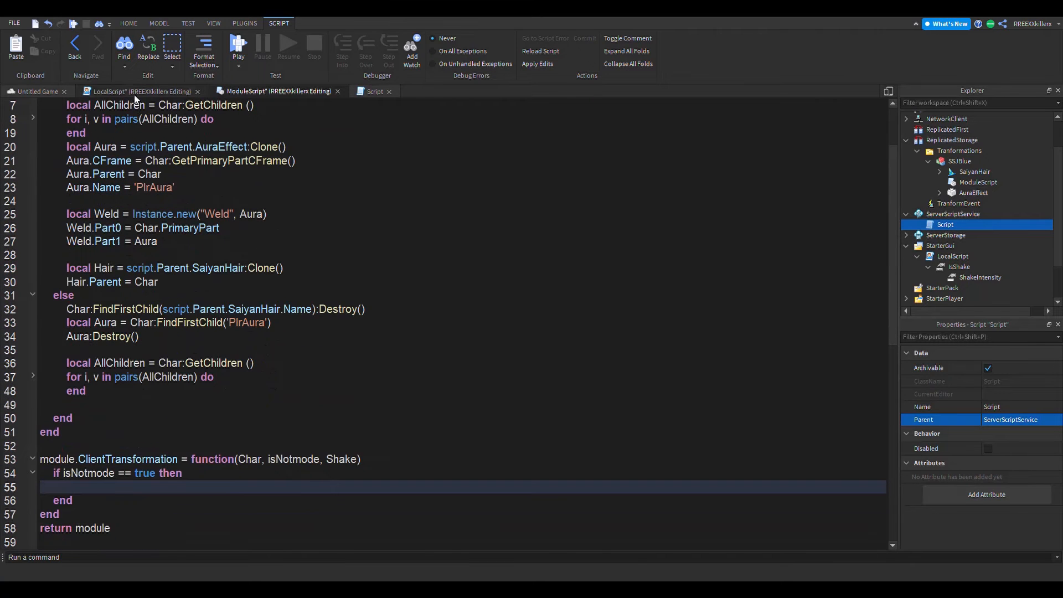
{"action": "left_click", "coordinate": [139, 91]}
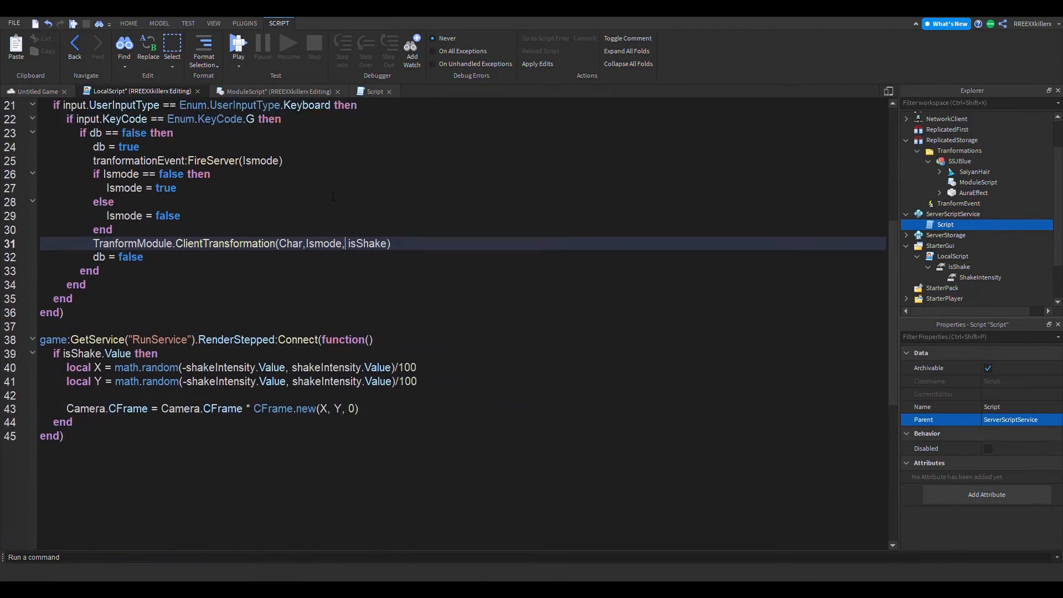
{"action": "left_click", "coordinate": [278, 91]}
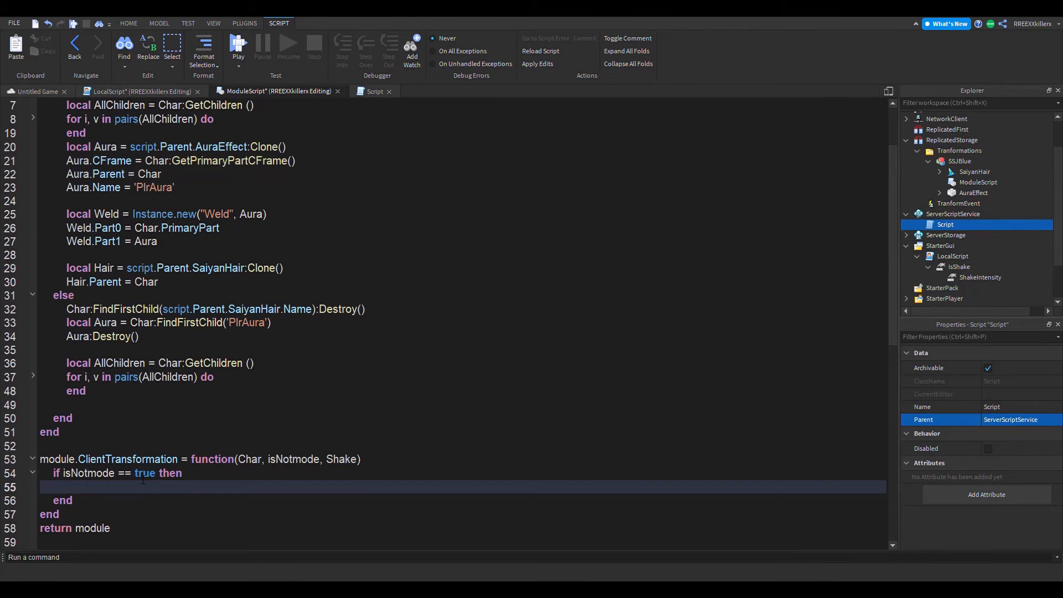
- Set Shake.Value to true, wait(0.5), then set Shake.Value to false
{"action": "type", "text": "Shake."}
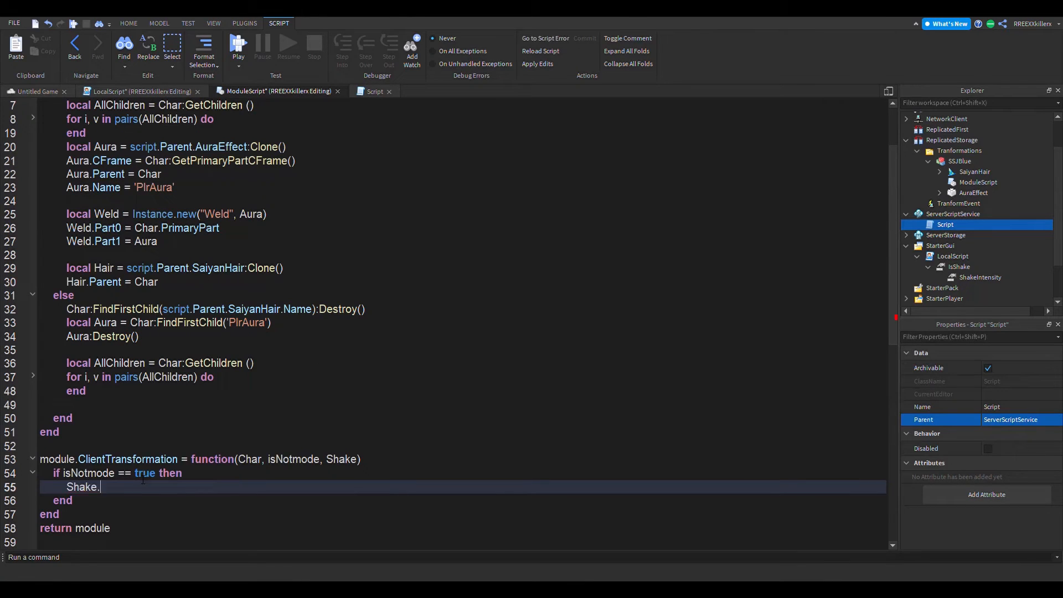
{"action": "type", "text": "Val"}
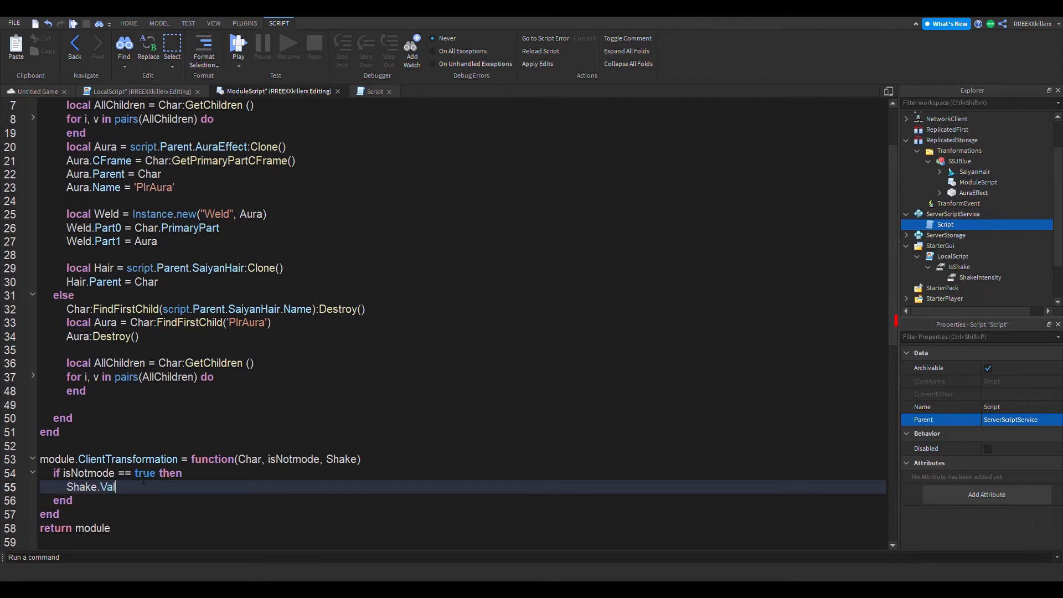
{"action": "type", "text": "ue ="}
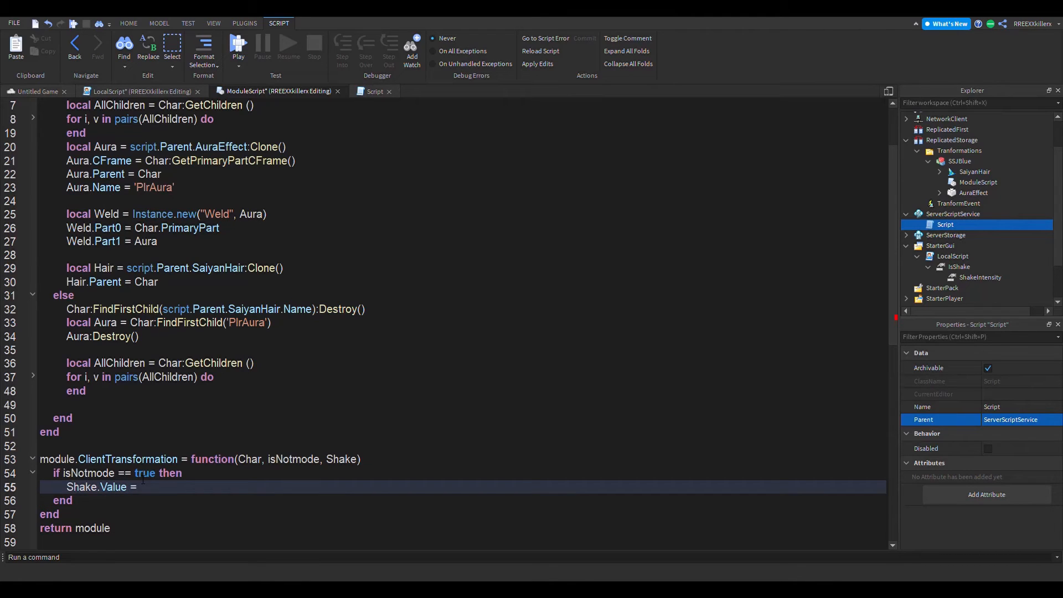
{"action": "type", "text": "true"}
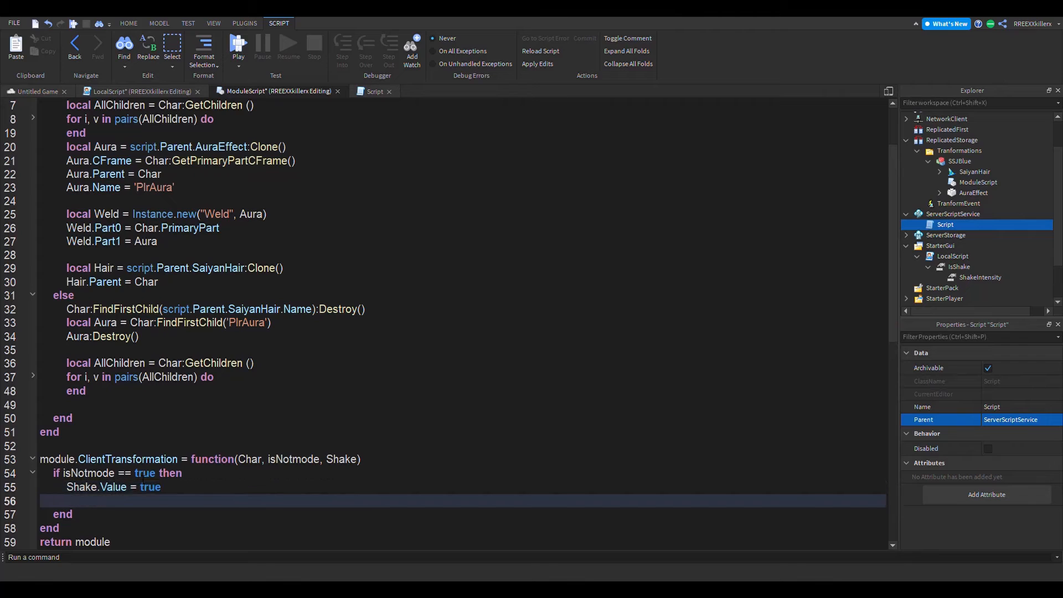
{"action": "type", "text": "wait(0.5)"}
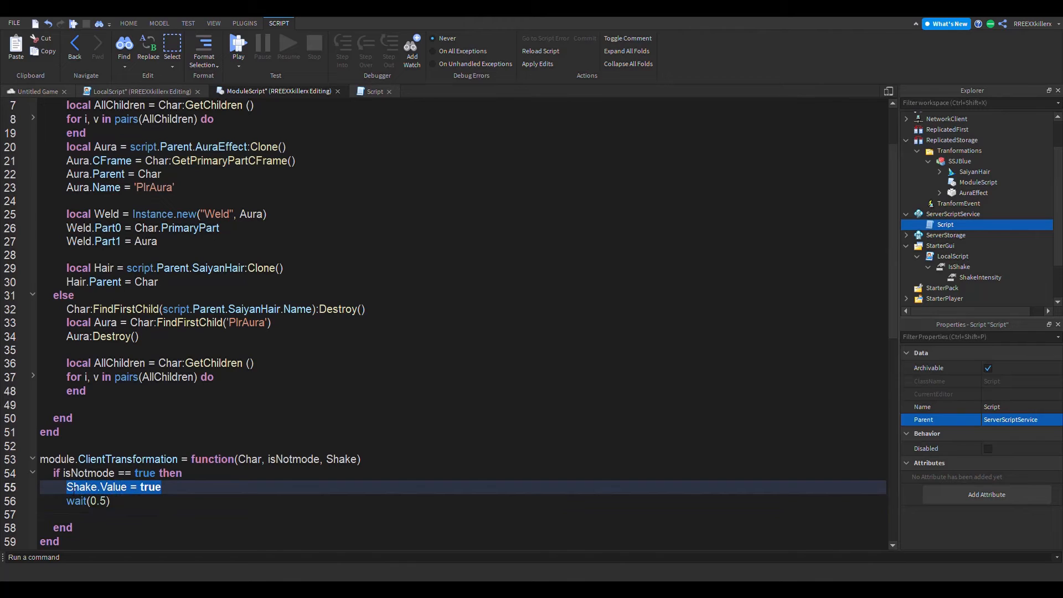
{"action": "type", "text": "ClientTransformation"}
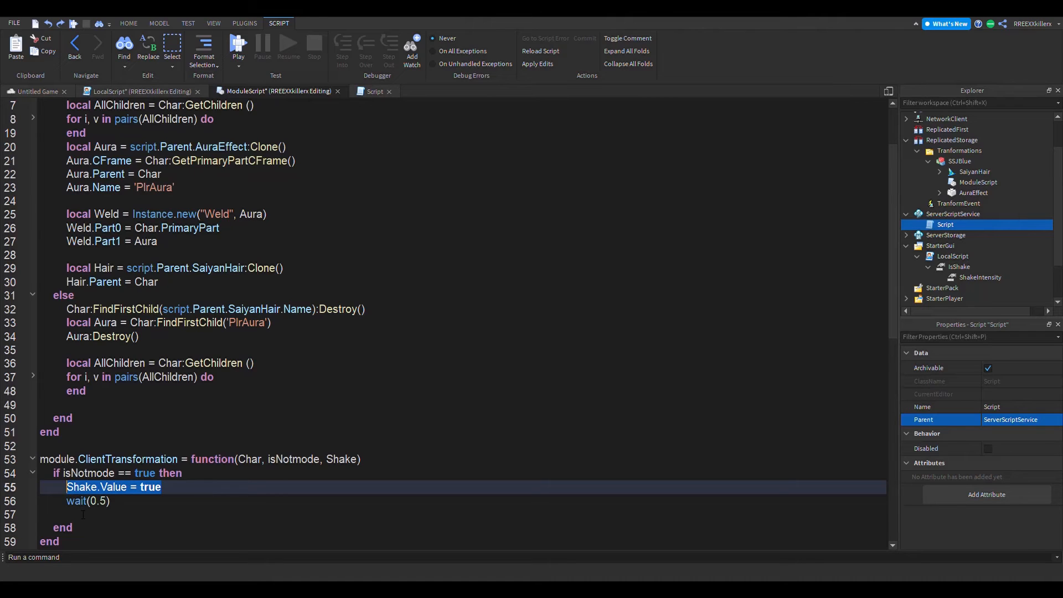
{"action": "type", "text": "Shake.Value = tr"}
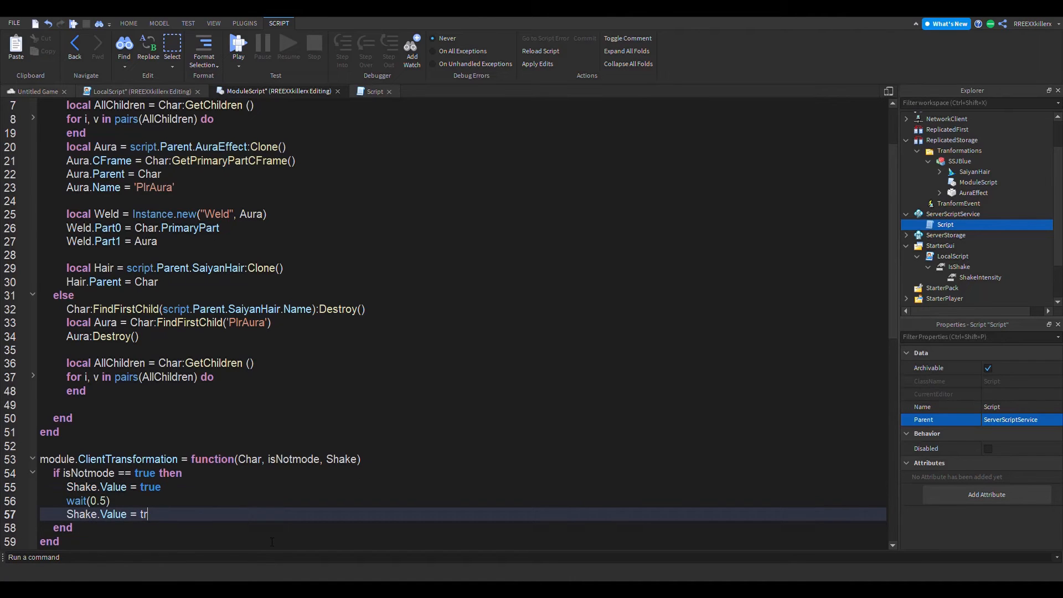
{"action": "type", "text": "alse"}
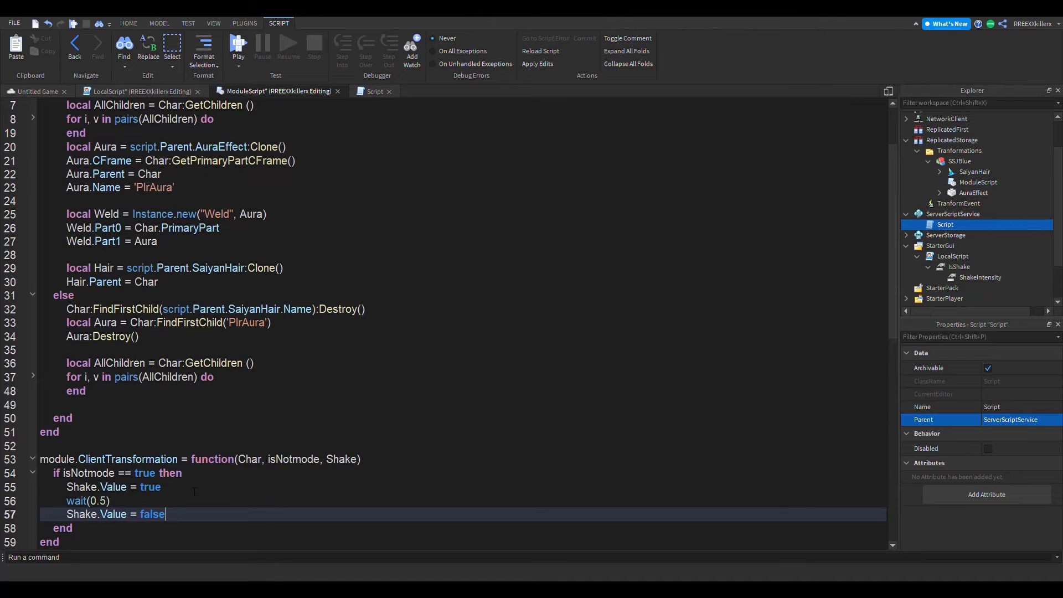
{"action": "type", "text": "s"}
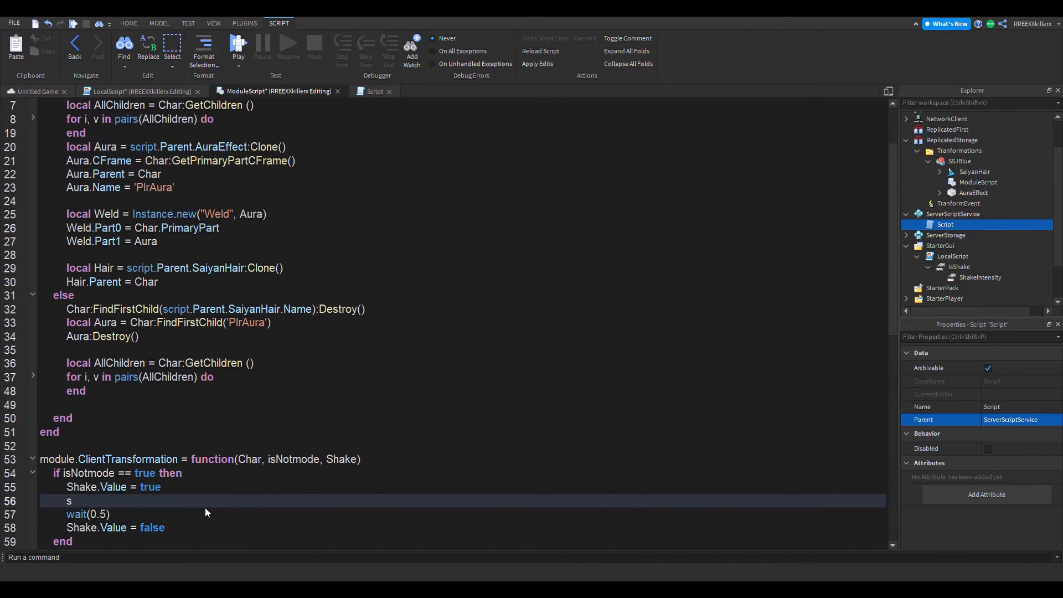
{"action": "type", "text": "hake"}
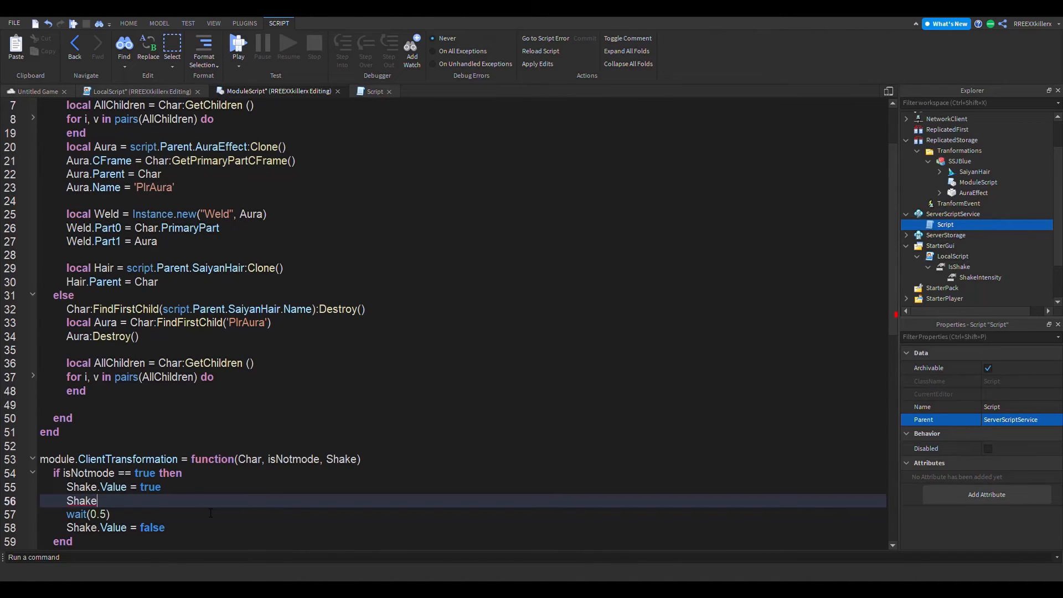
{"action": "type", "text": "."}
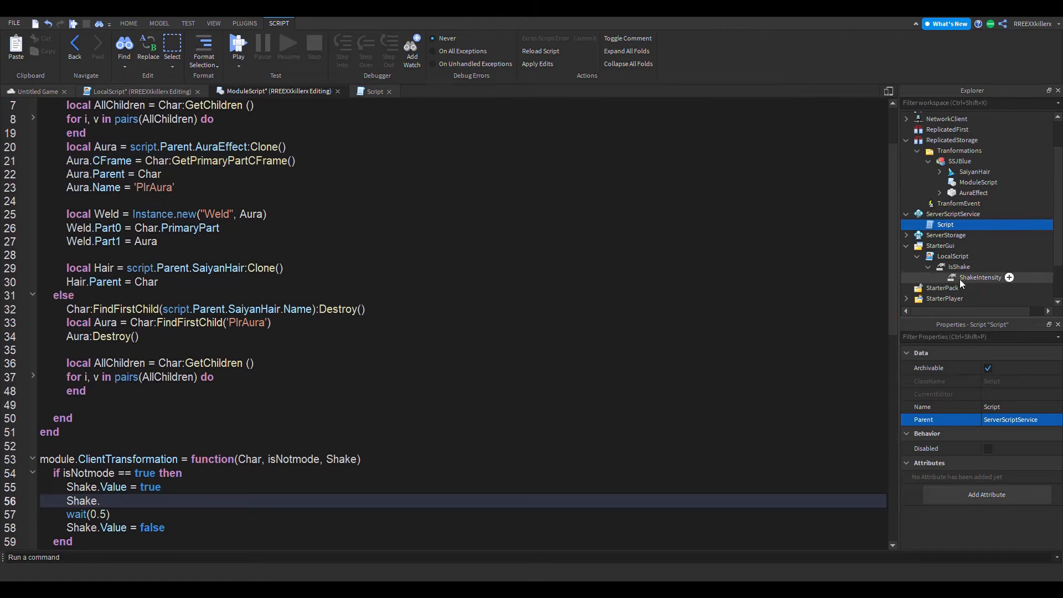
- Add ShakeIntensity.Value steps of 12 and 25 separated by waits
{"action": "left_click", "coordinate": [979, 277]}
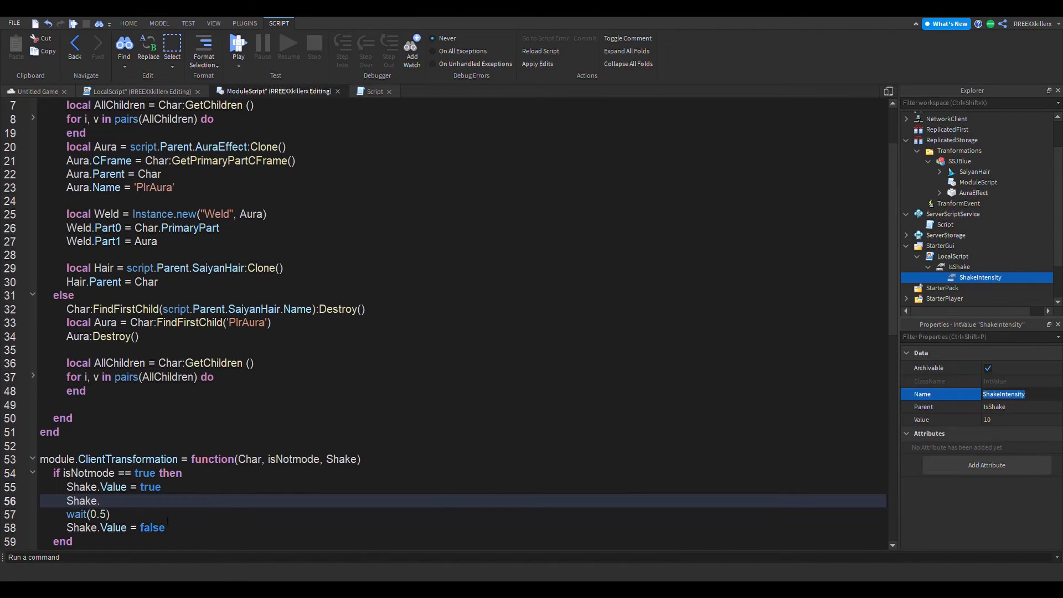
{"action": "type", "text": "ShakeIntensity."}
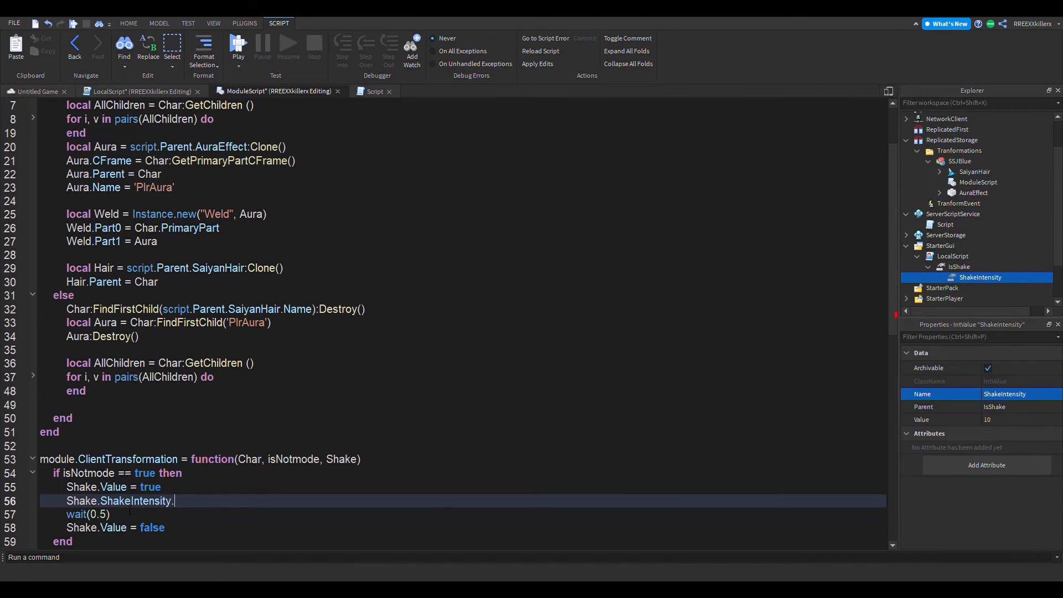
{"action": "type", "text": "Value"}
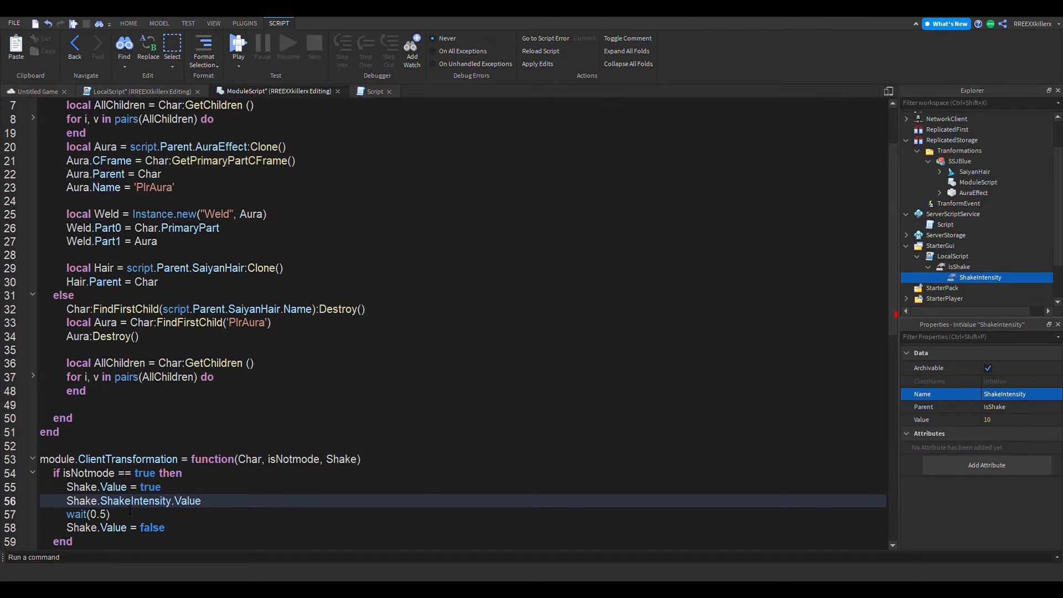
{"action": "type", "text": "="}
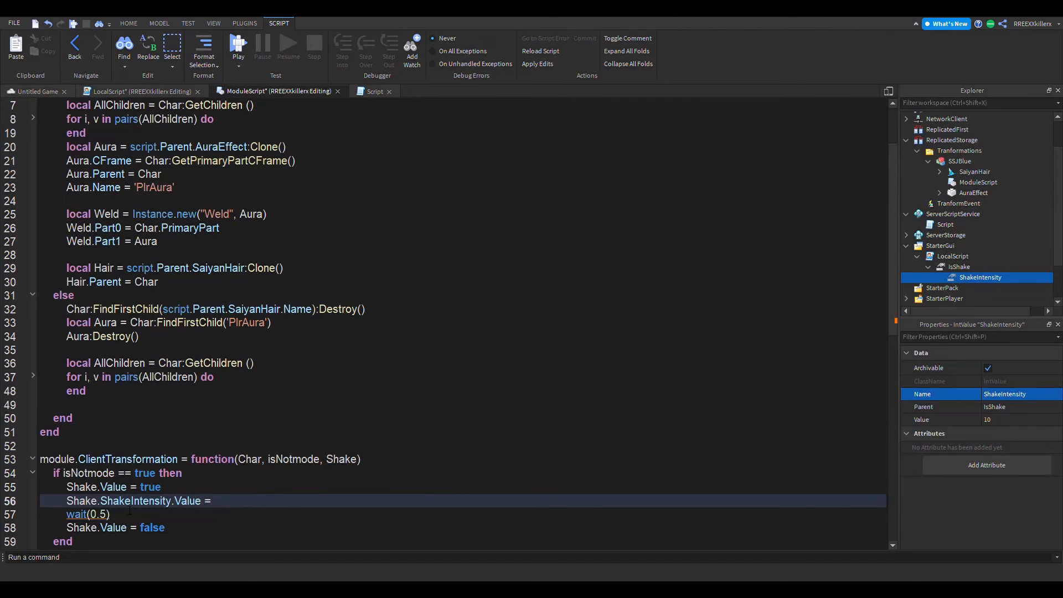
{"action": "type", "text": "12"}
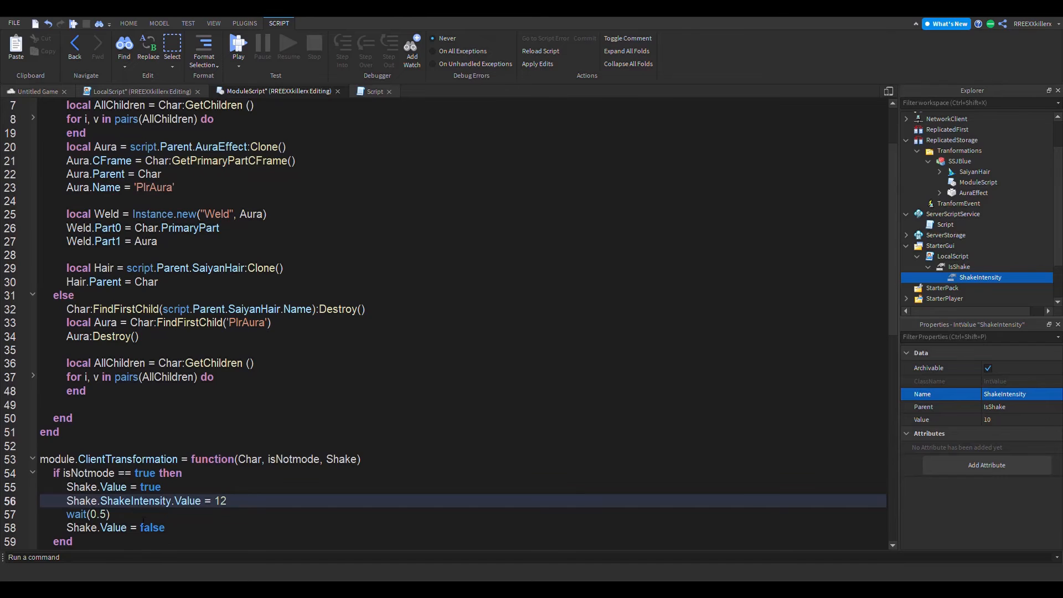
{"action": "scroll", "scroll_direction": "down", "scroll_amount": 3}
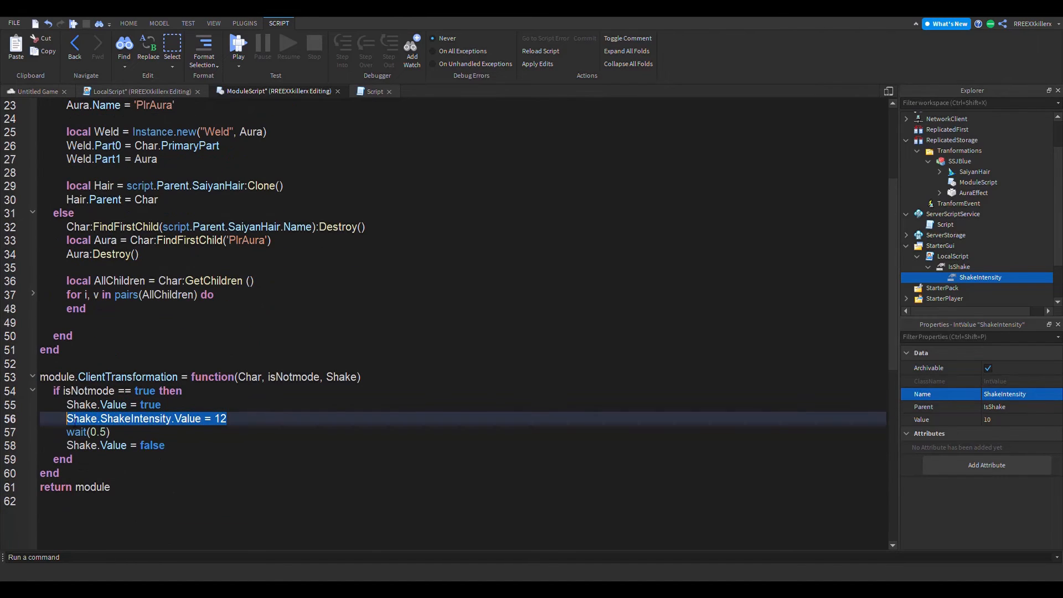
{"action": "scroll", "scroll_direction": "down", "scroll_amount": 3}
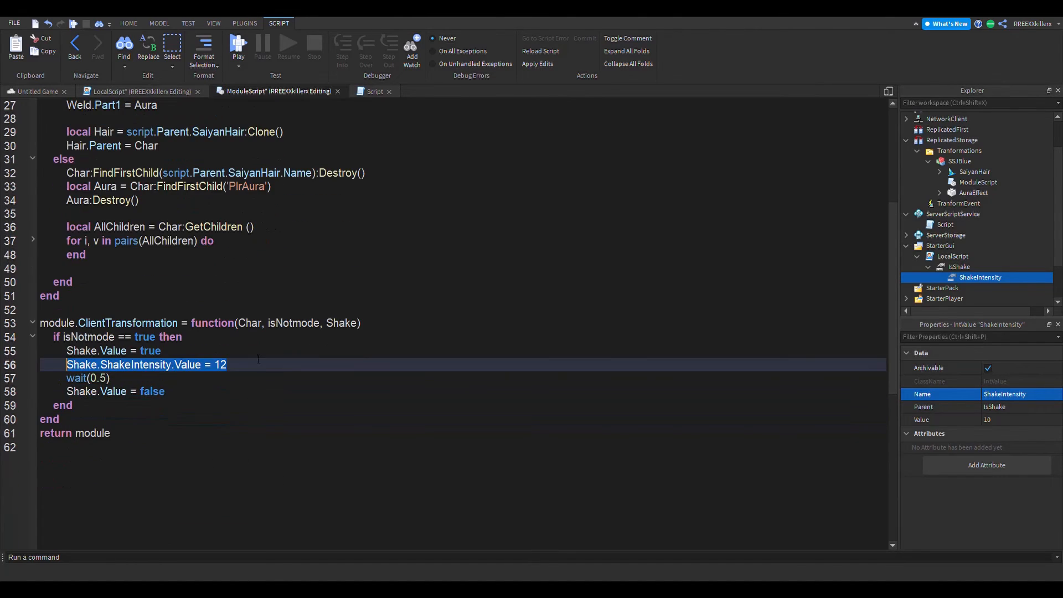
{"action": "type", "text": "wa"}
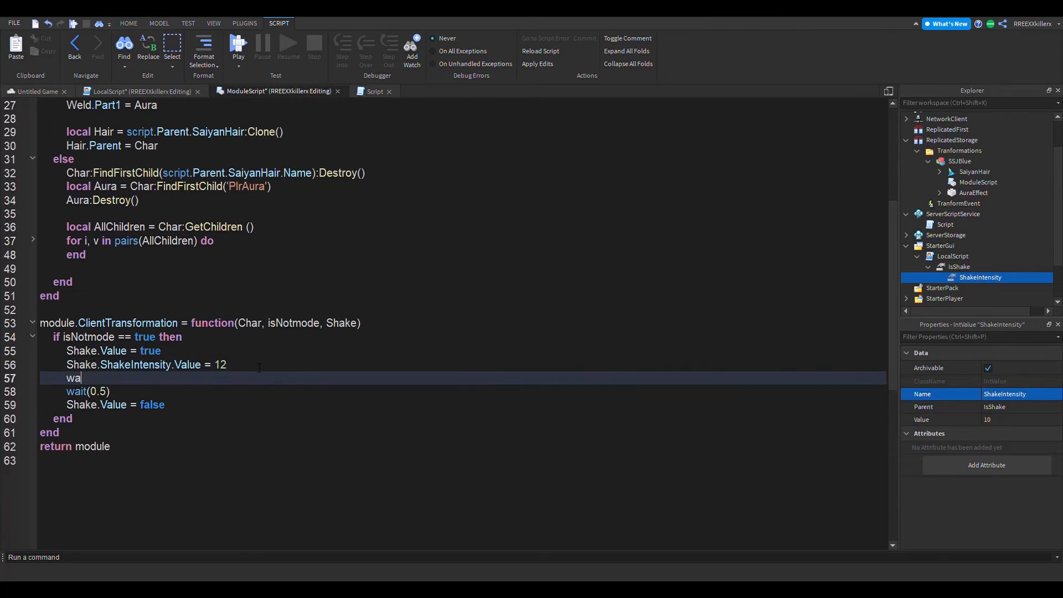
{"action": "type", "text": "it(0.5)"}
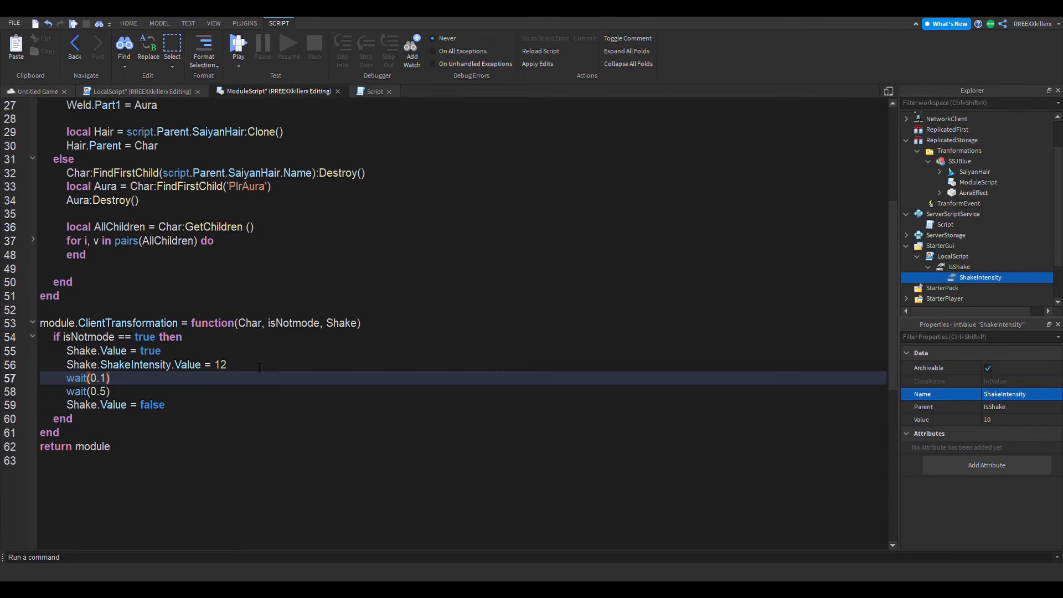
{"action": "type", "text": "Shake.ShakeIntensity.Value ="}
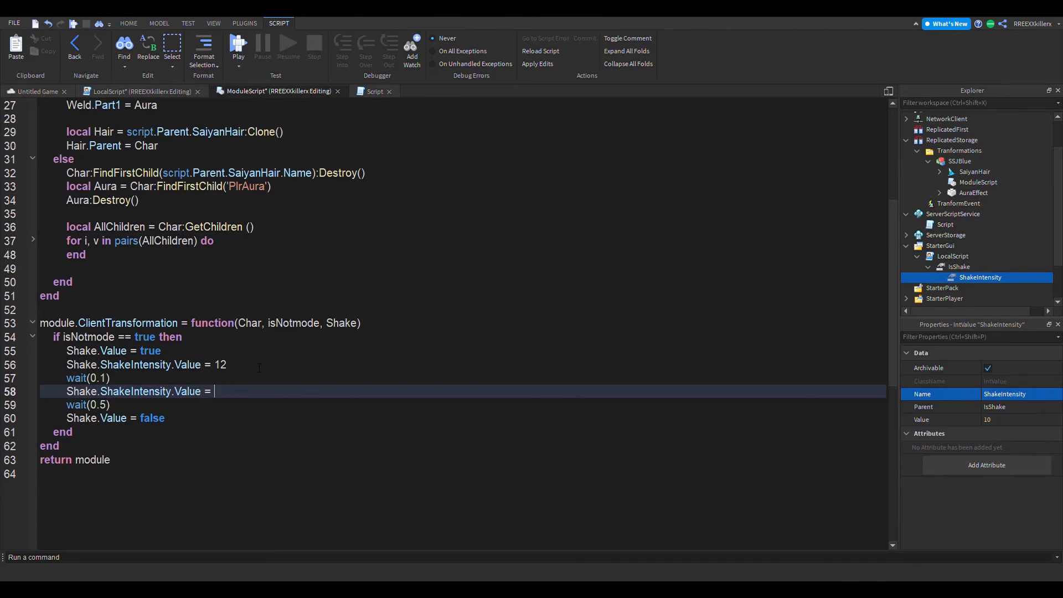
{"action": "type", "text": "25"}
{"action": "type", "text": "wait("}
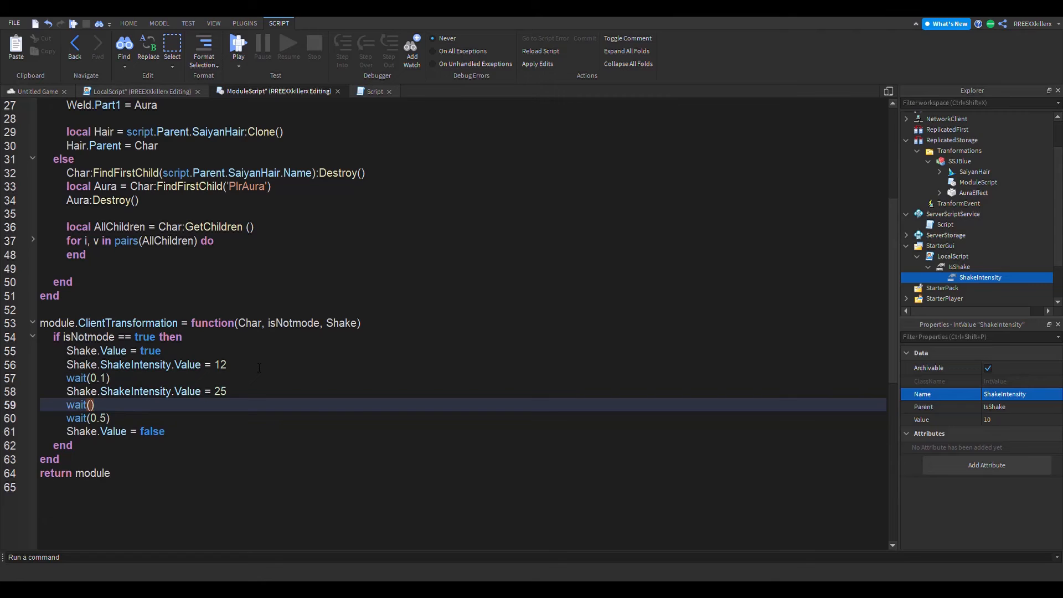
{"action": "type", "text": "0.3"}
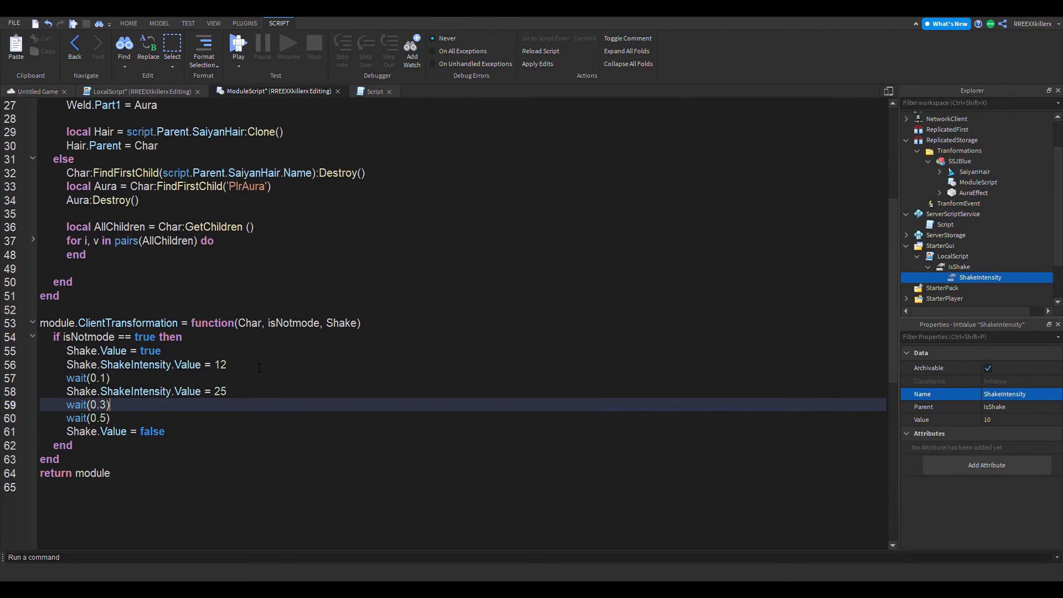
- Add intensity steps 40 and 90 with wait(0.1), replacing the final wait(0.5) with wait(0.1)
{"action": "type", "text": "Shake.ShakeIntensity.Value = 40"}
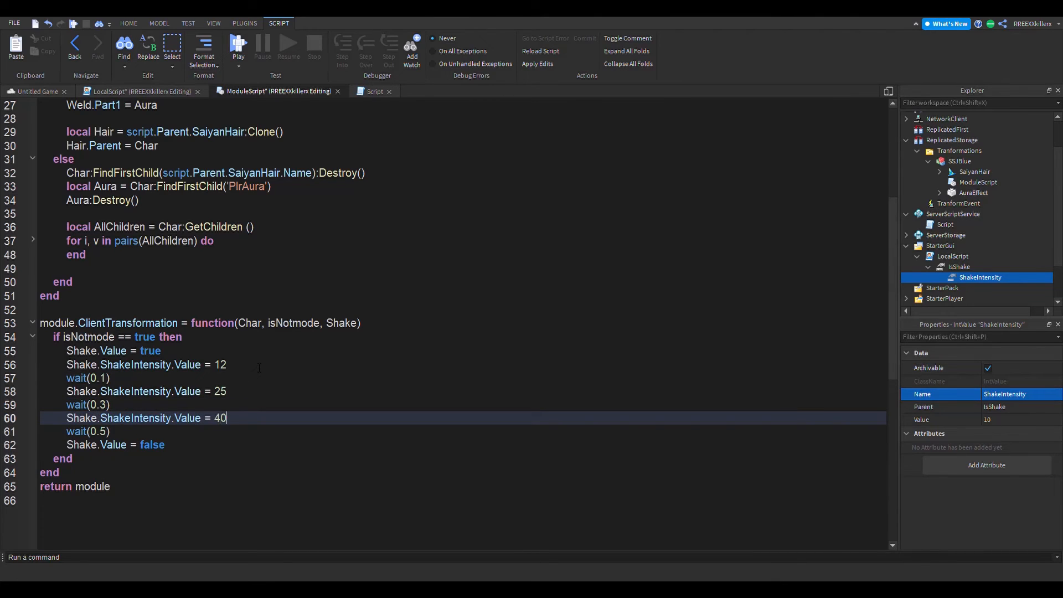
{"action": "key", "text": "enter"}
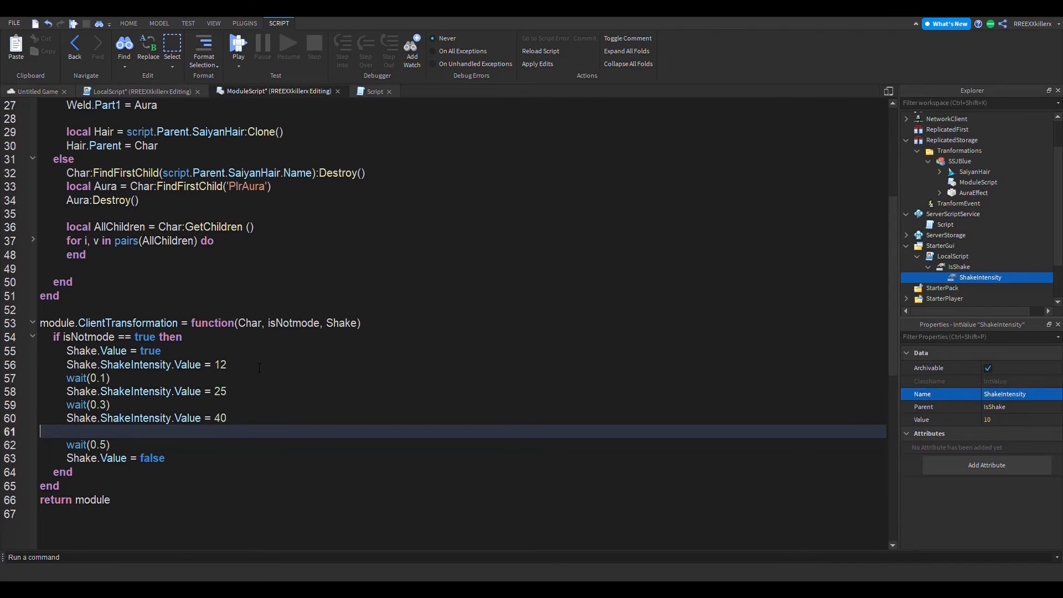
{"action": "type", "text": "w"}
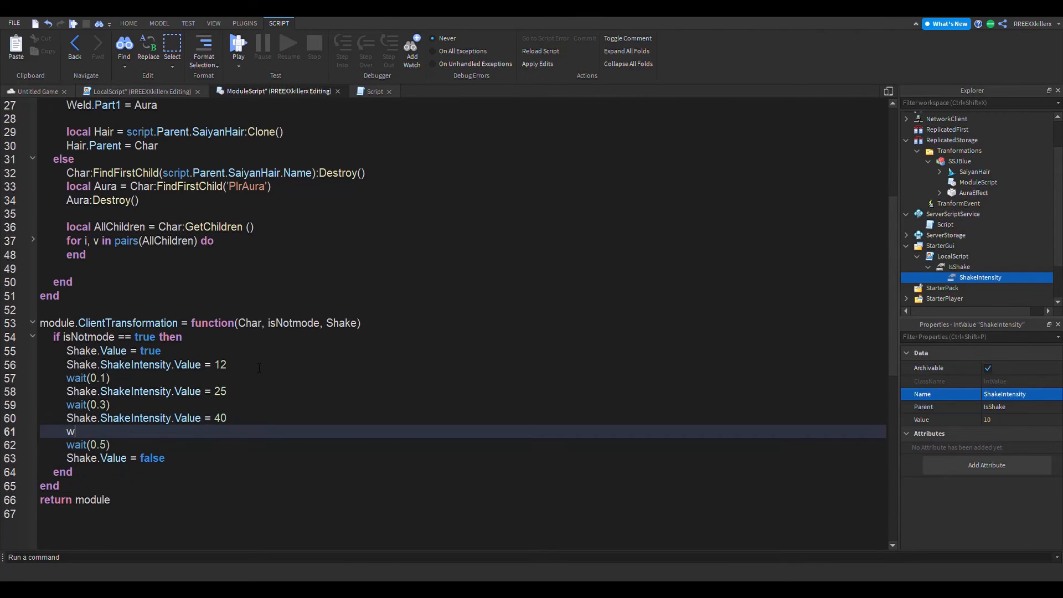
{"action": "type", "text": "ait(0.1)"}
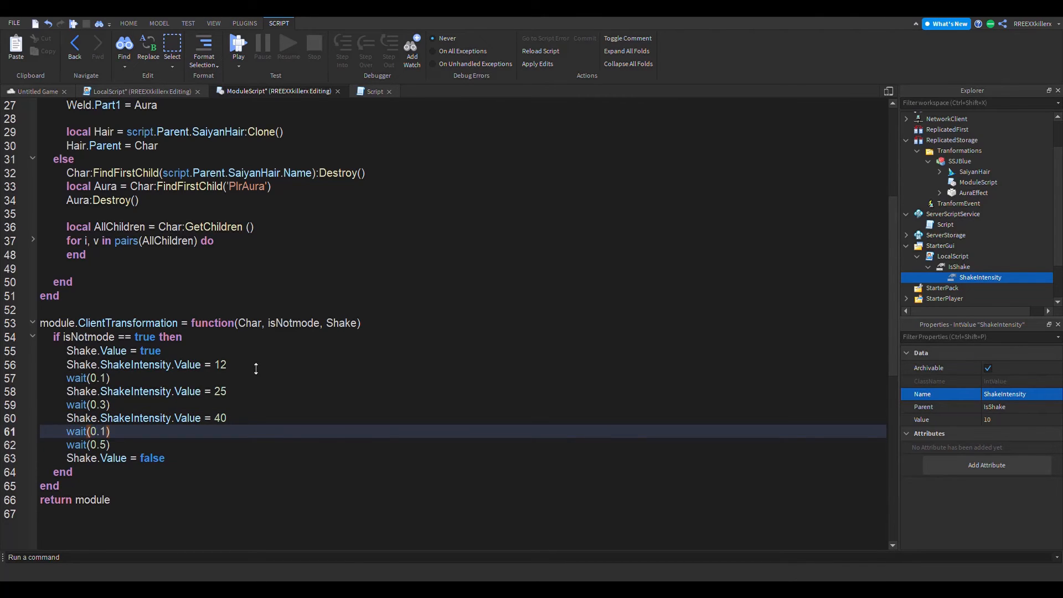
{"action": "type", "text": "Shake.ShakeIntensity.Value = 12"}
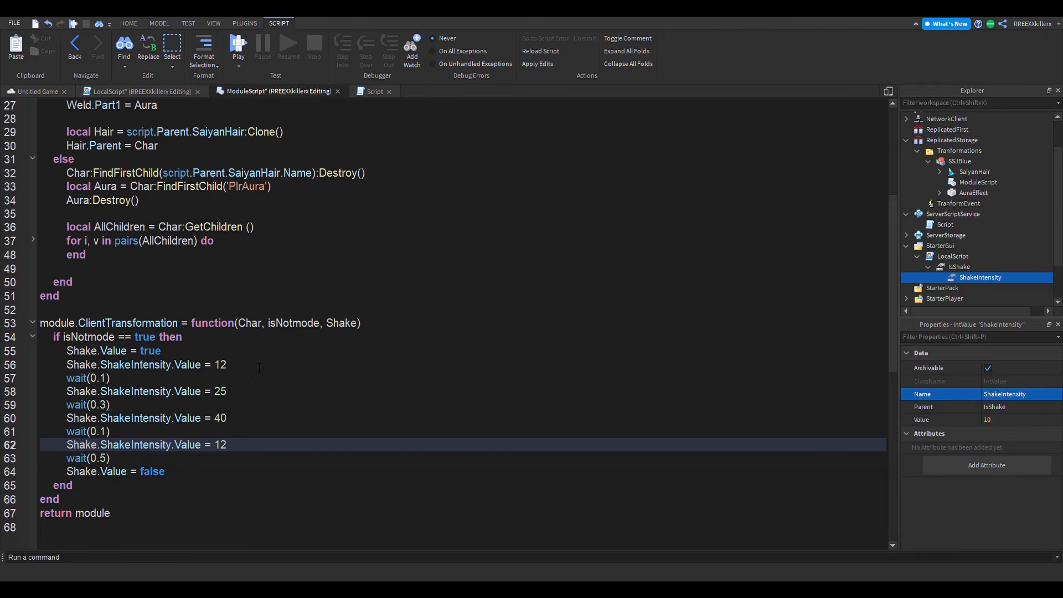
{"action": "type", "text": "9"}
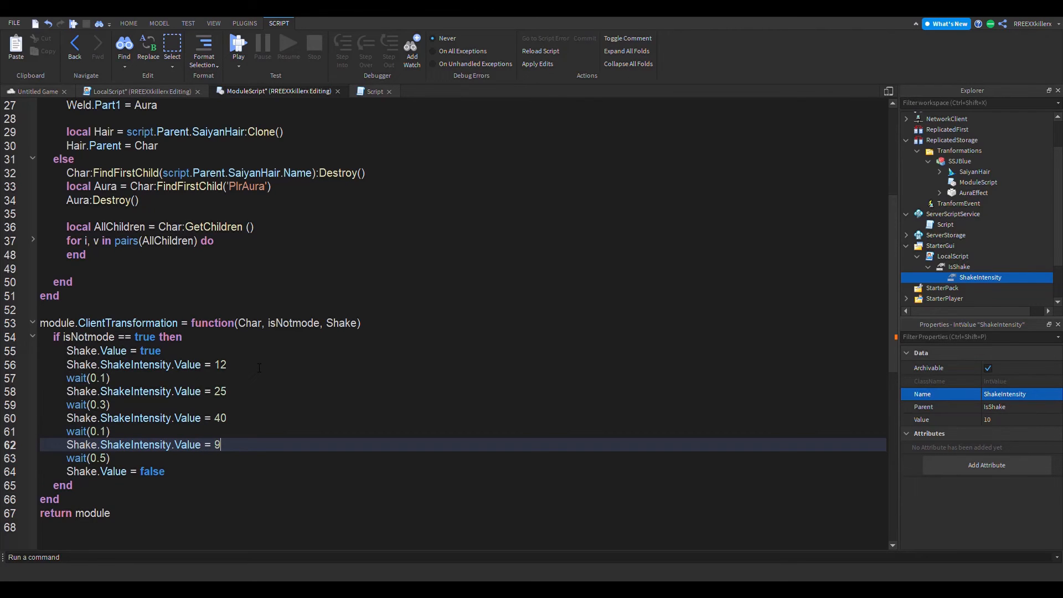
{"action": "type", "text": "0"}
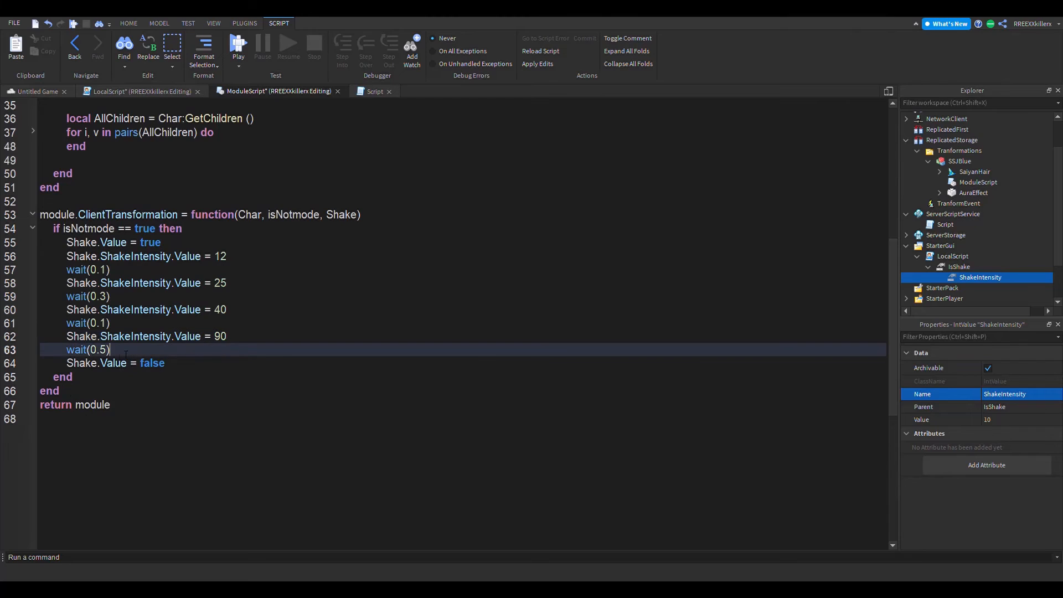
{"action": "triple_click", "coordinate": [87, 350]}
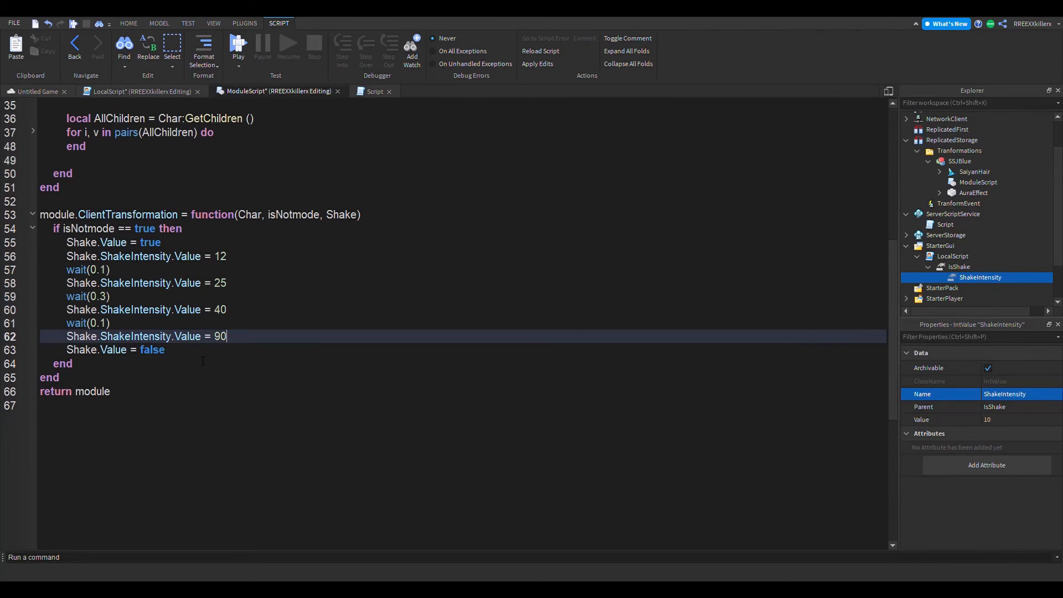
{"action": "type", "text": "wa"}
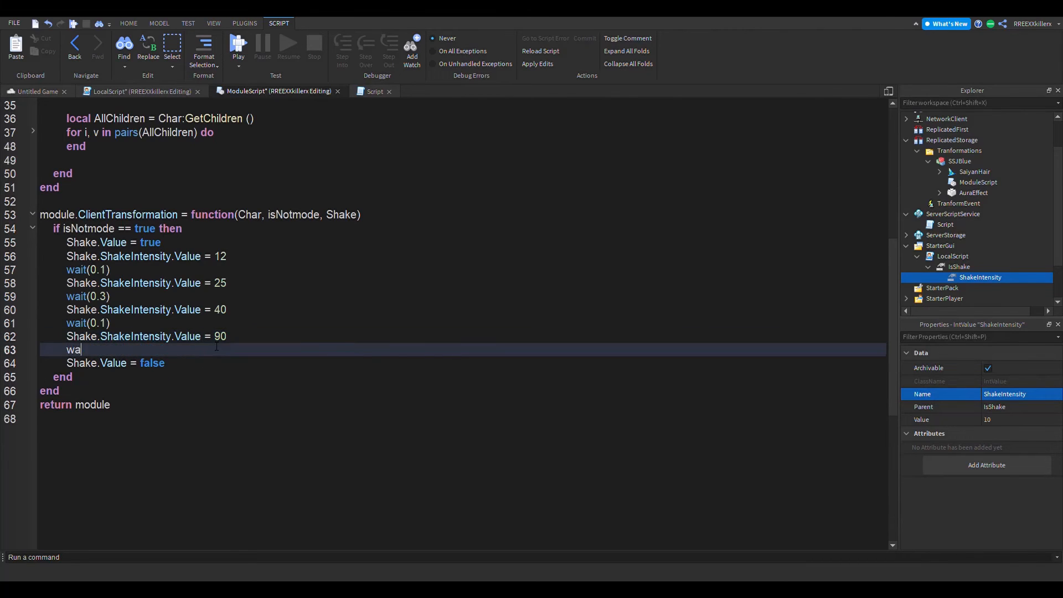
{"action": "type", "text": "it(0.1)"}
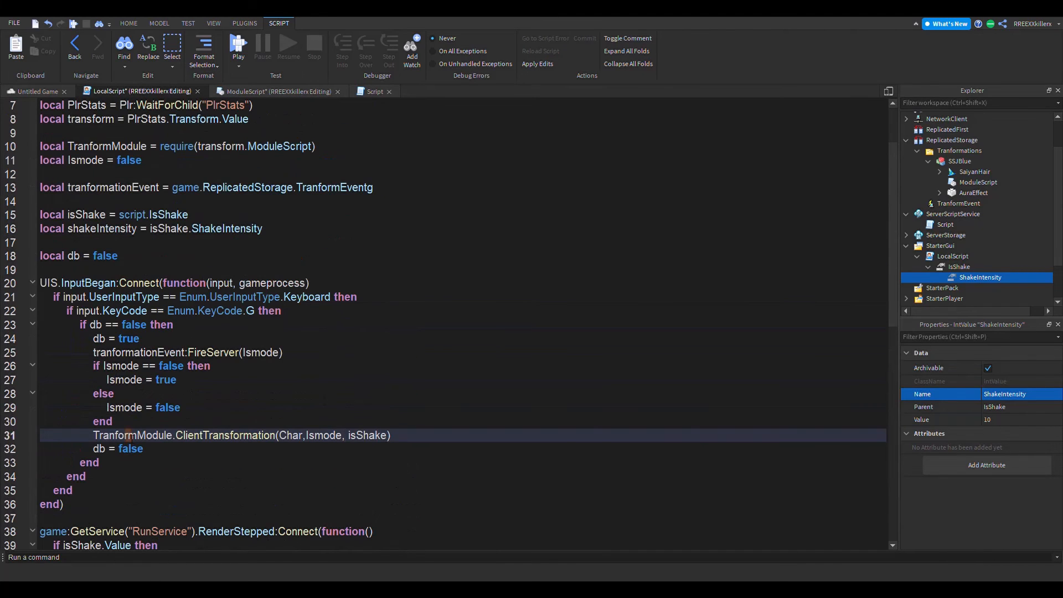
- Cross-check the LocalScript's ClientTransformation call against the module's function code
{"action": "double_click", "coordinate": [225, 435]}
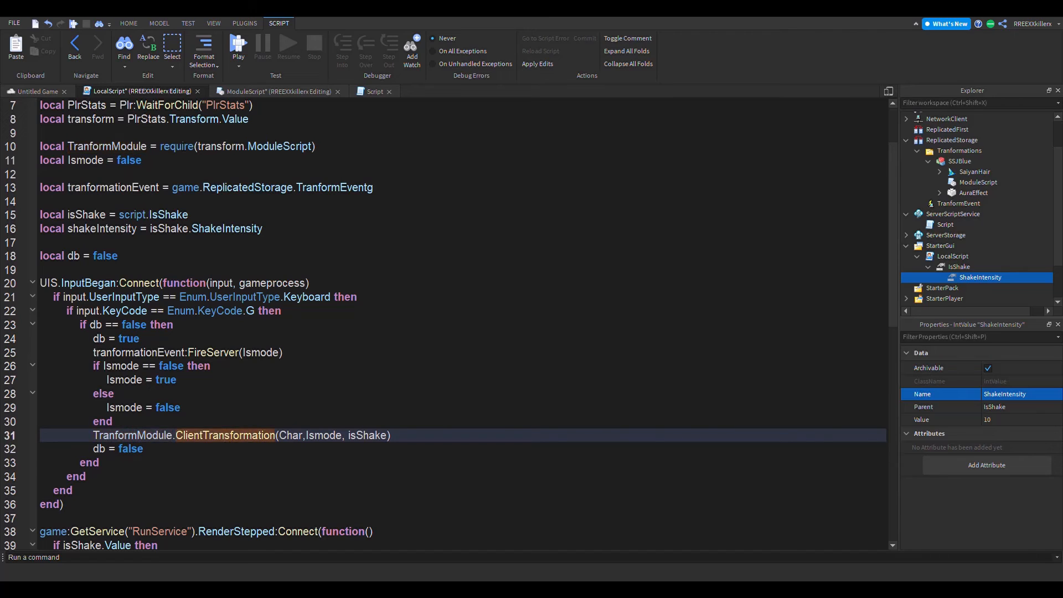
{"action": "left_click", "coordinate": [275, 91]}
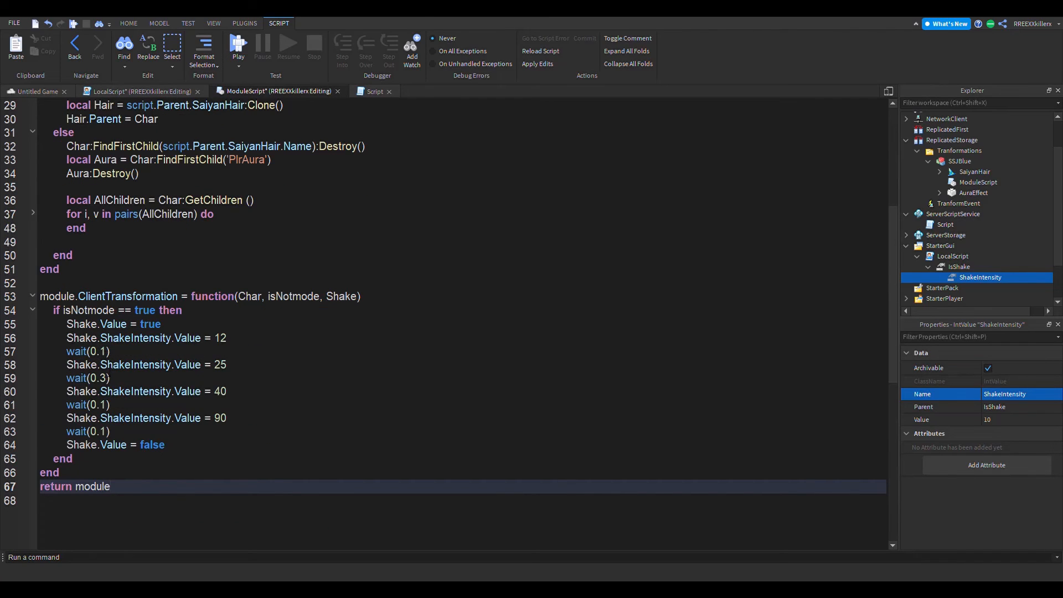
{"action": "left_click", "coordinate": [111, 486]}
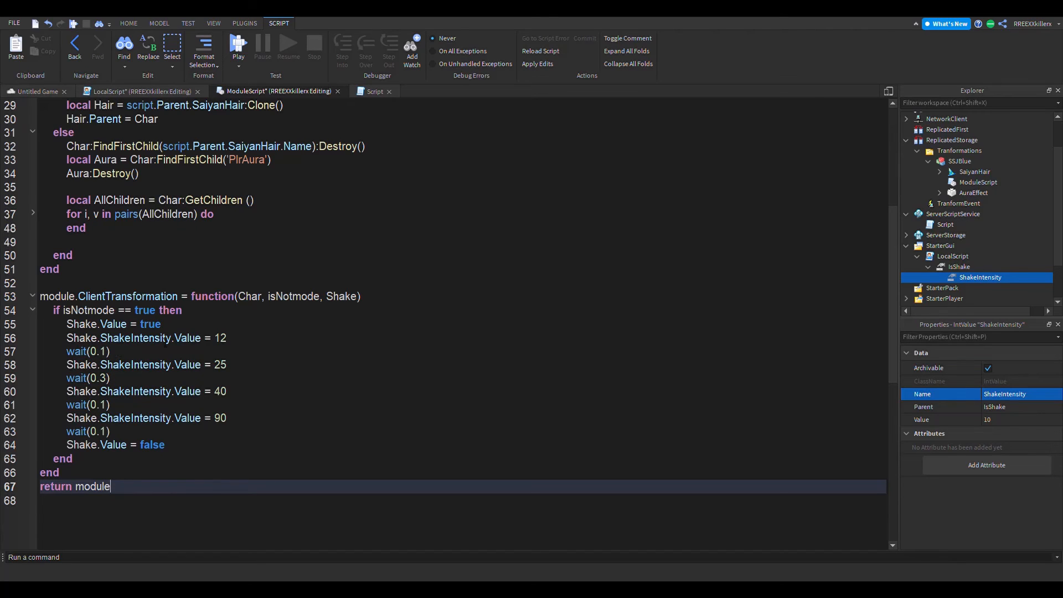
{"action": "left_click", "coordinate": [139, 91]}
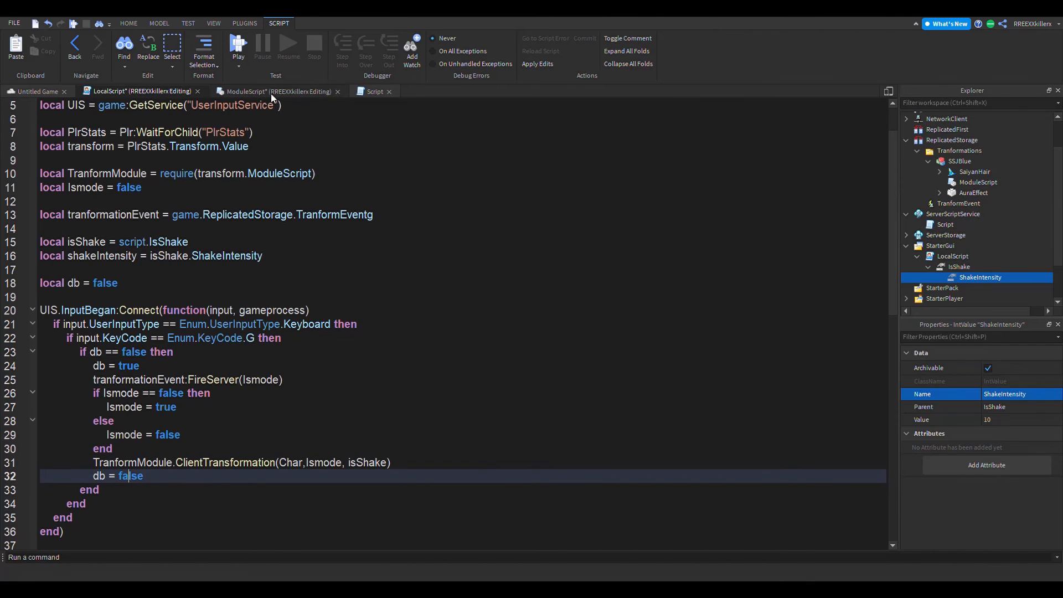
{"action": "left_click", "coordinate": [278, 91]}
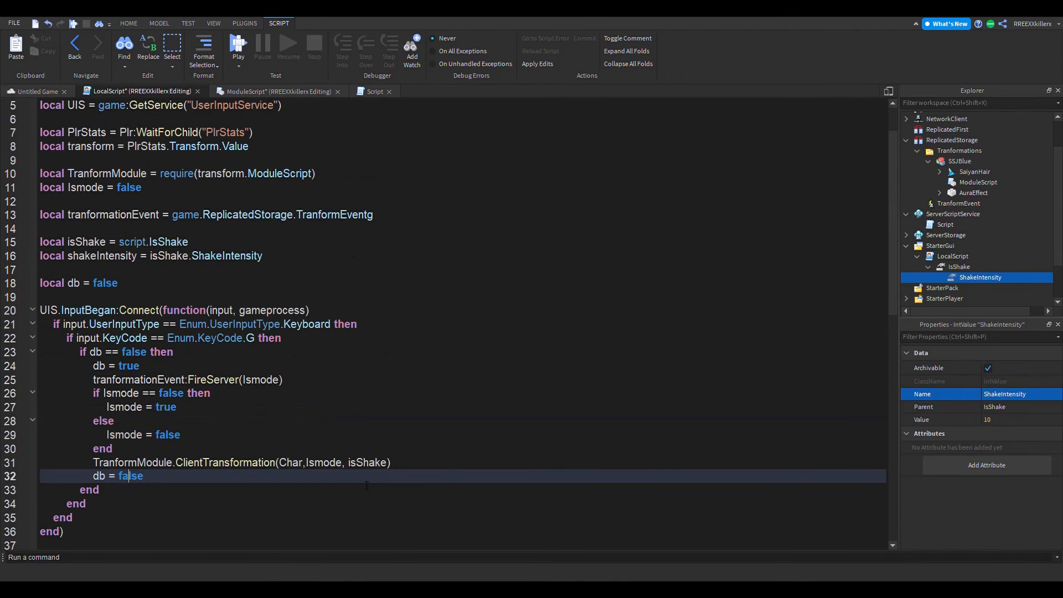
{"action": "scroll", "scroll_direction": "down", "scroll_amount": 3}
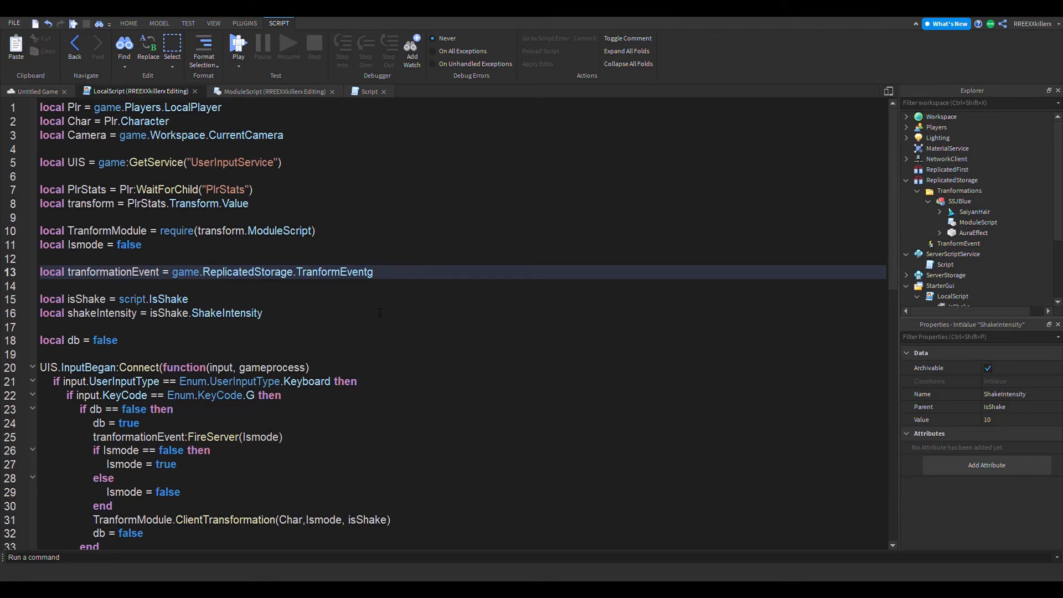
- Delete the stray 'g' so the LocalScript references TranformEvent
{"action": "key", "text": "Backspace"}
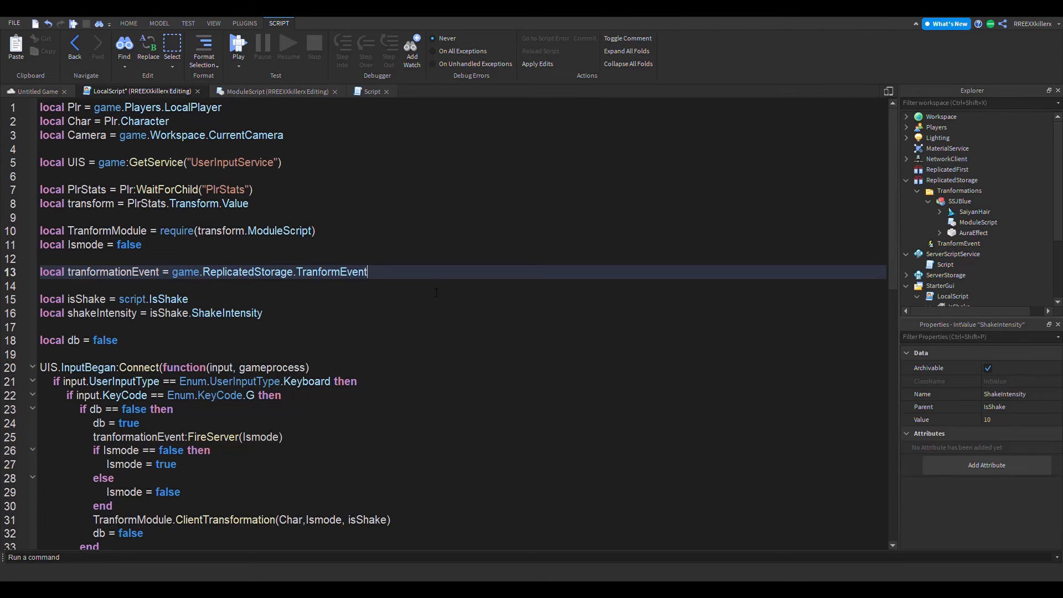
{"action": "scroll", "scroll_direction": "down", "scroll_amount": 3}
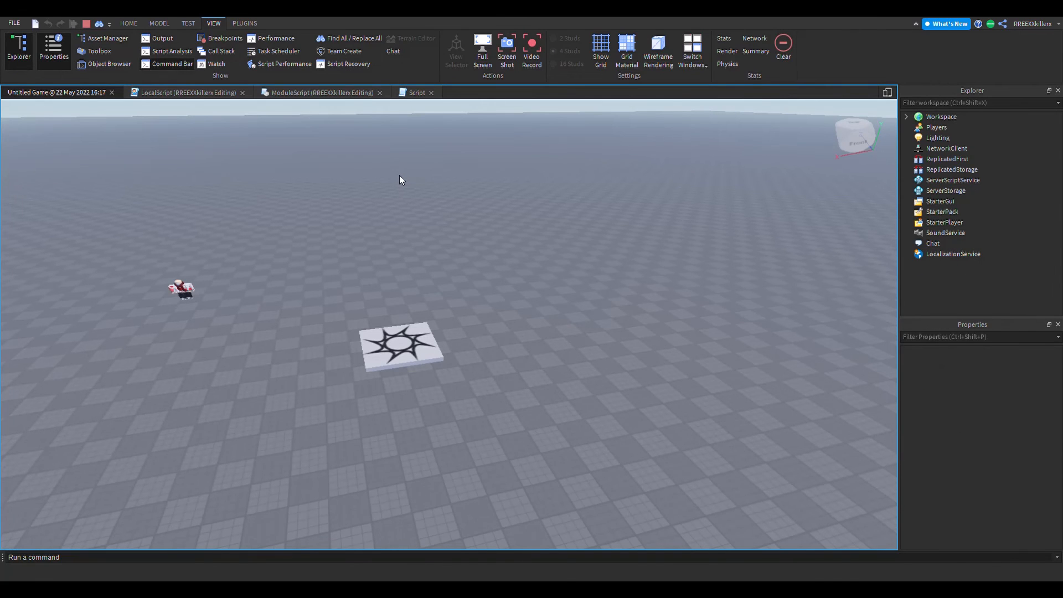
{"action": "mouse_move", "coordinate": [420, 206]}
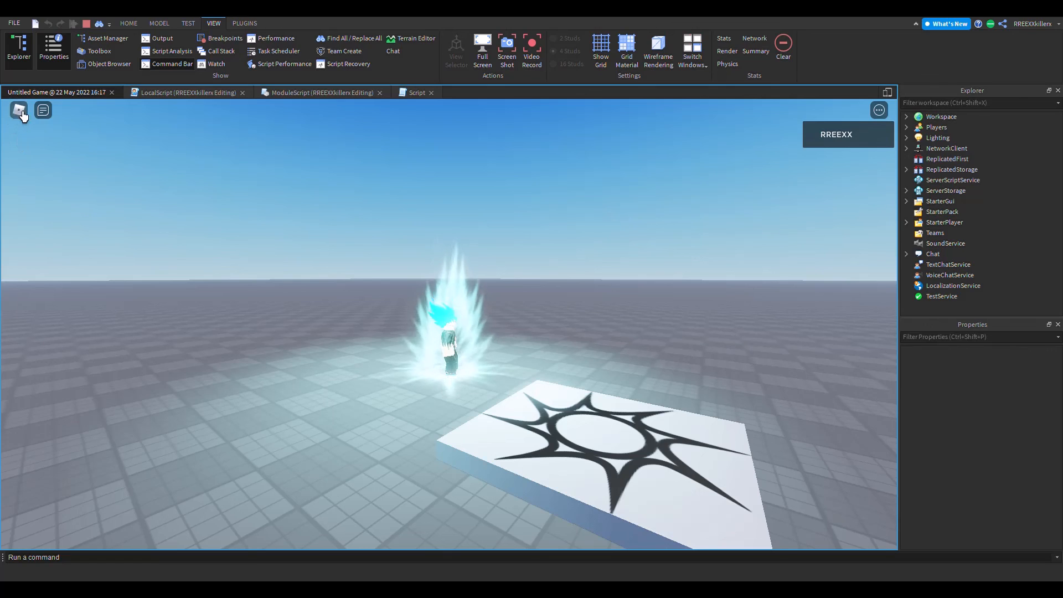
- Raise Graphics Quality above its lowest level in the in-game Settings menu
{"action": "key", "text": "Escape"}
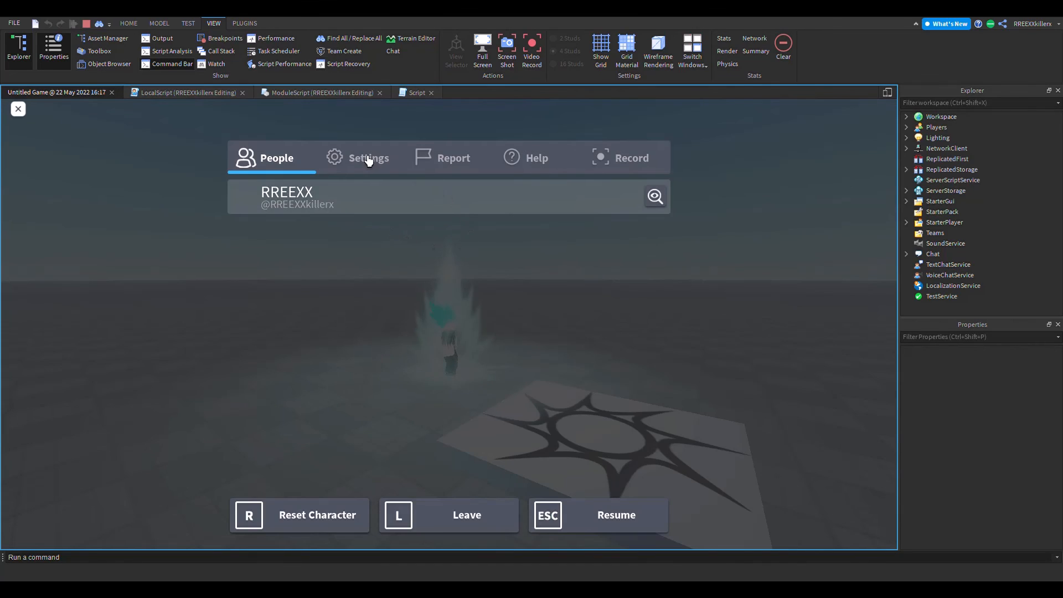
{"action": "left_click", "coordinate": [368, 157]}
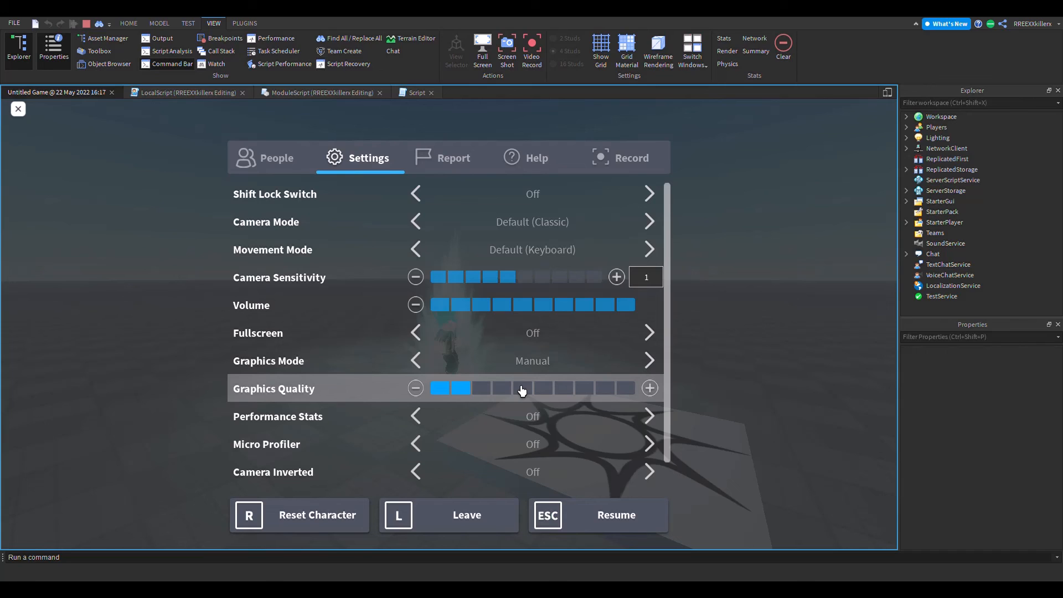
{"action": "left_click", "coordinate": [522, 388]}
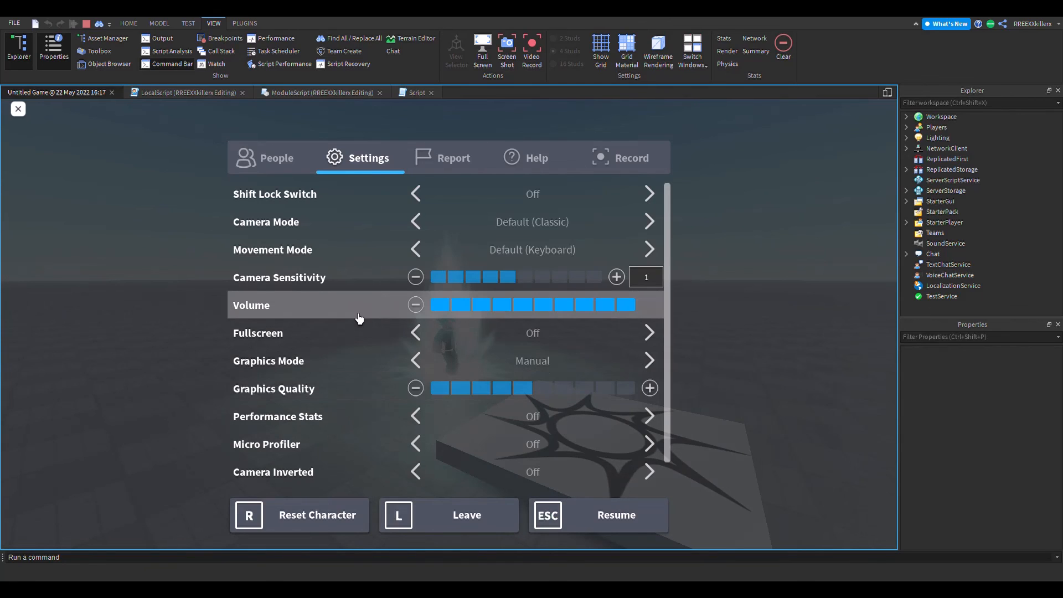
{"action": "mouse_move", "coordinate": [87, 176]}
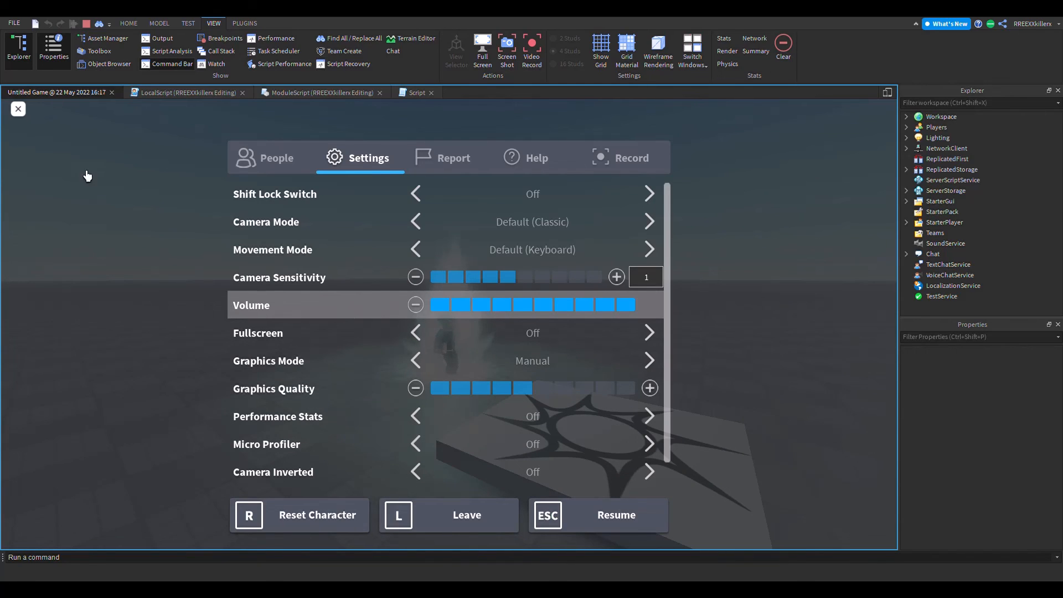
{"action": "mouse_move", "coordinate": [353, 378]}
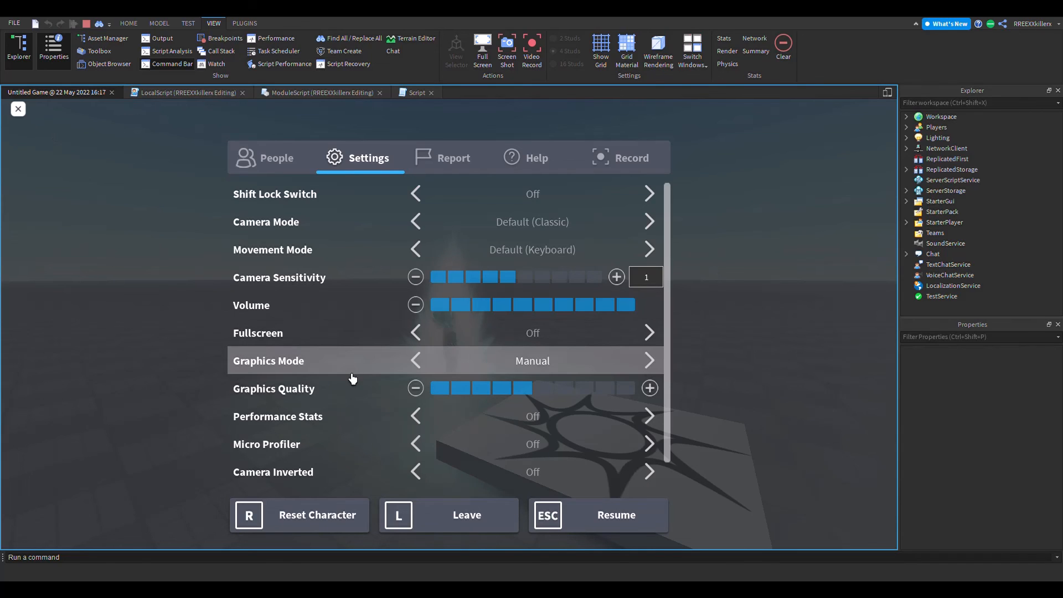